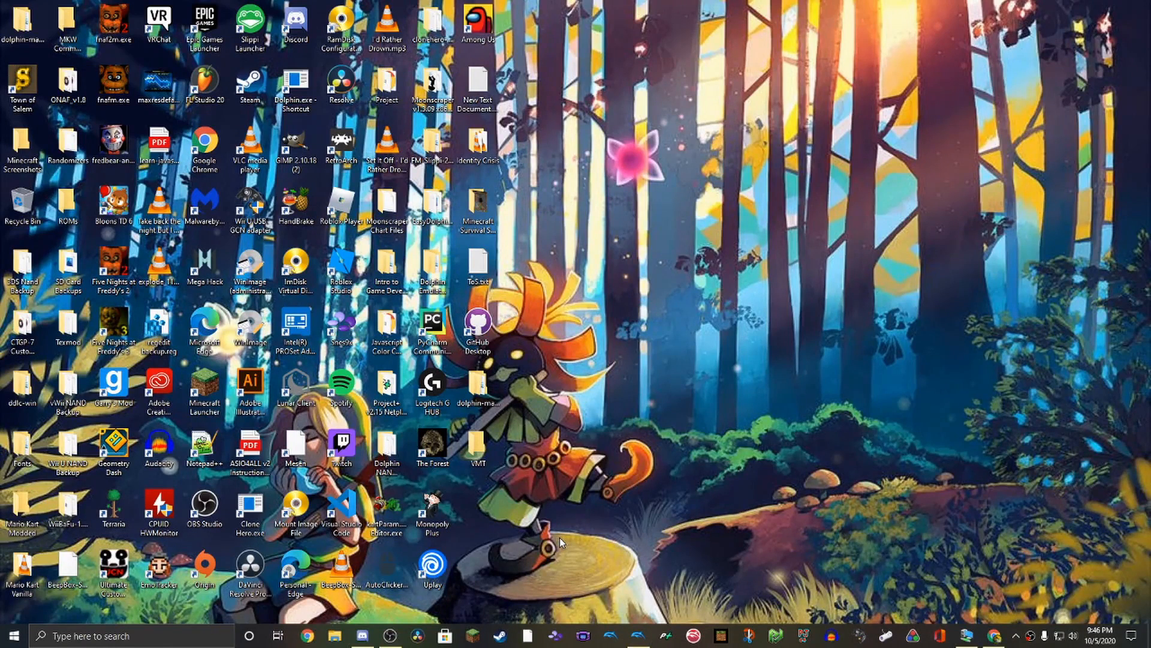
pyautogui.moveTo(627, 454)
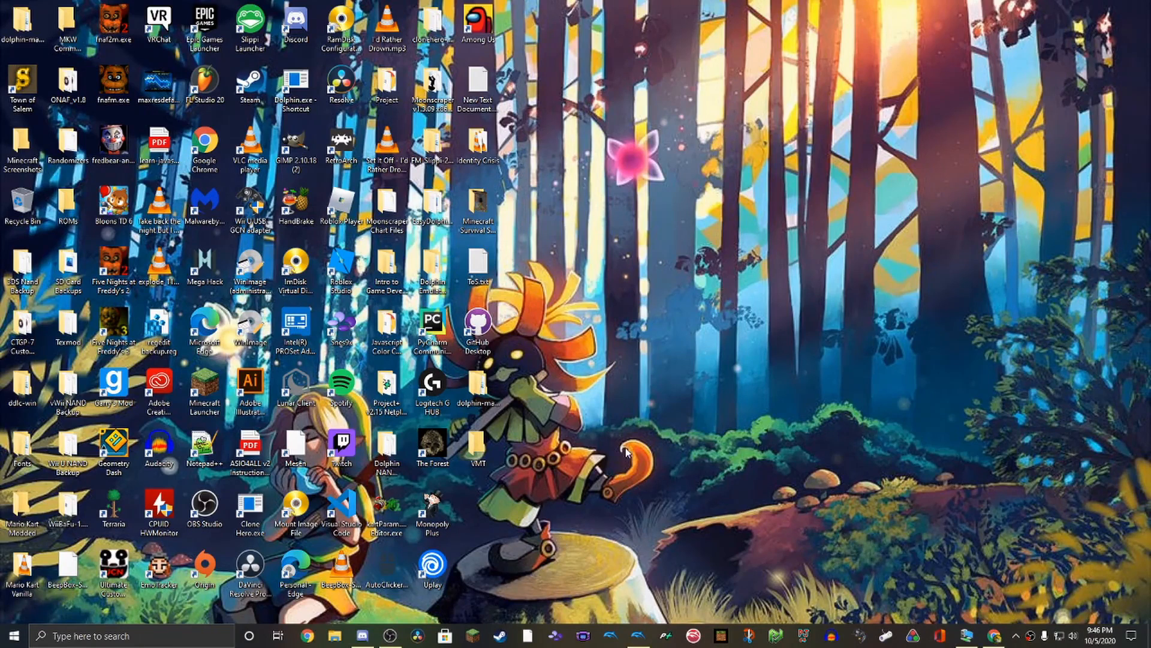
pyautogui.moveTo(936, 579)
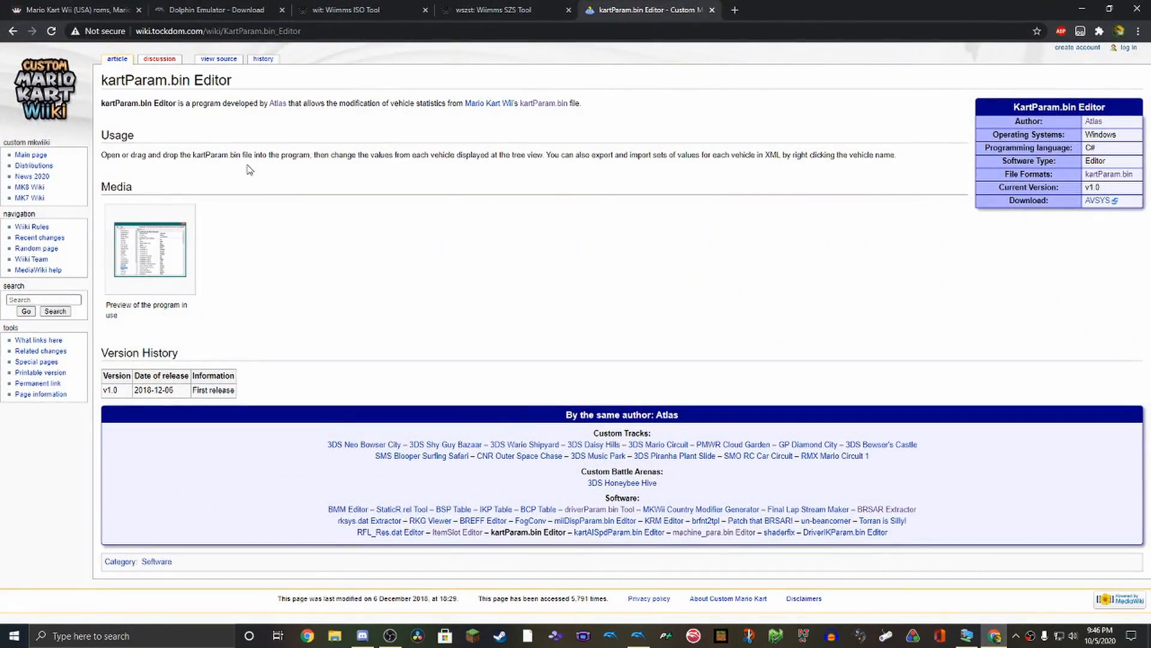
# Review the Mario Kart Wii (USA) file details showing a 2.59 GB .wbfs download
pyautogui.click(78, 9)
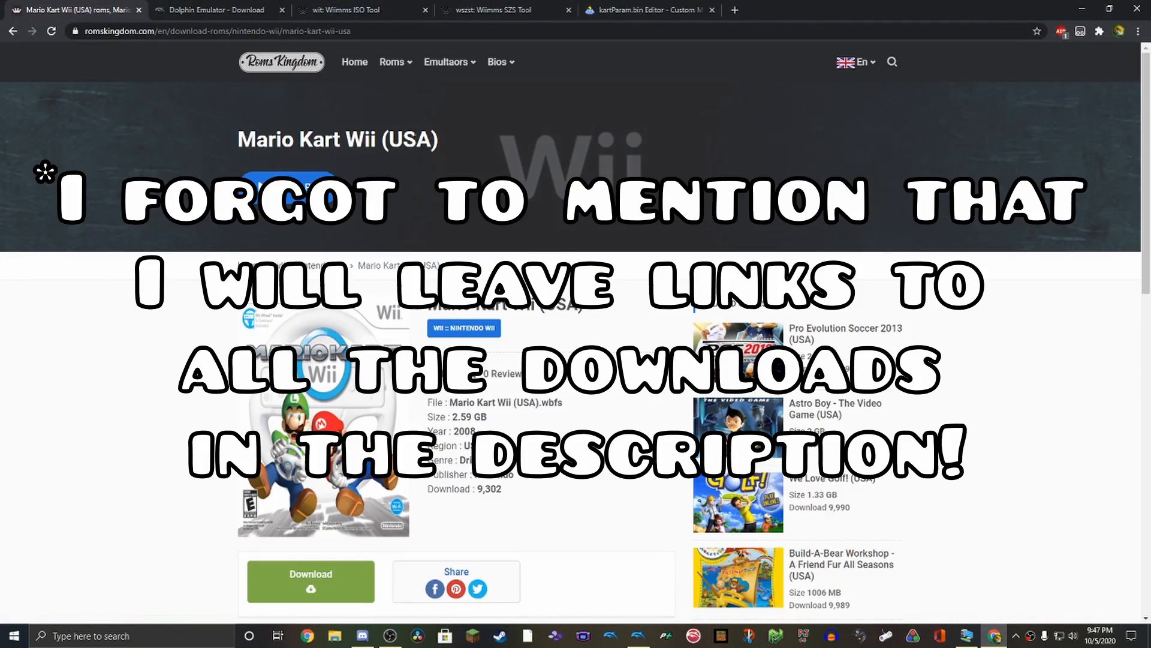
pyautogui.scroll(-3)
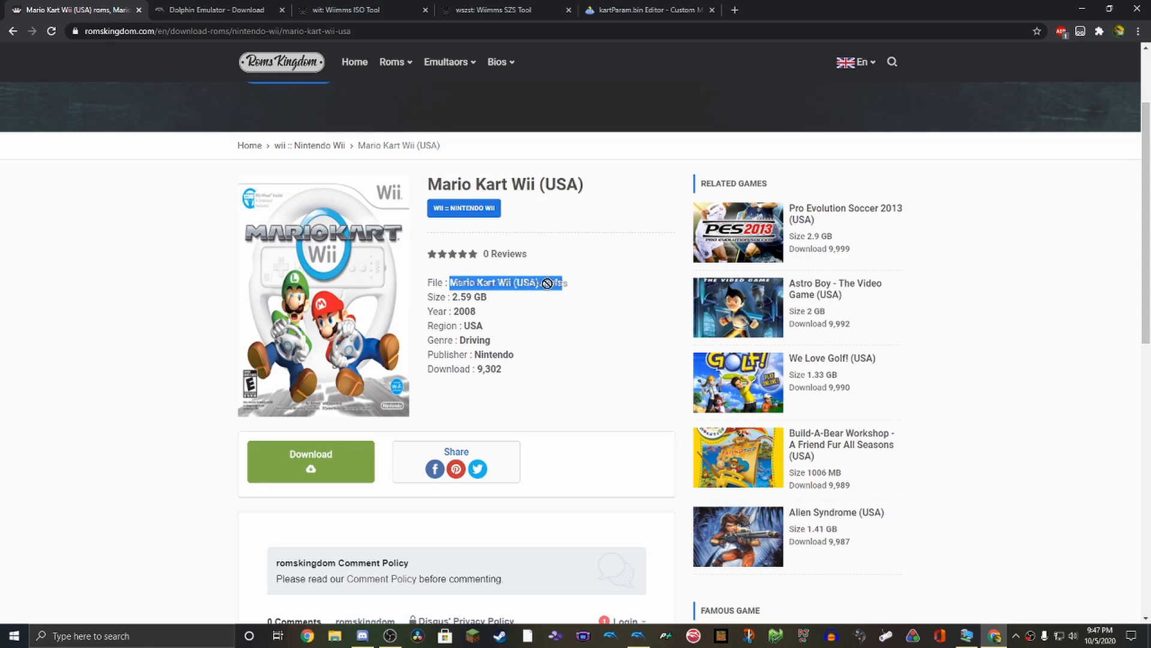
pyautogui.click(621, 309)
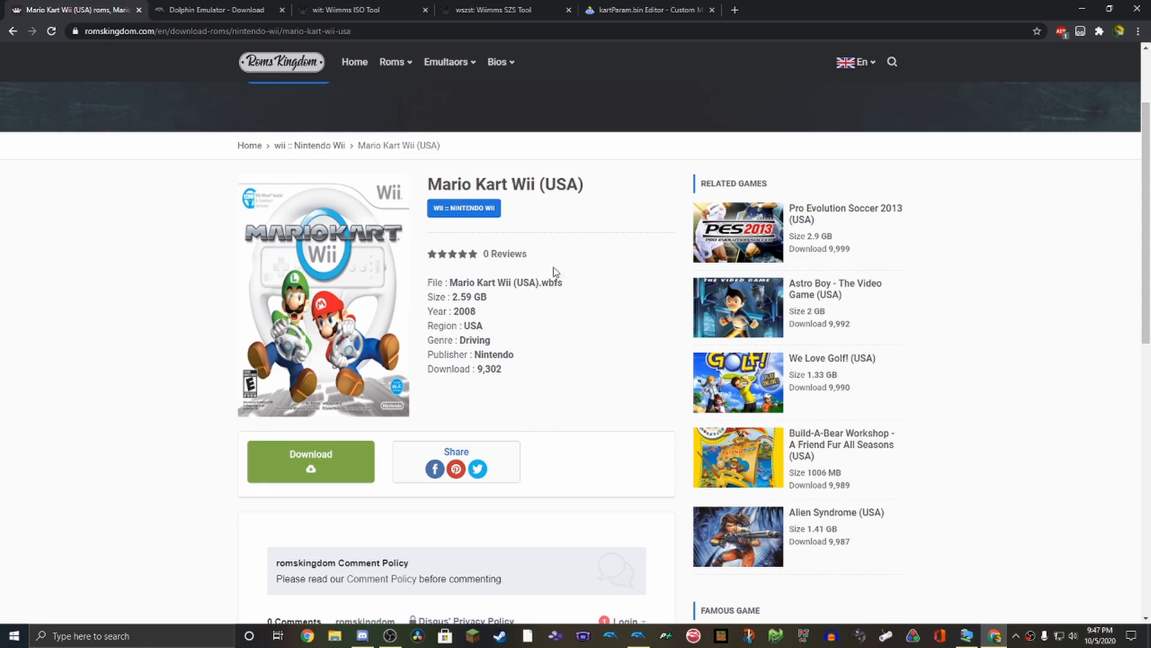
pyautogui.moveTo(1084, 8)
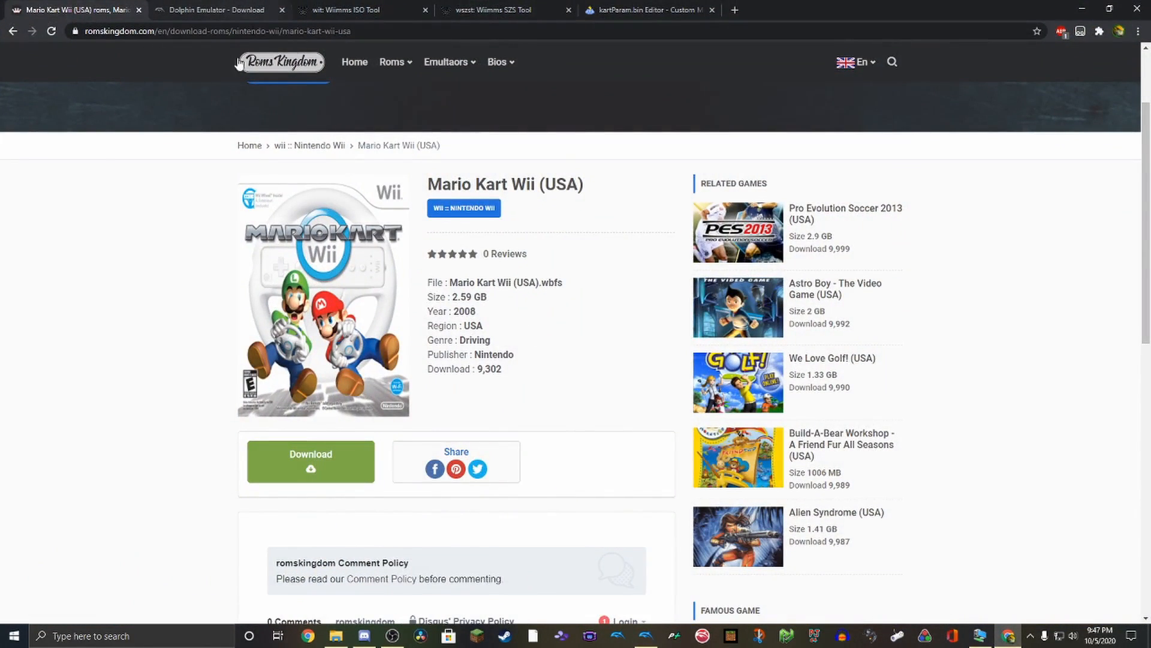
# Download Dolphin development build 5.0-12724 for Windows x64
pyautogui.click(215, 9)
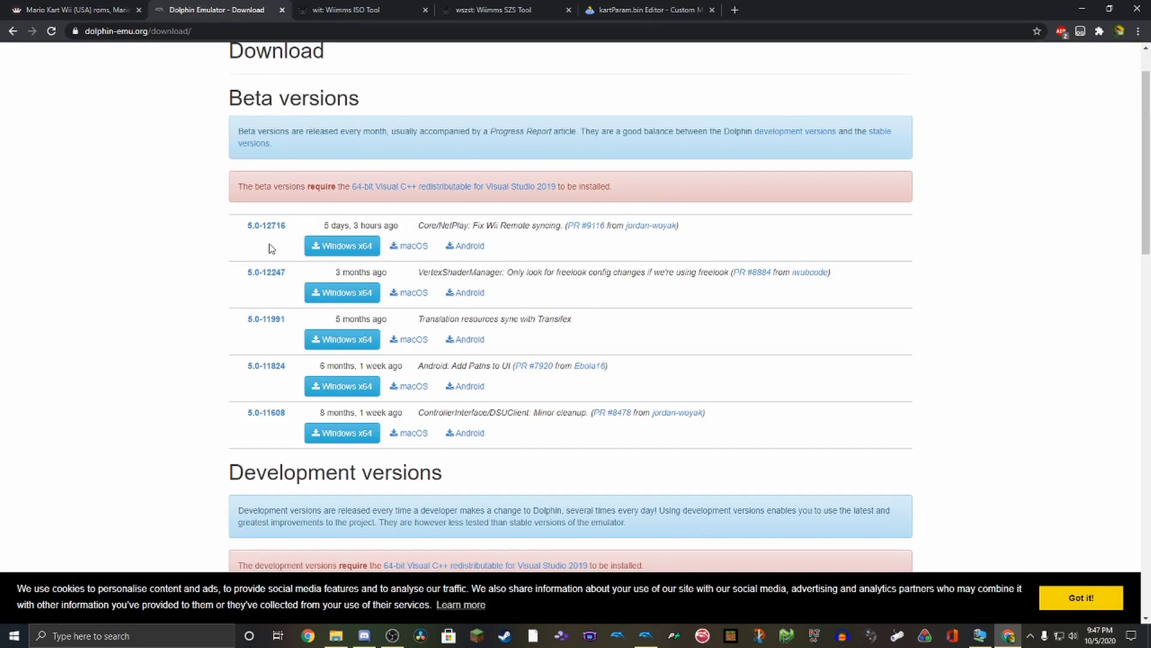
pyautogui.scroll(-3)
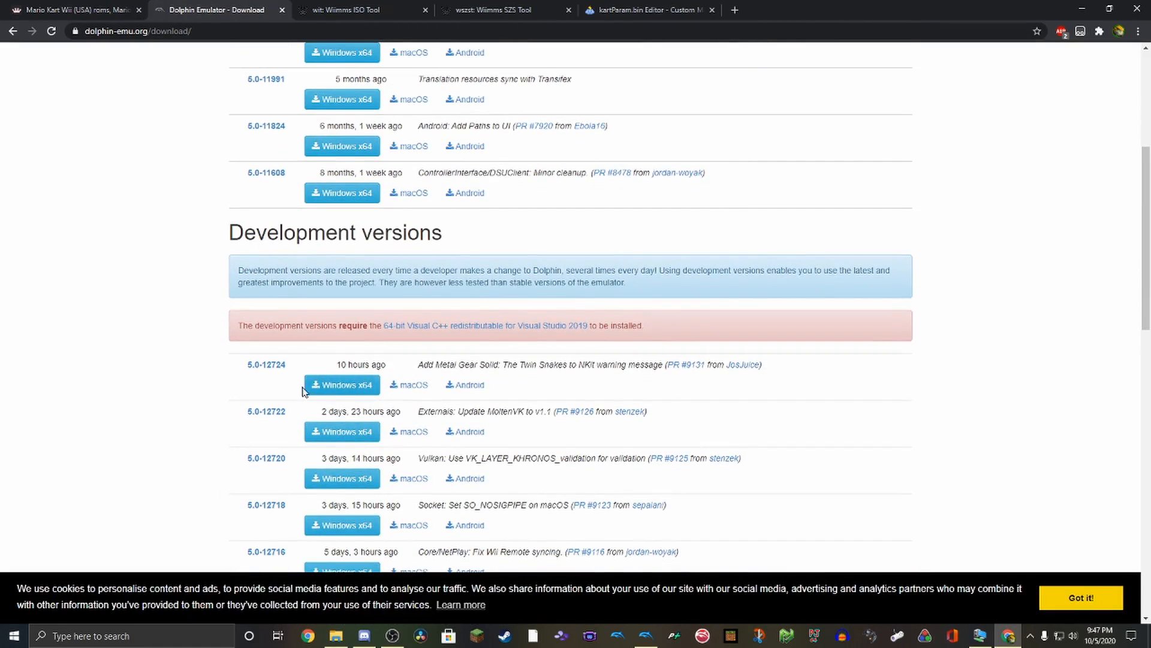
pyautogui.moveTo(344, 376)
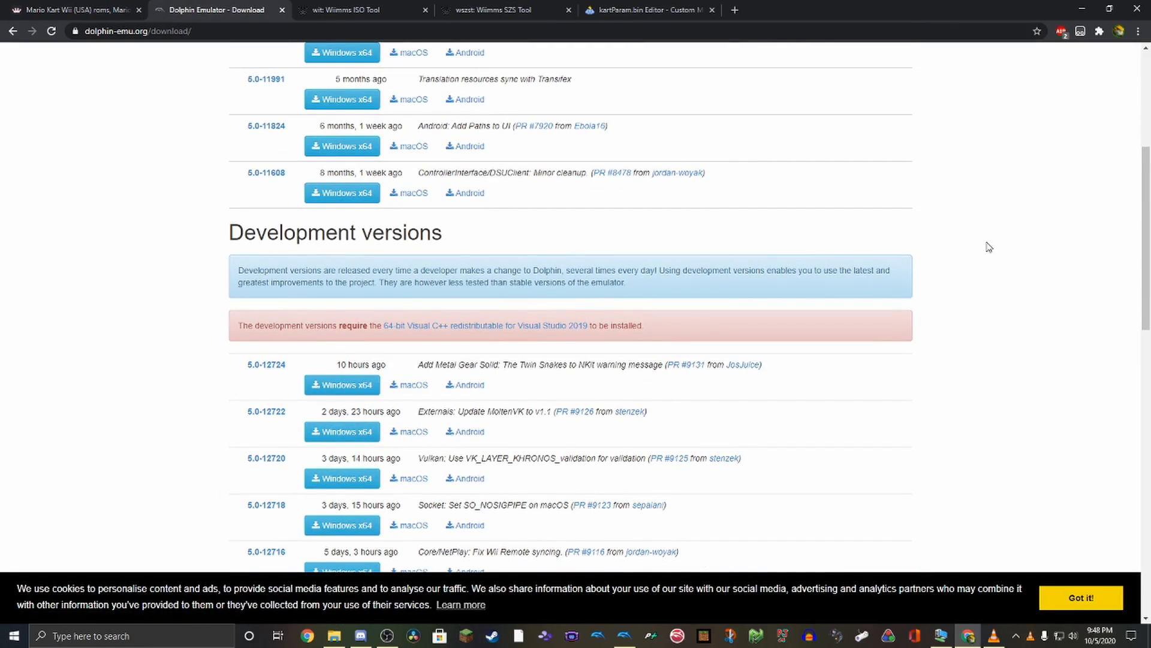
pyautogui.scroll(-3)
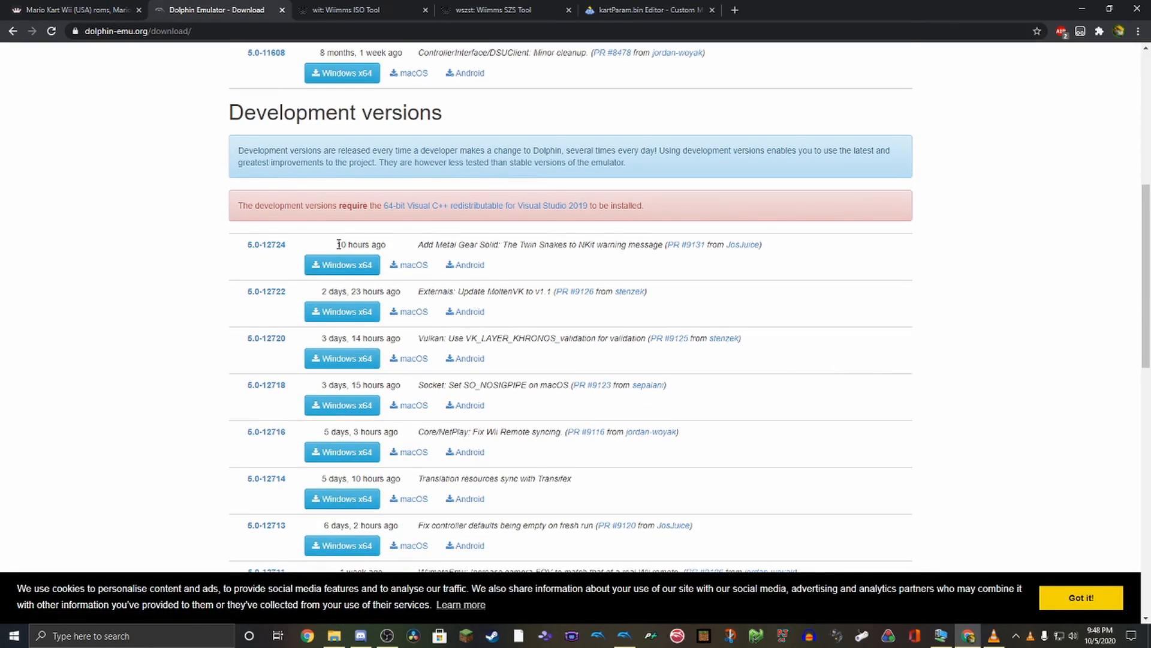
pyautogui.click(342, 264)
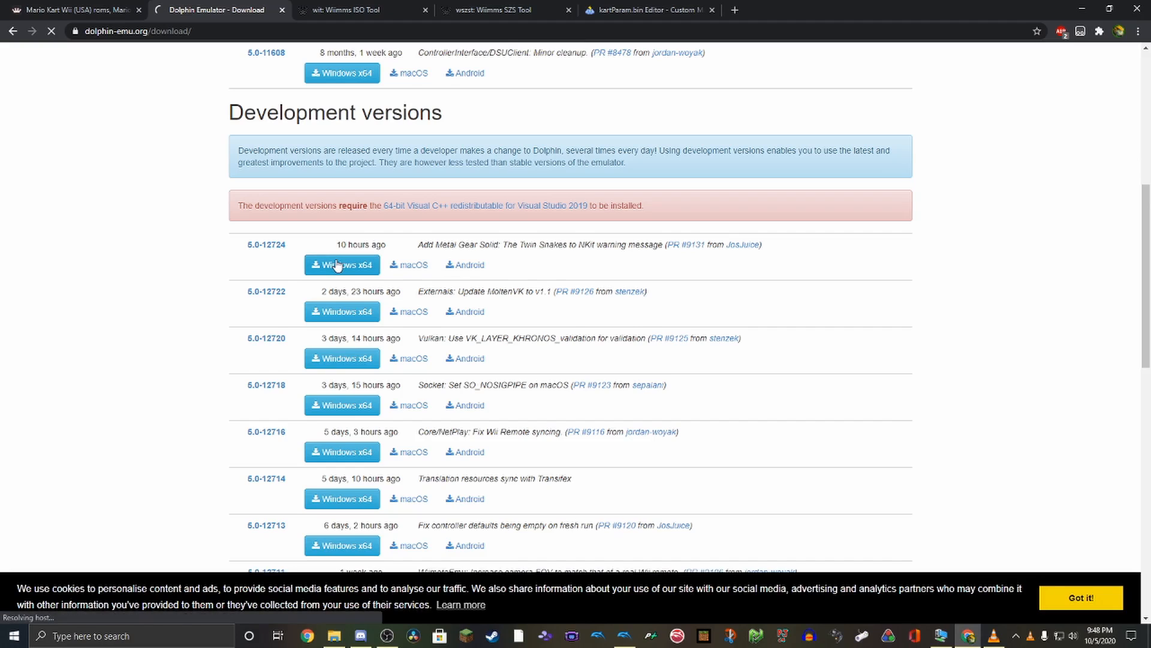
pyautogui.click(342, 264)
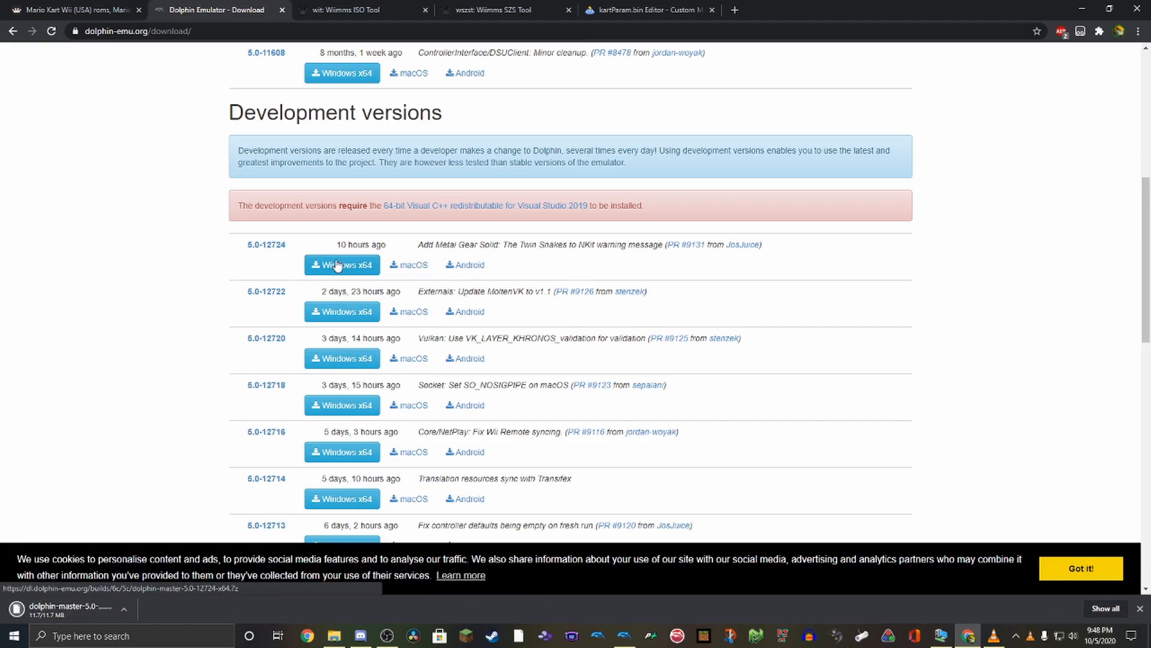
# Extract the downloaded Dolphin .7z archive in Downloads into its own folder with 7-Zip
pyautogui.click(333, 636)
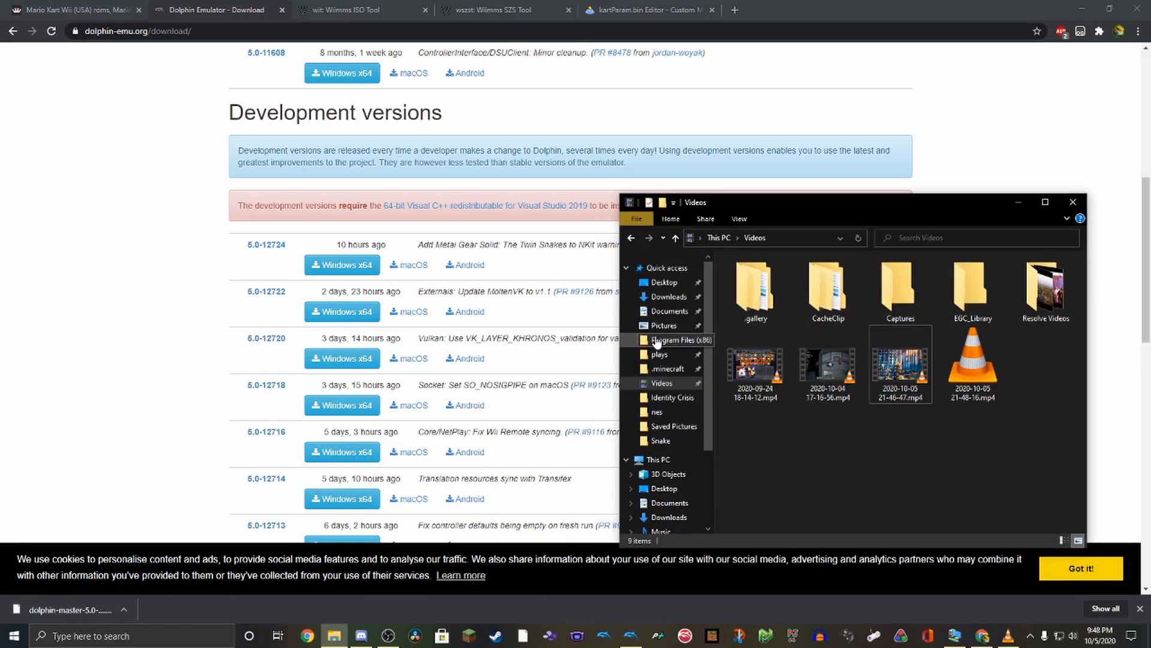
pyautogui.click(669, 297)
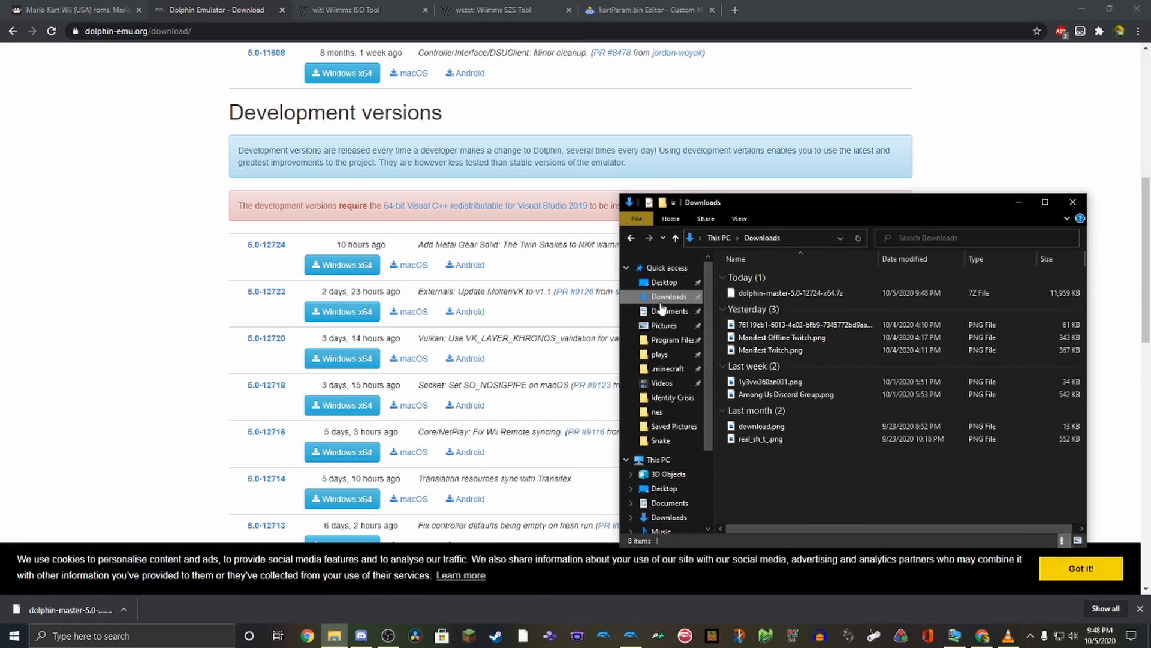
pyautogui.rightClick(792, 293)
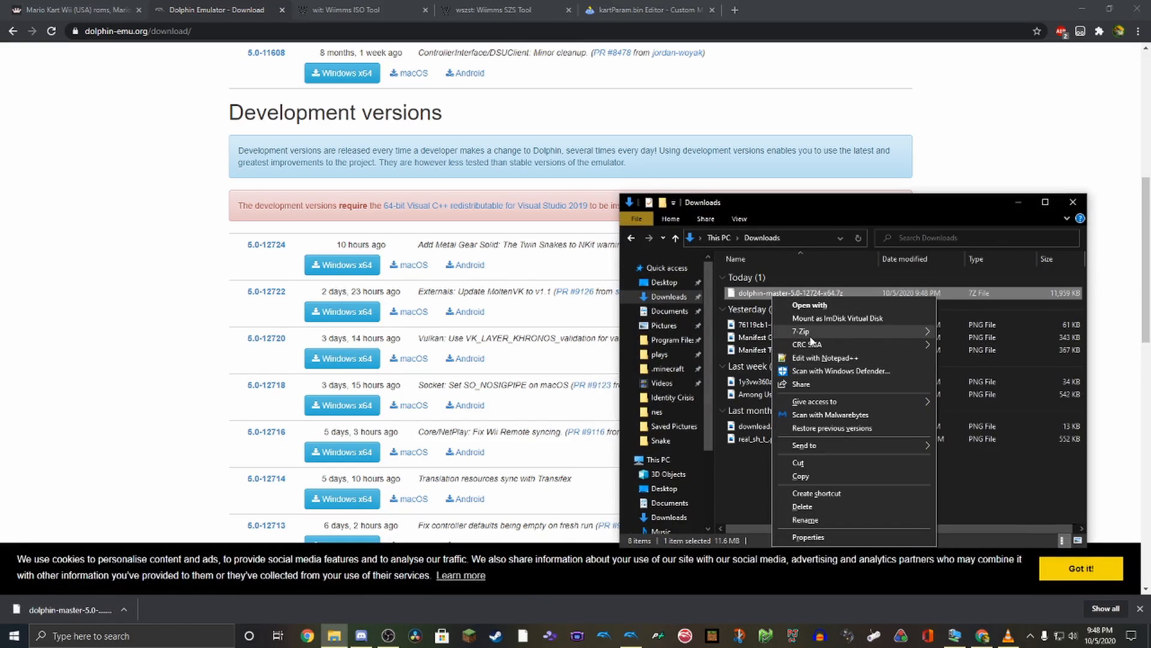
pyautogui.click(800, 331)
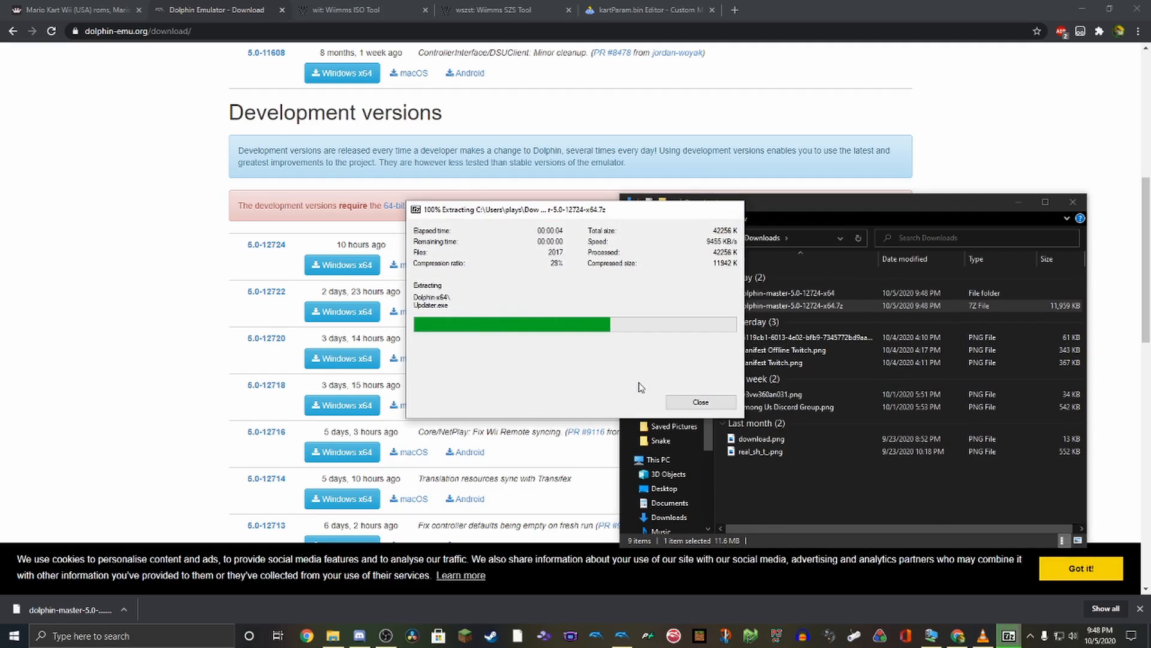
# Launch Dolphin.exe from the extracted Dolphin-x64 folder
pyautogui.click(701, 402)
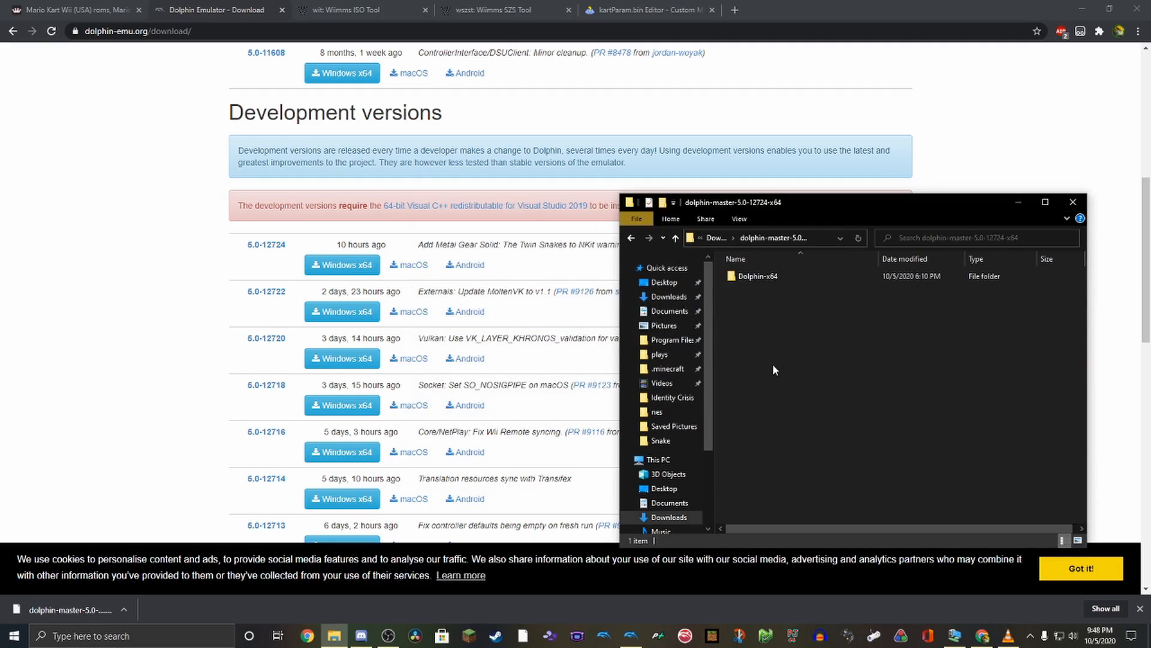
pyautogui.doubleClick(757, 276)
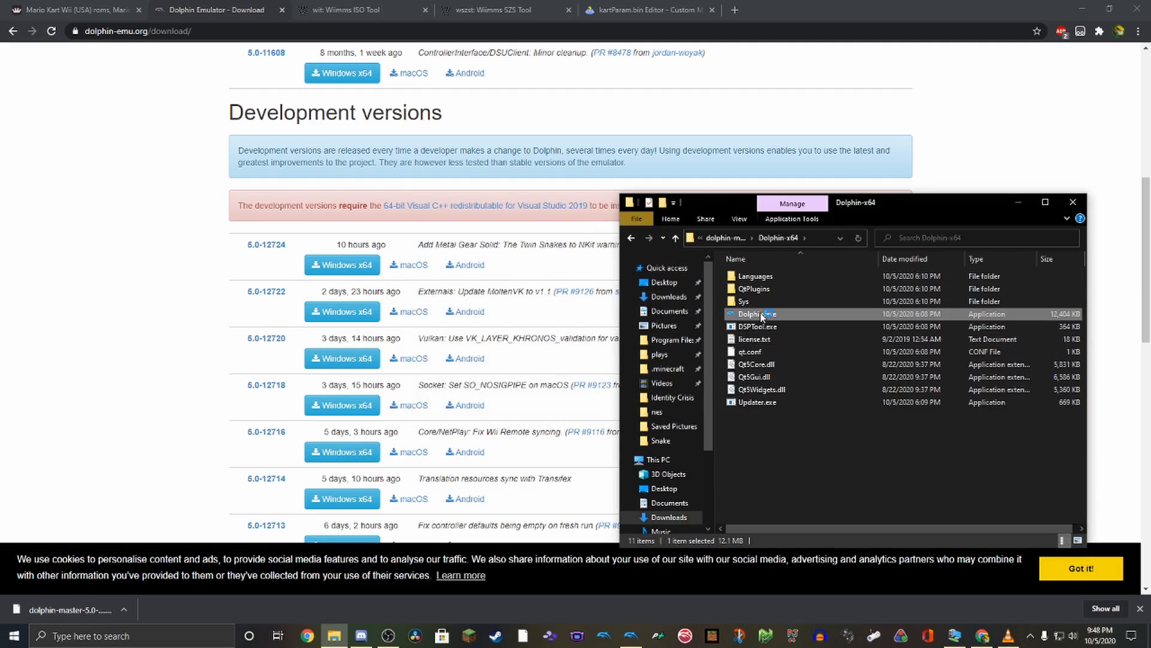
pyautogui.doubleClick(750, 314)
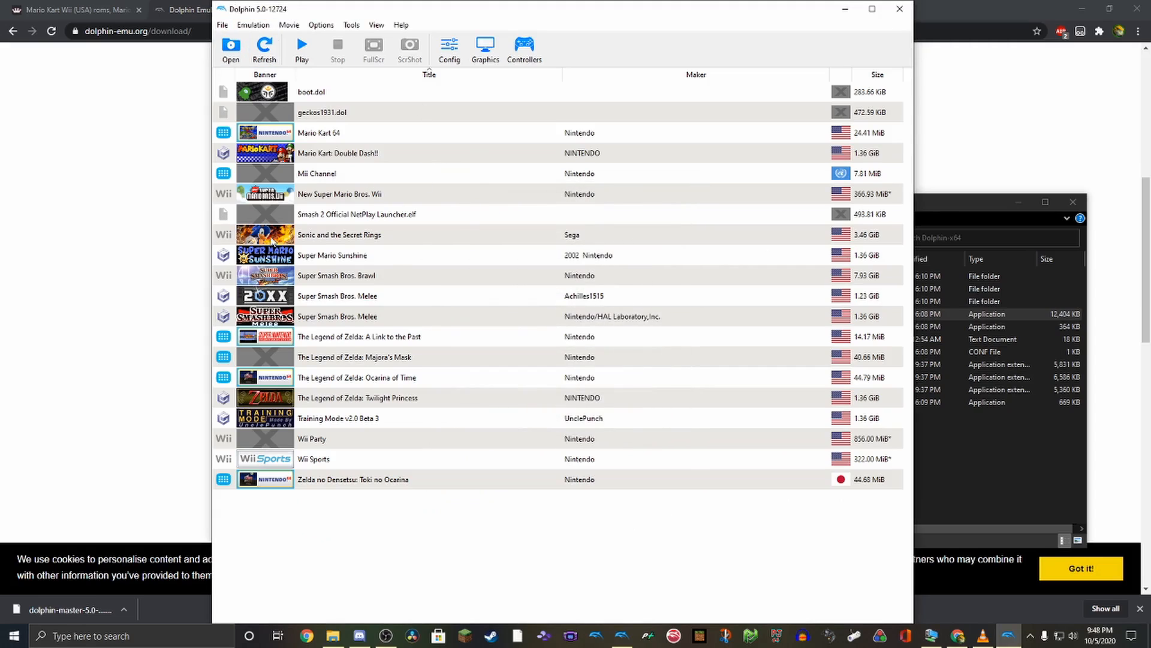
# Review Dolphin's Config settings, including the Paths section for game folders
pyautogui.click(223, 24)
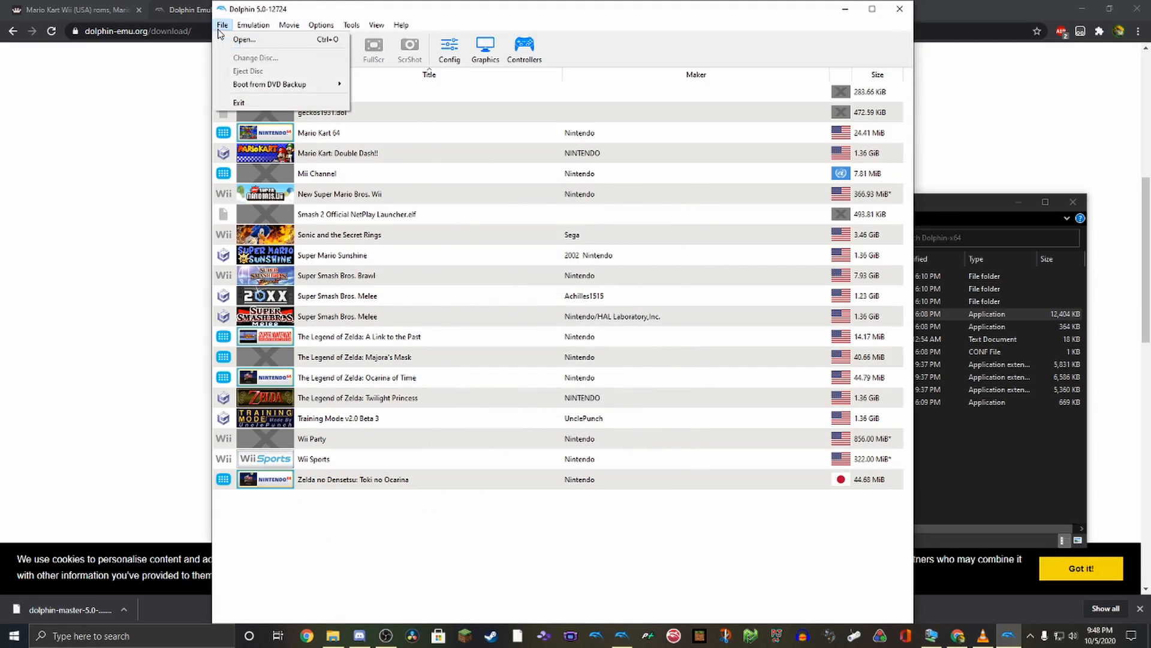
pyautogui.click(253, 24)
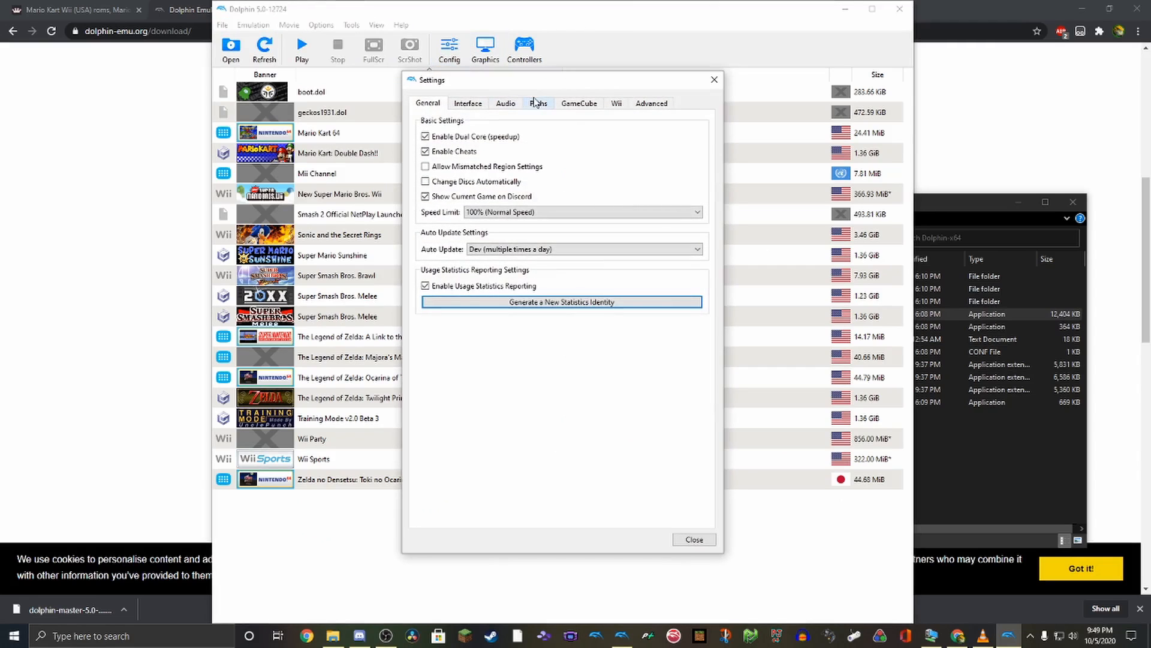
pyautogui.click(537, 103)
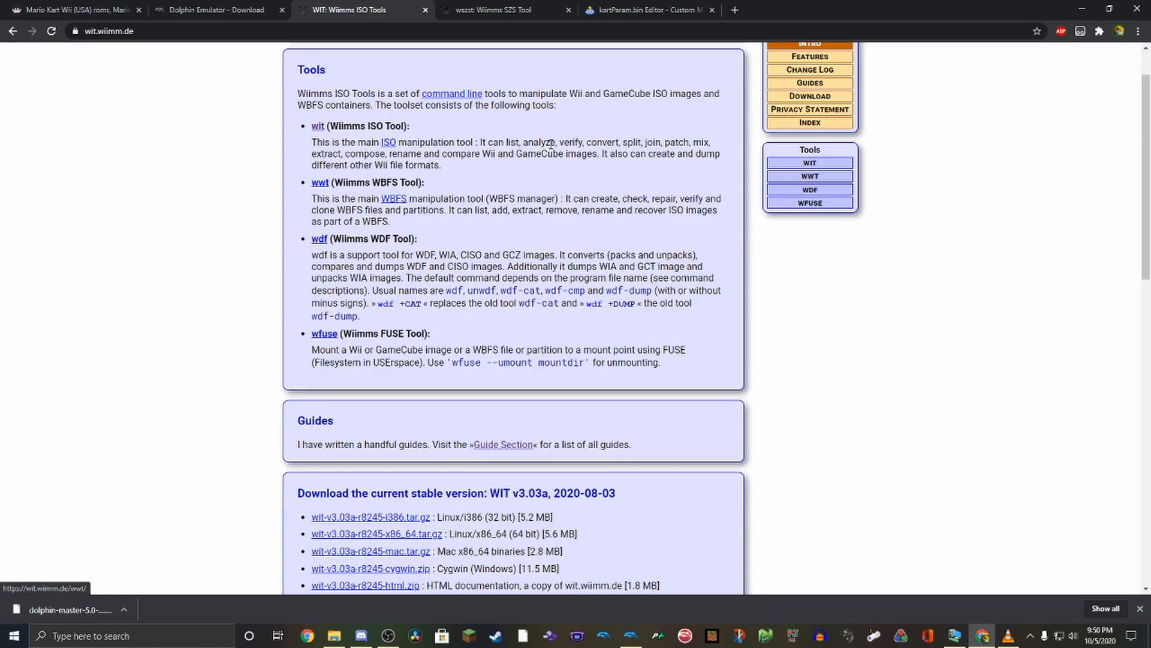
# Download wit-v3.03a-r8245-cygwin.zip from the Wiimms ISO Tools page
pyautogui.scroll(-3)
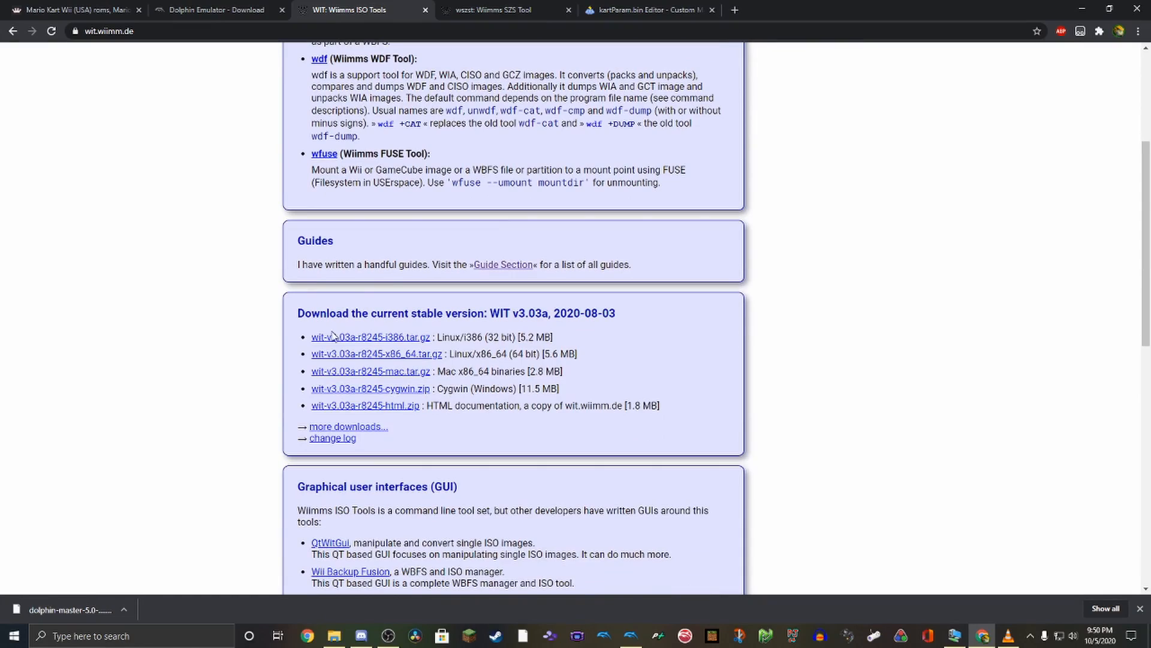
pyautogui.moveTo(388, 327)
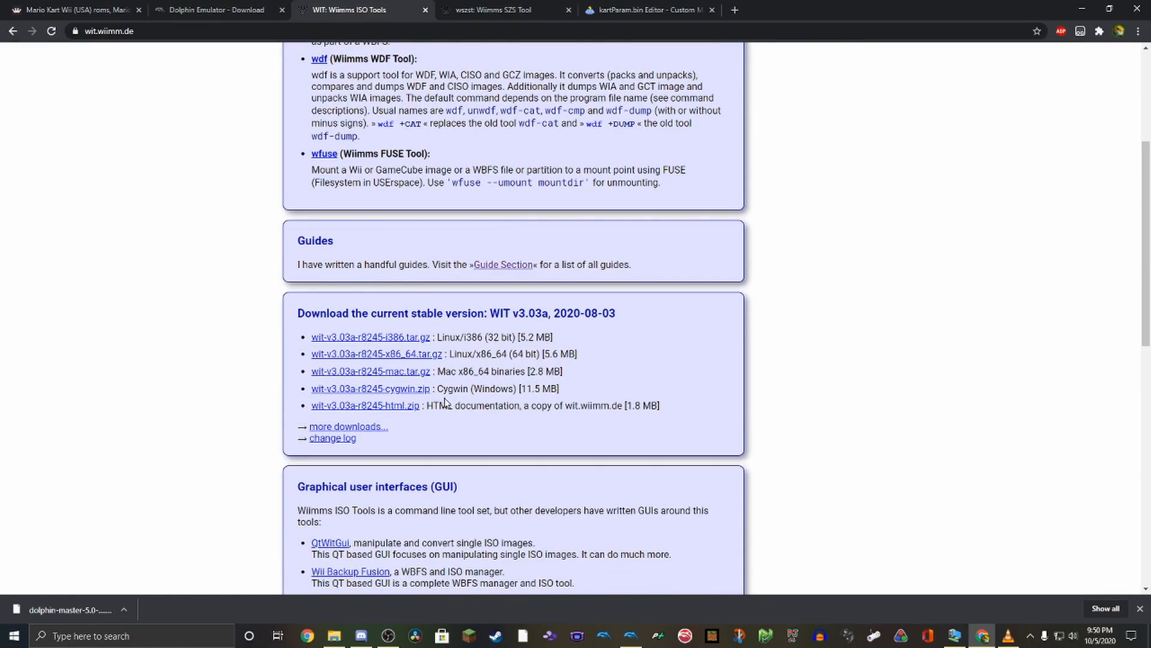
pyautogui.click(366, 389)
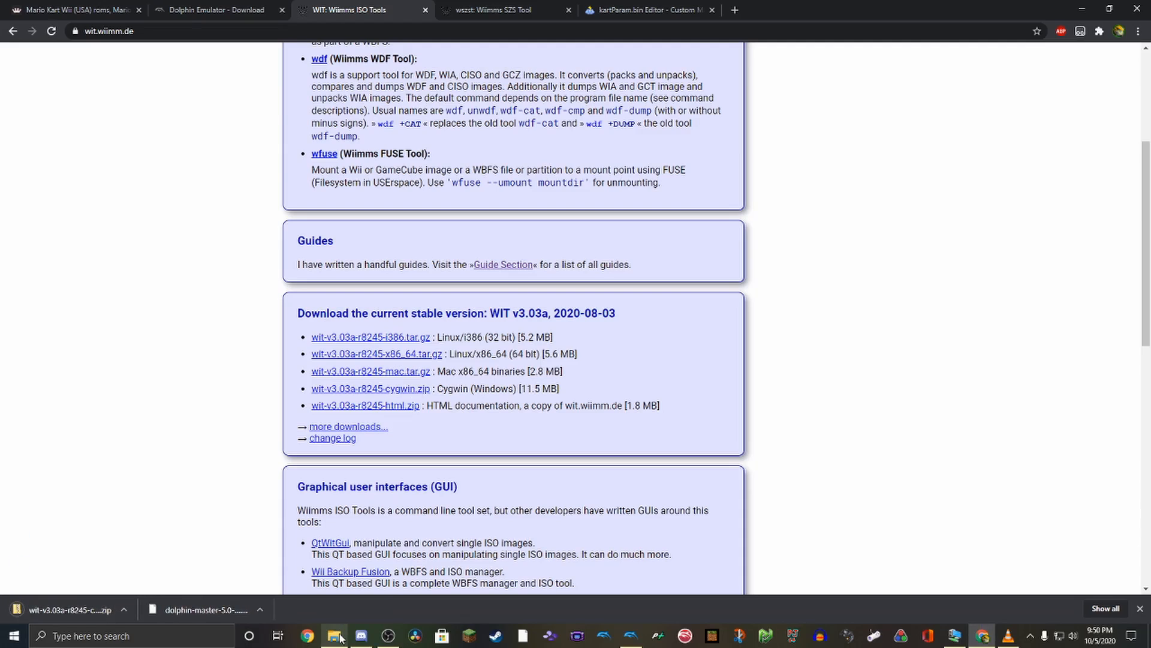
# View the WIT Cygwin zip contents in Downloads and select windows-install.exe
pyautogui.click(333, 636)
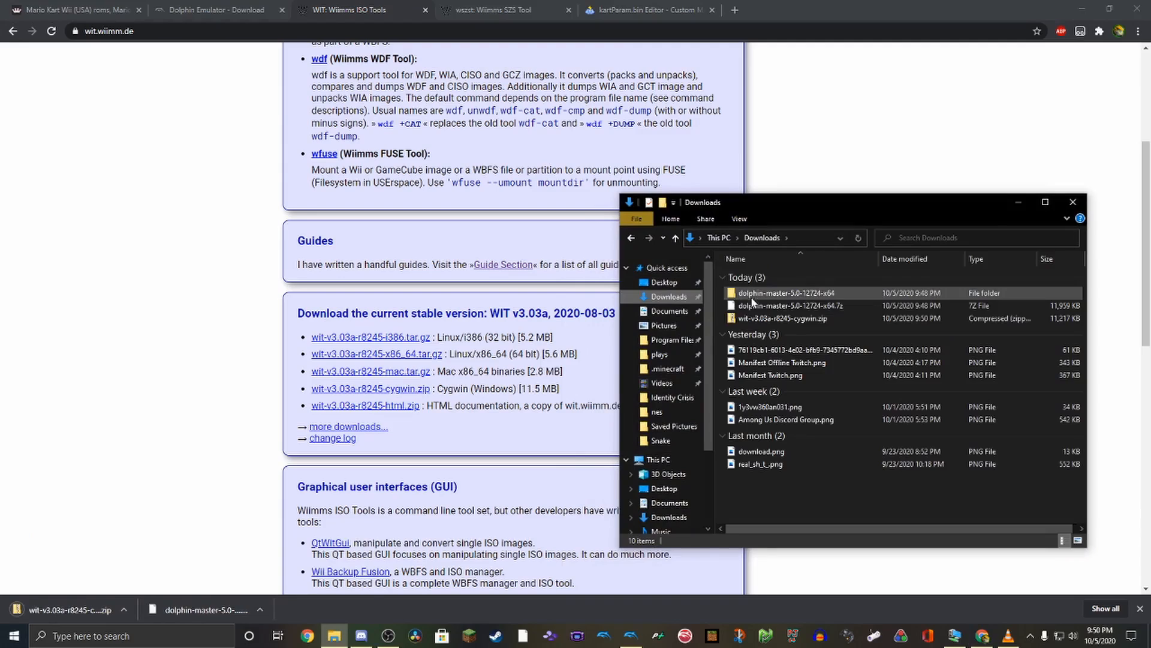
pyautogui.rightClick(770, 318)
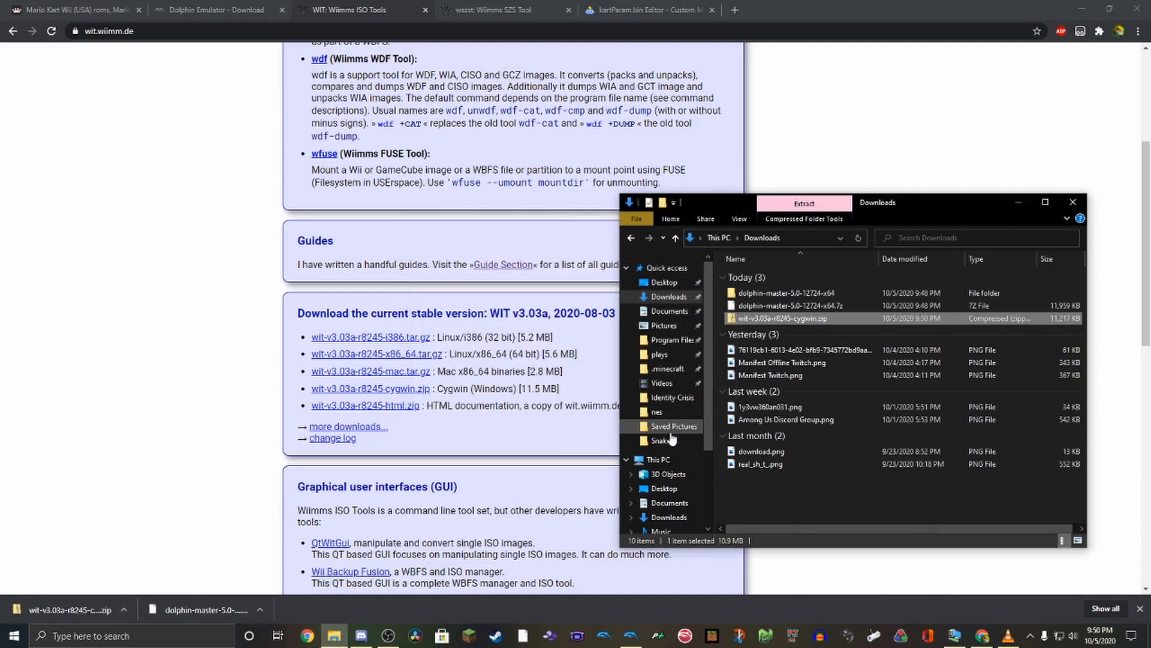
pyautogui.doubleClick(782, 318)
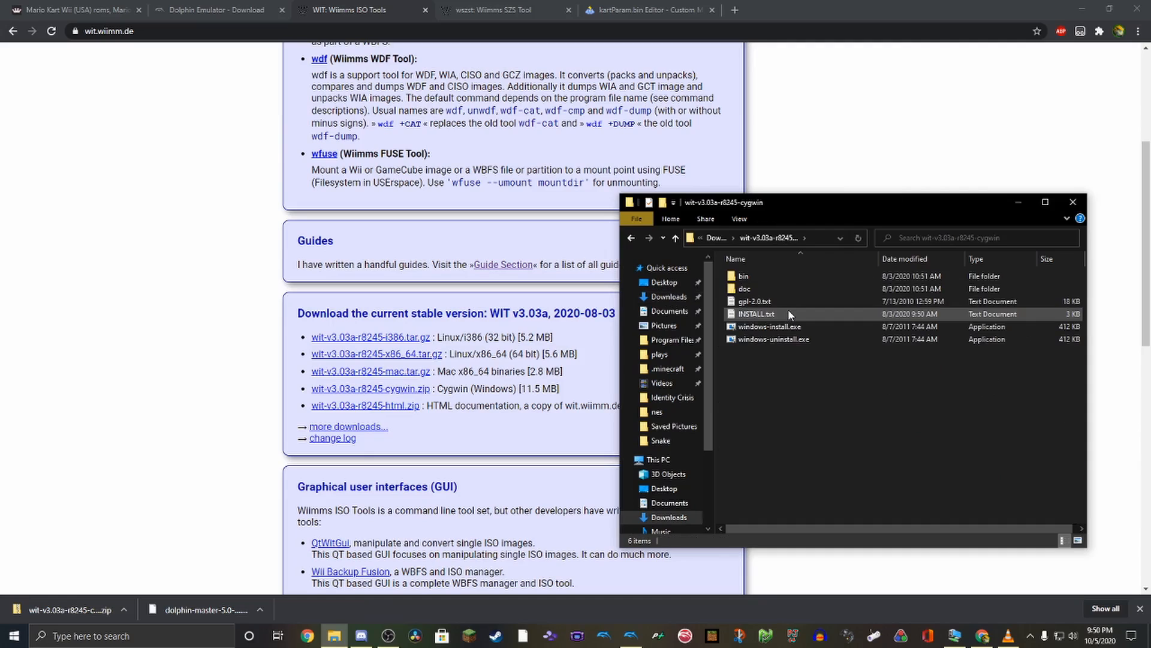
pyautogui.click(770, 326)
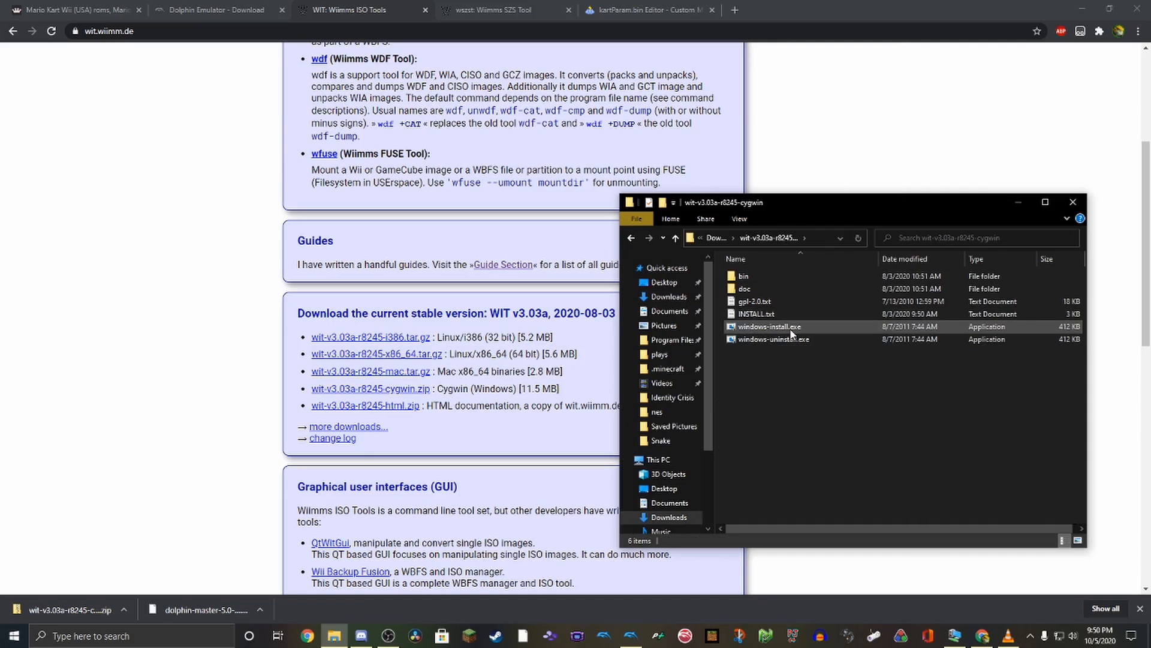
pyautogui.moveTo(794, 327)
pyautogui.write('cmd')
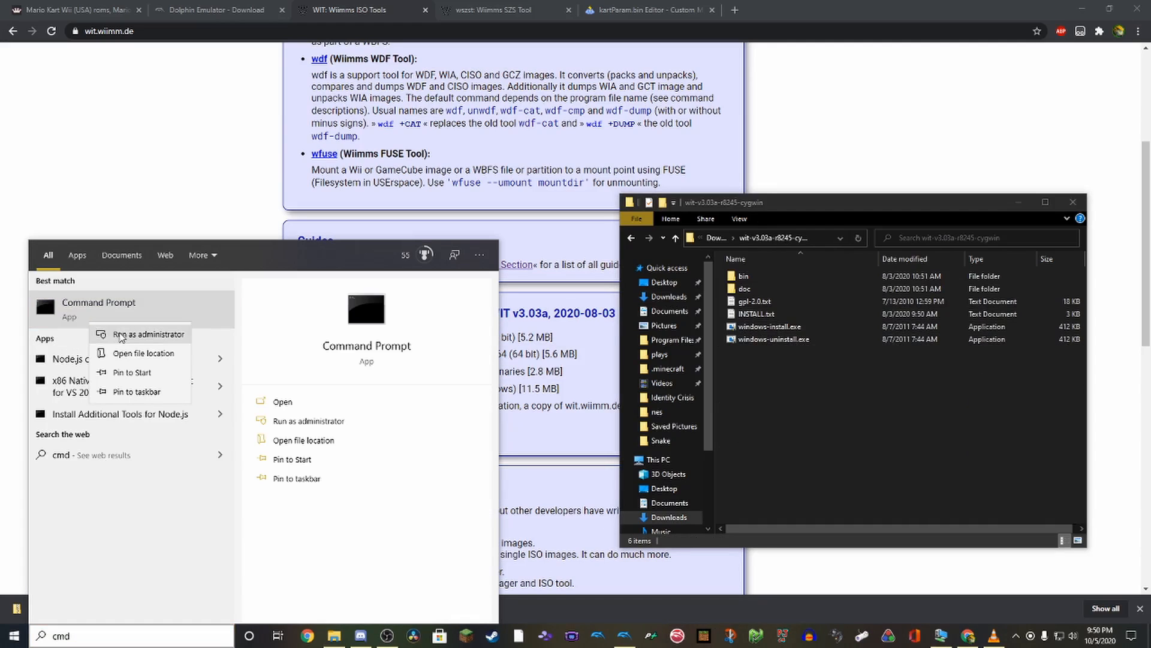
# Run wit in an administrator Command Prompt, then go to the wszst documentation page
pyautogui.click(147, 333)
pyautogui.write('wit')
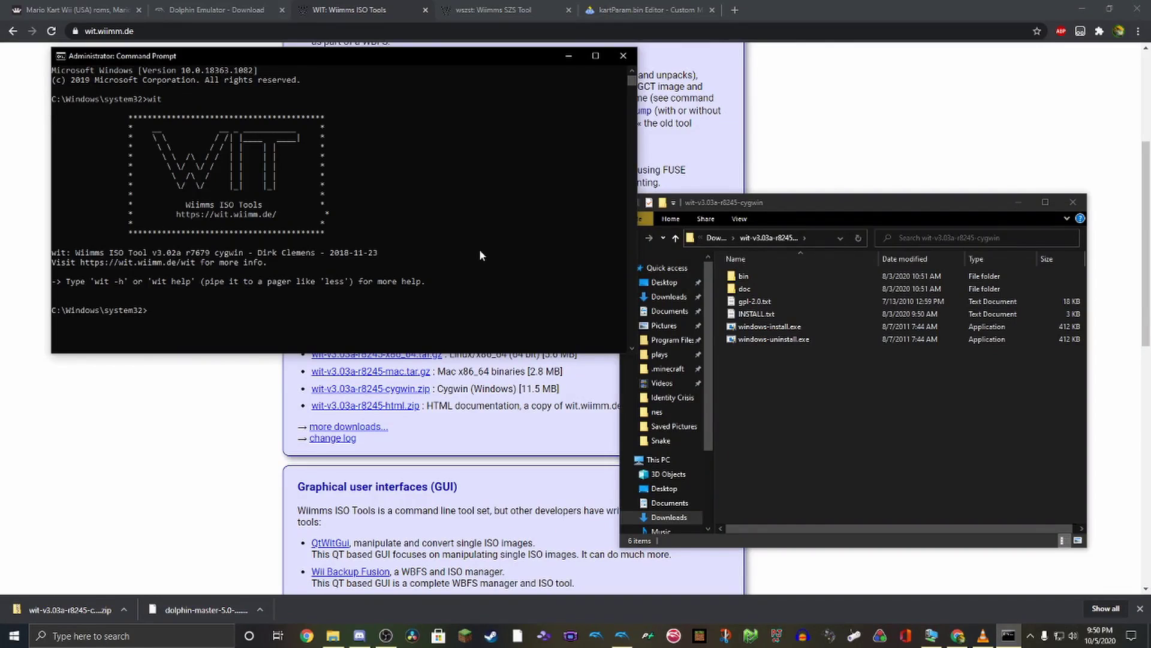
pyautogui.click(495, 10)
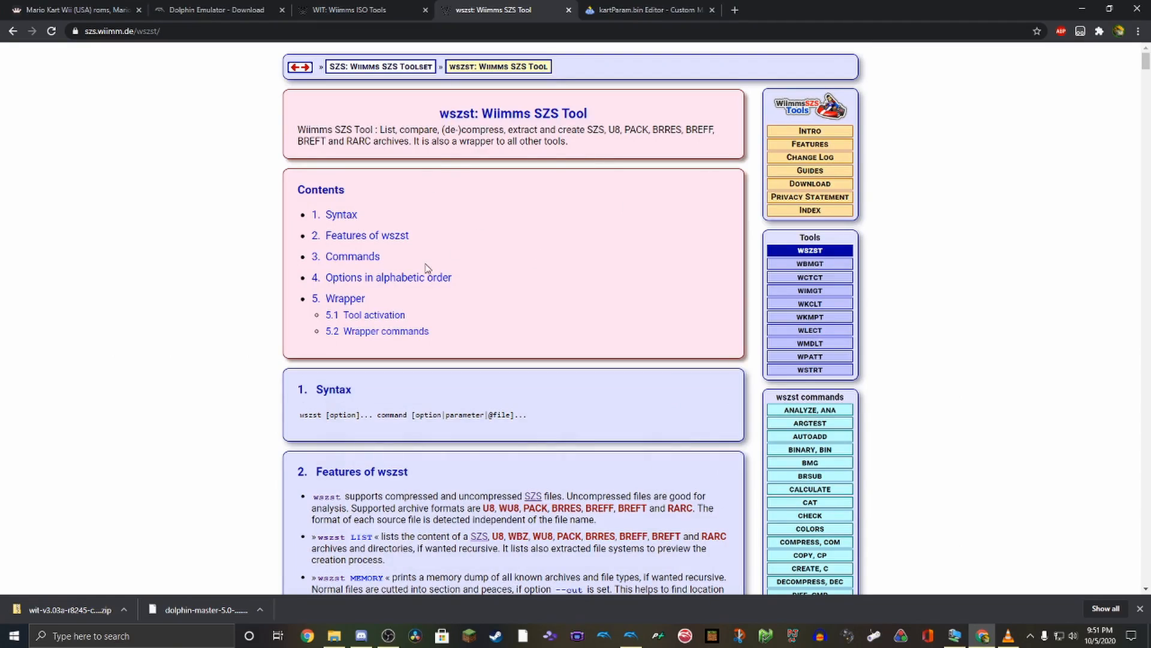
# Skim the wszst SZS Tool documentation and move to the kartParam.bin Editor wiki page
pyautogui.scroll(-3)
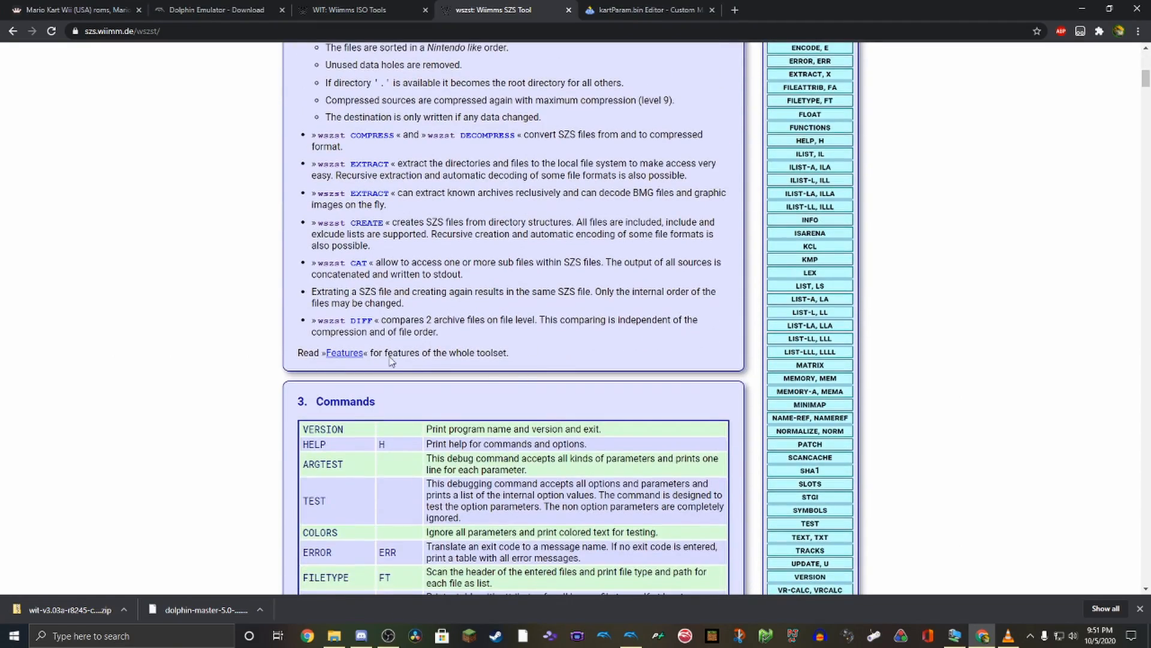
pyautogui.moveTo(556, 371)
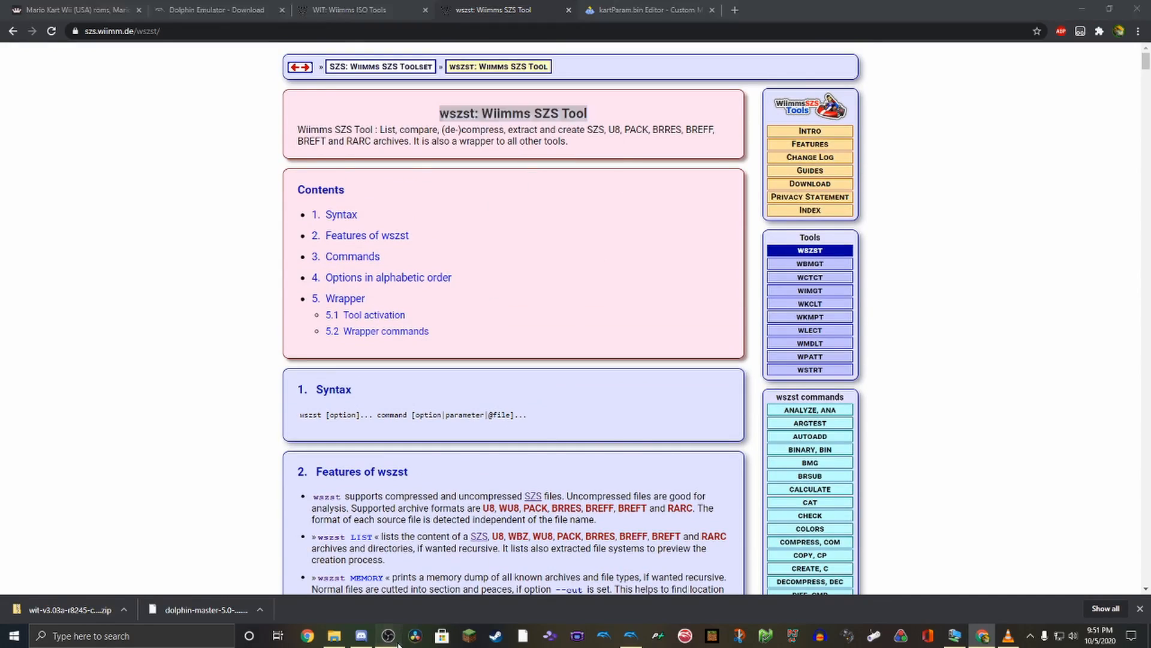
pyautogui.click(655, 11)
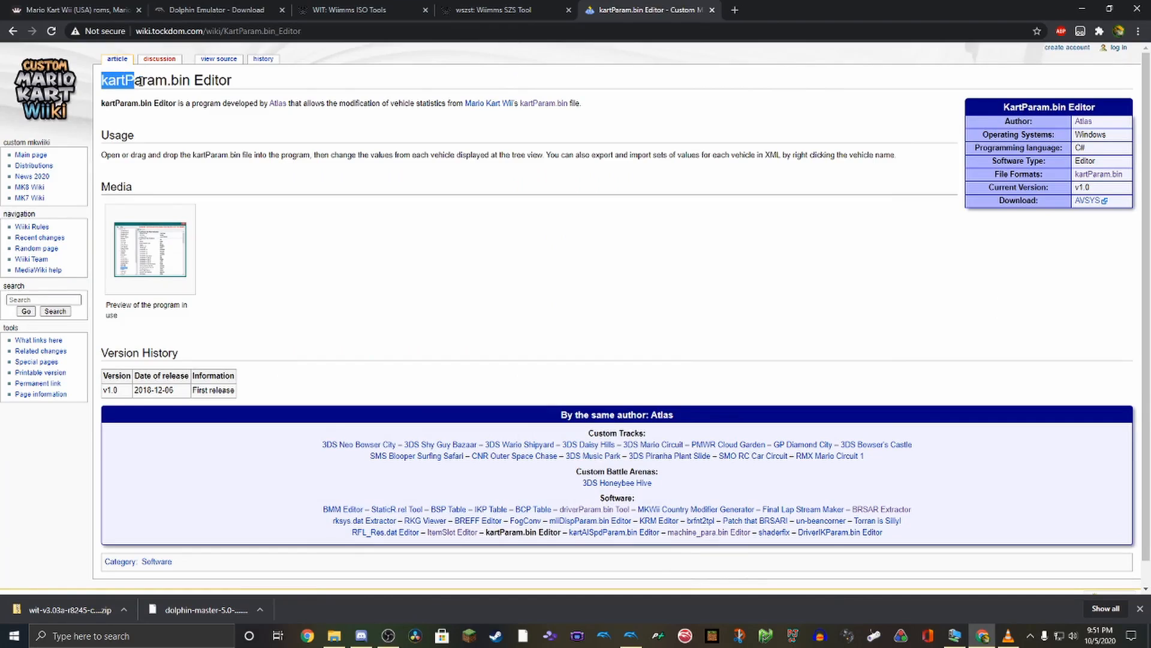
# Download the kartParam.bin Editor program via the AVSYS link in the infobox
pyautogui.moveTo(115, 80); pyautogui.dragTo(211, 80)
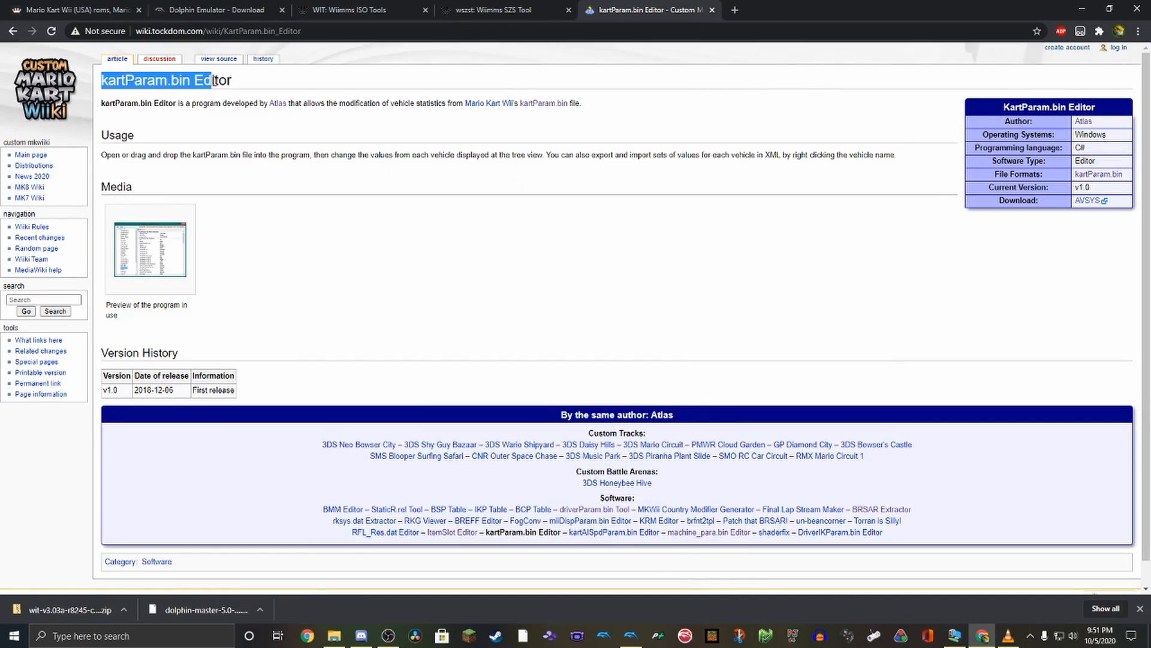
pyautogui.moveTo(1094, 204)
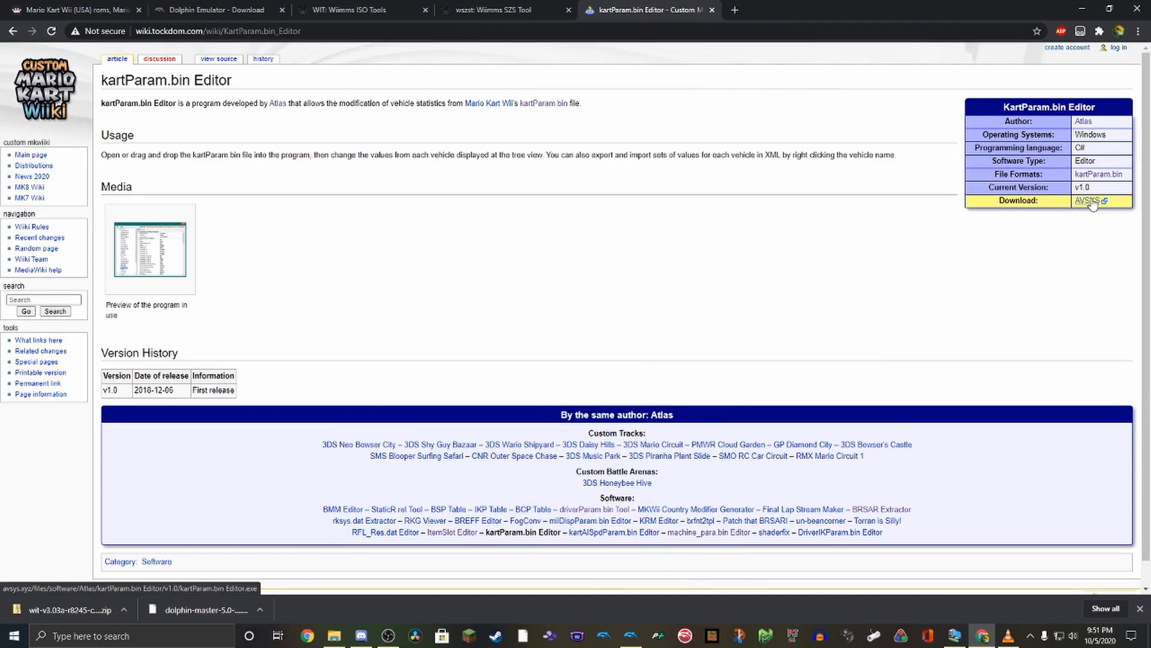
pyautogui.click(1089, 201)
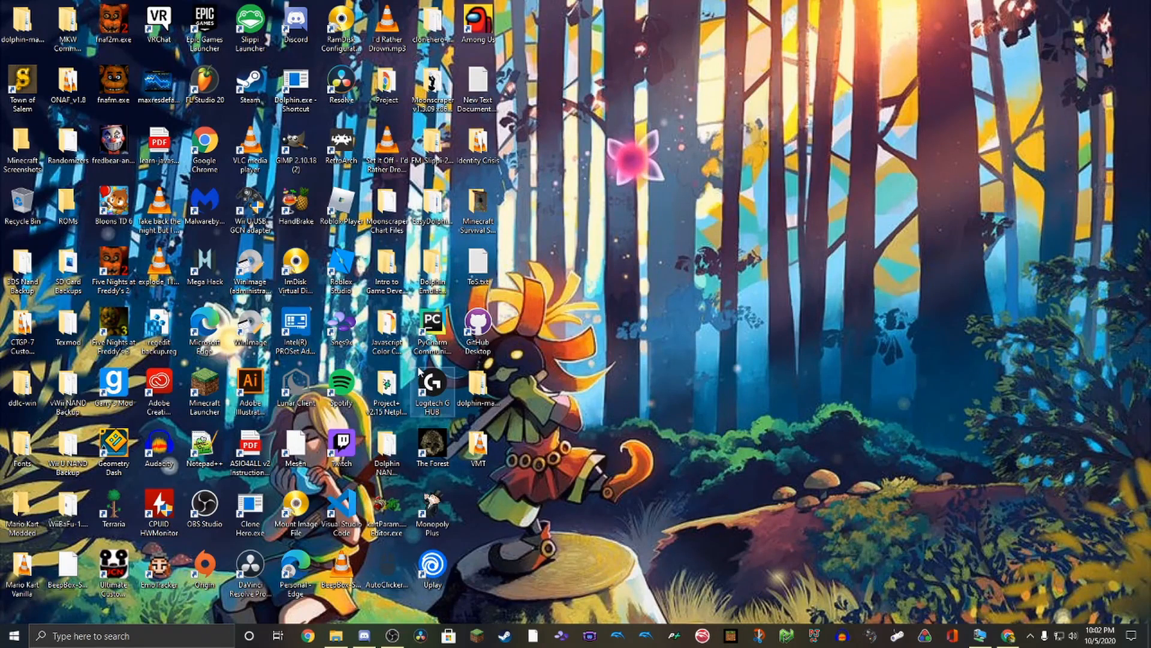
pyautogui.moveTo(31, 585)
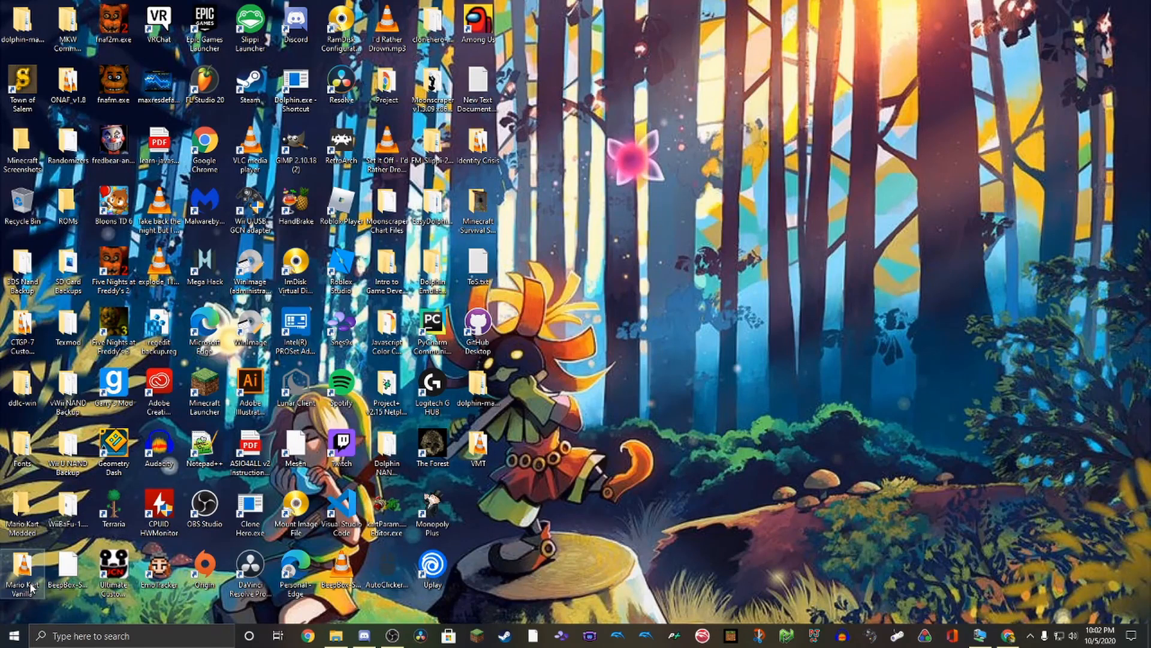
# Open the desktop Mario Kart Vanilla folder holding the 4.39 GB mario_kart.iso
pyautogui.doubleClick(24, 565)
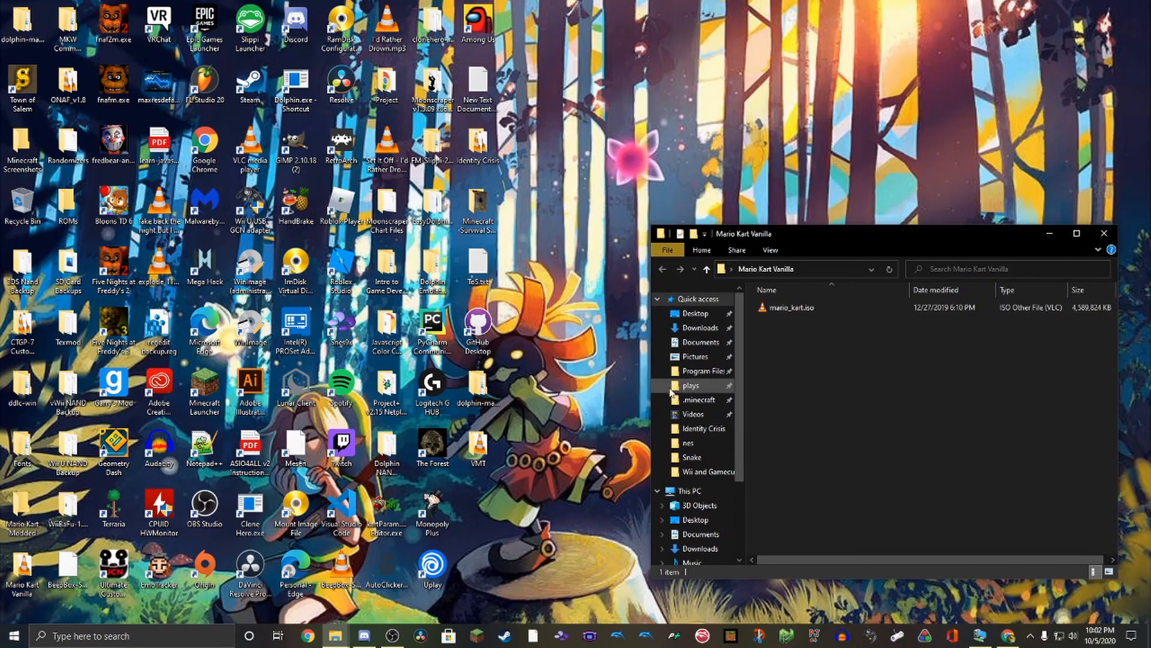
# Run 'wit copy mario_kart.iso --dest mario_kart.wbfs' from a cmd prompt in Mario Kart Vanilla
pyautogui.write('cmd')
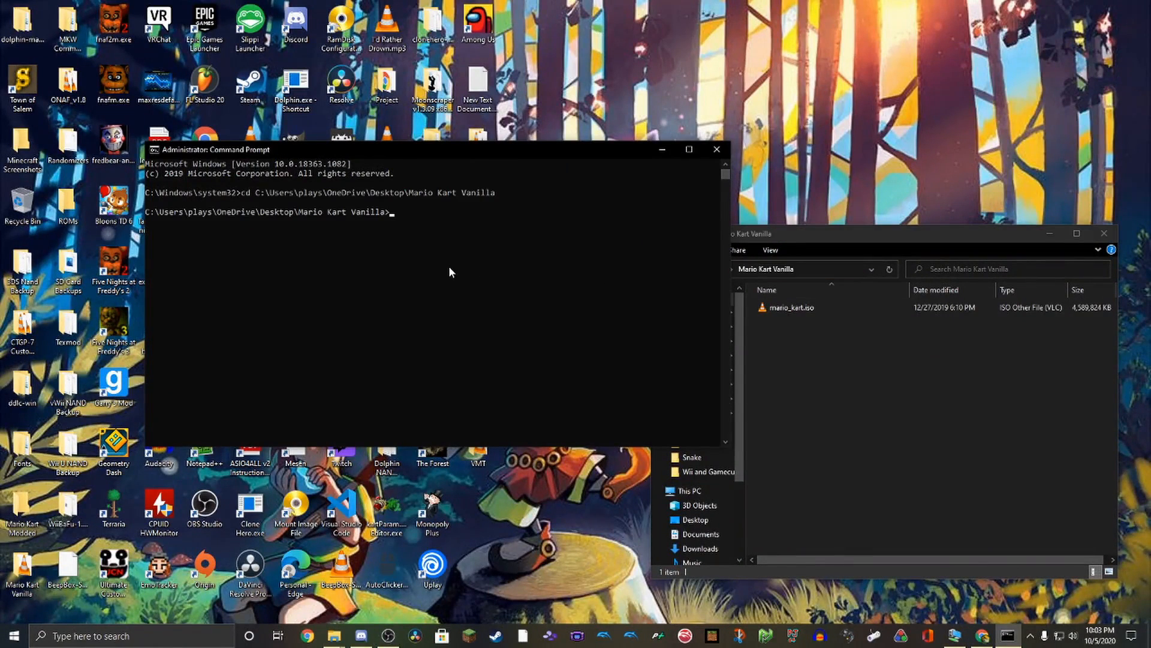
pyautogui.write('wit copy ma')
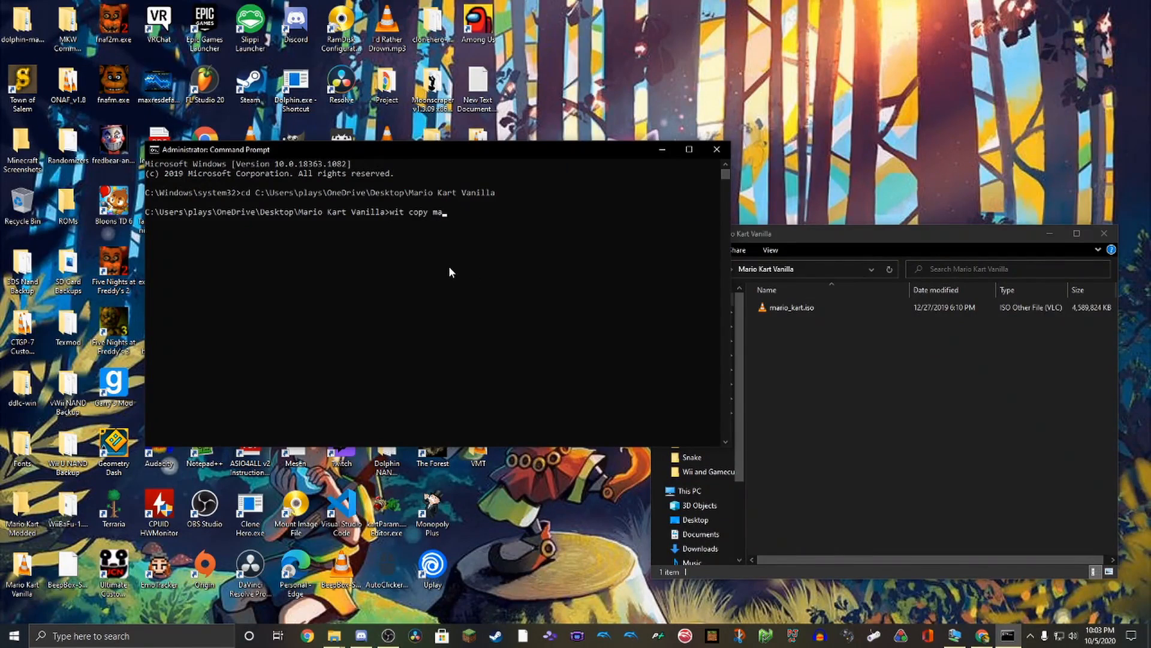
pyautogui.write('rio_kart.iso')
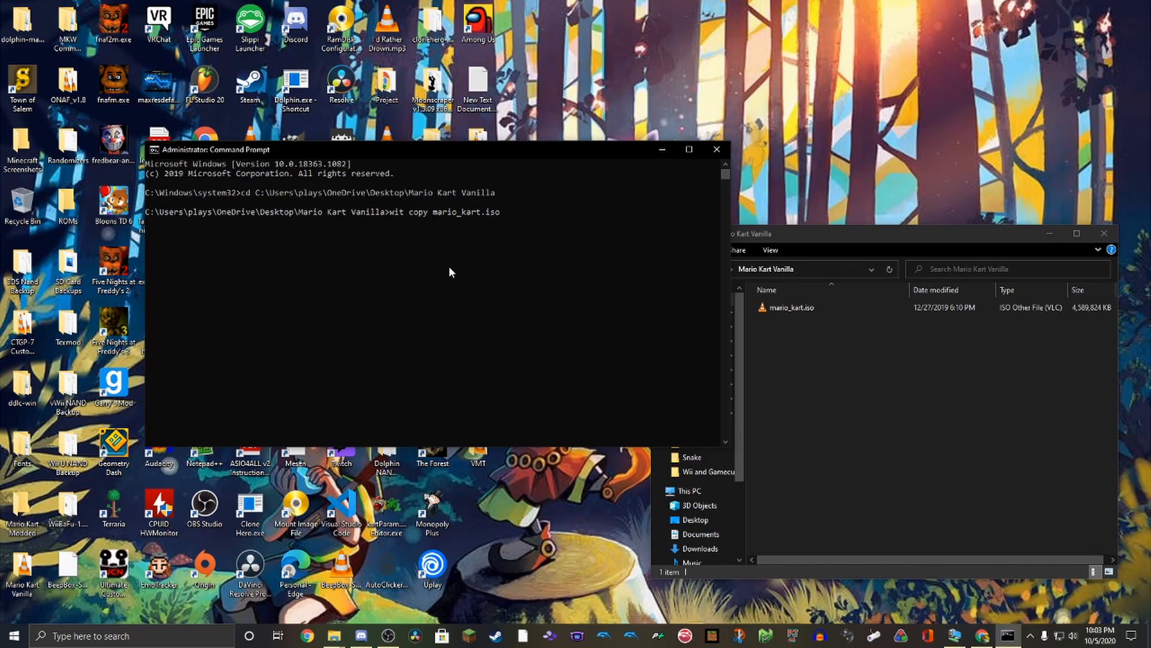
pyautogui.write('--')
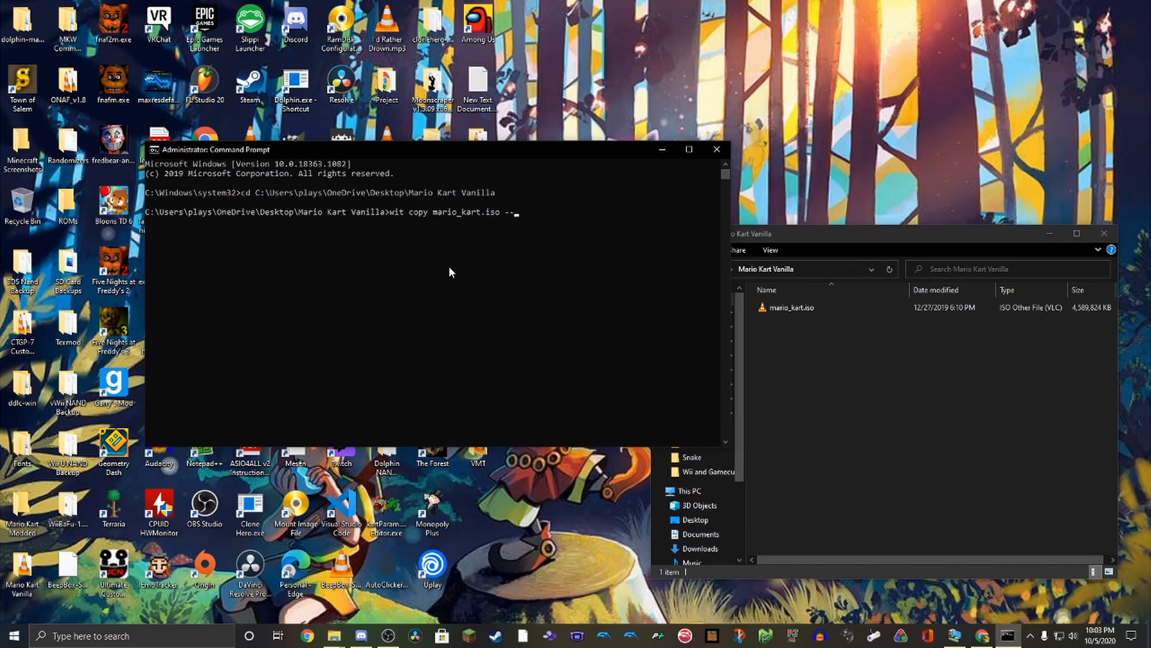
pyautogui.write('dest')
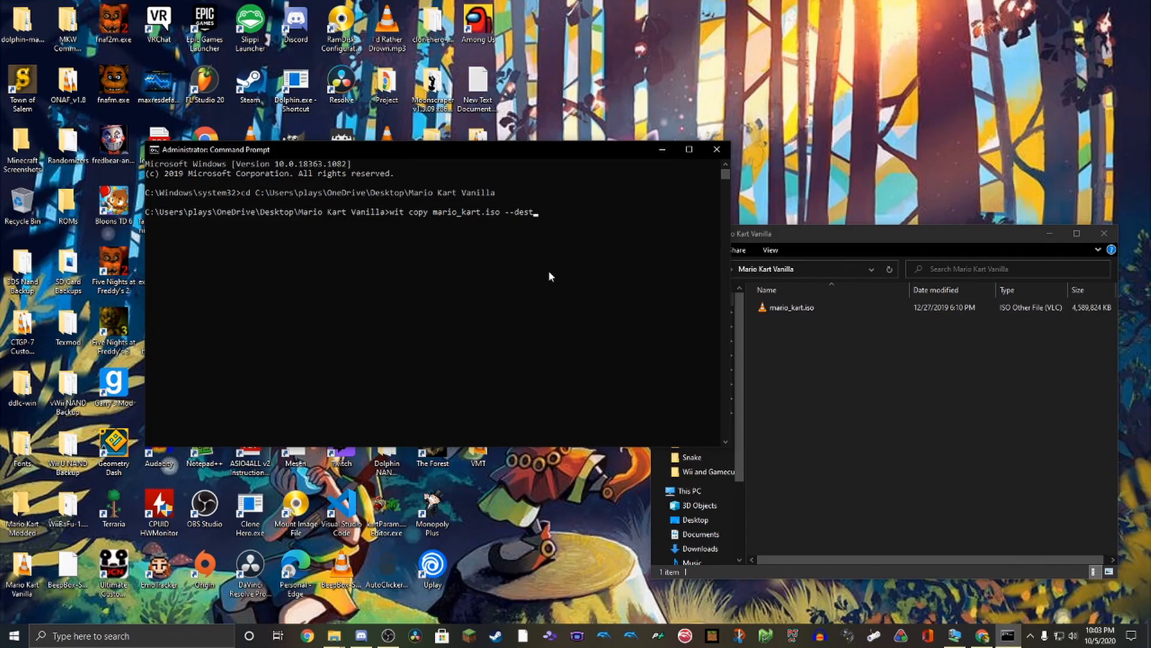
pyautogui.moveTo(571, 218)
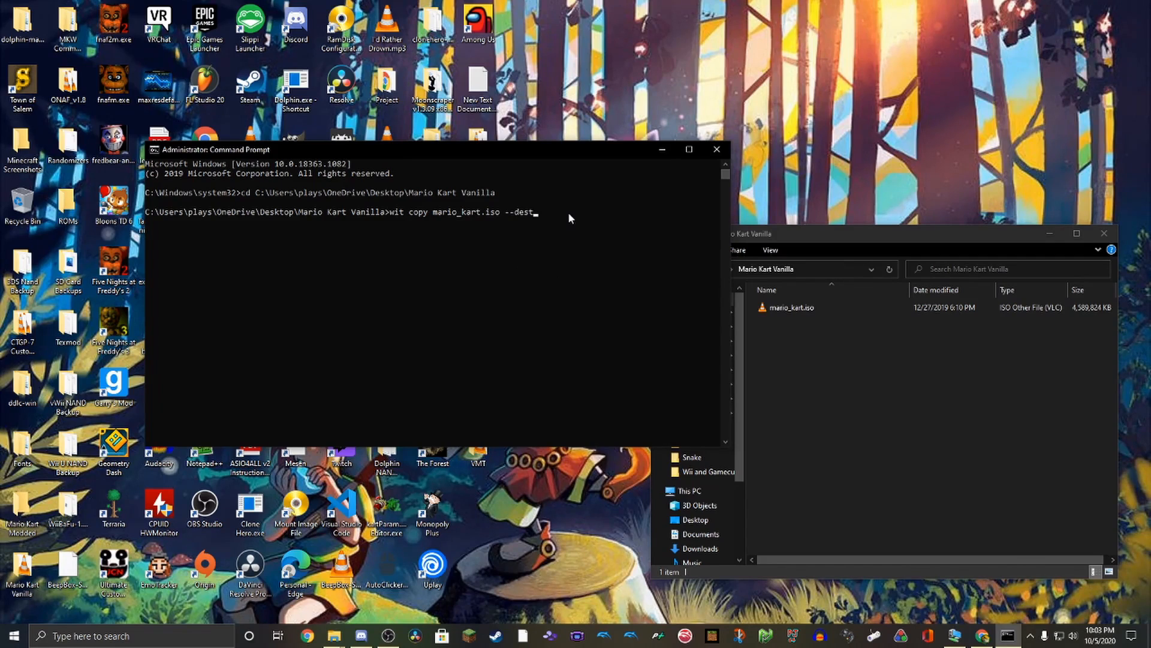
pyautogui.moveTo(842, 399)
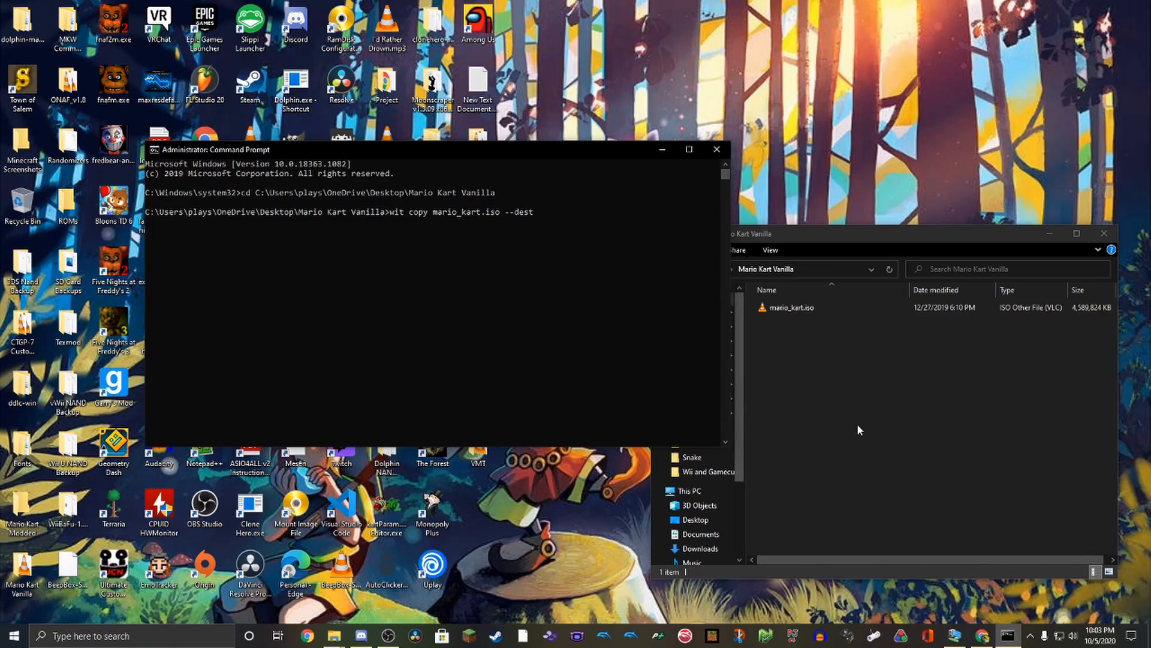
pyautogui.write('mario')
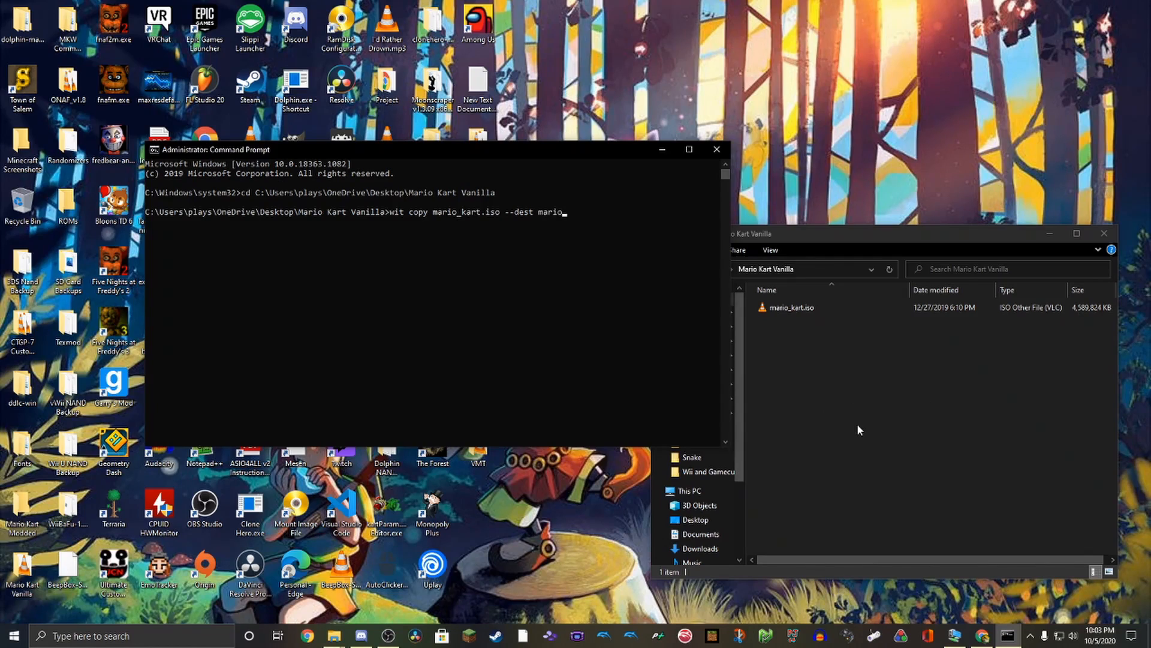
pyautogui.write('_kart.')
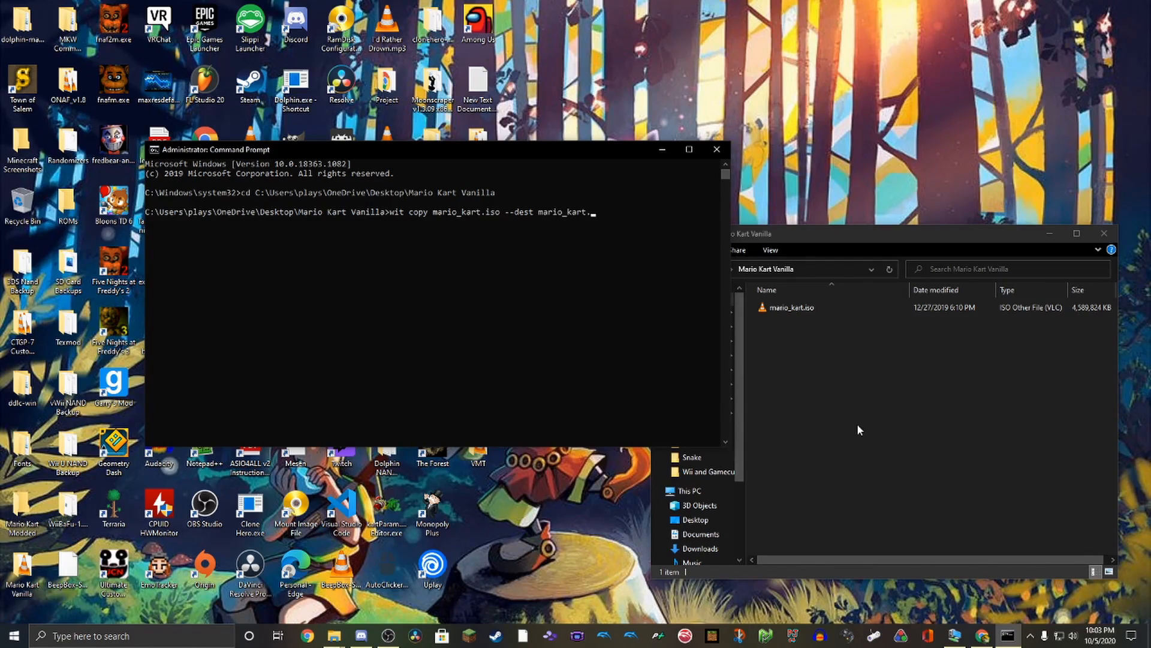
pyautogui.write('.wbf')
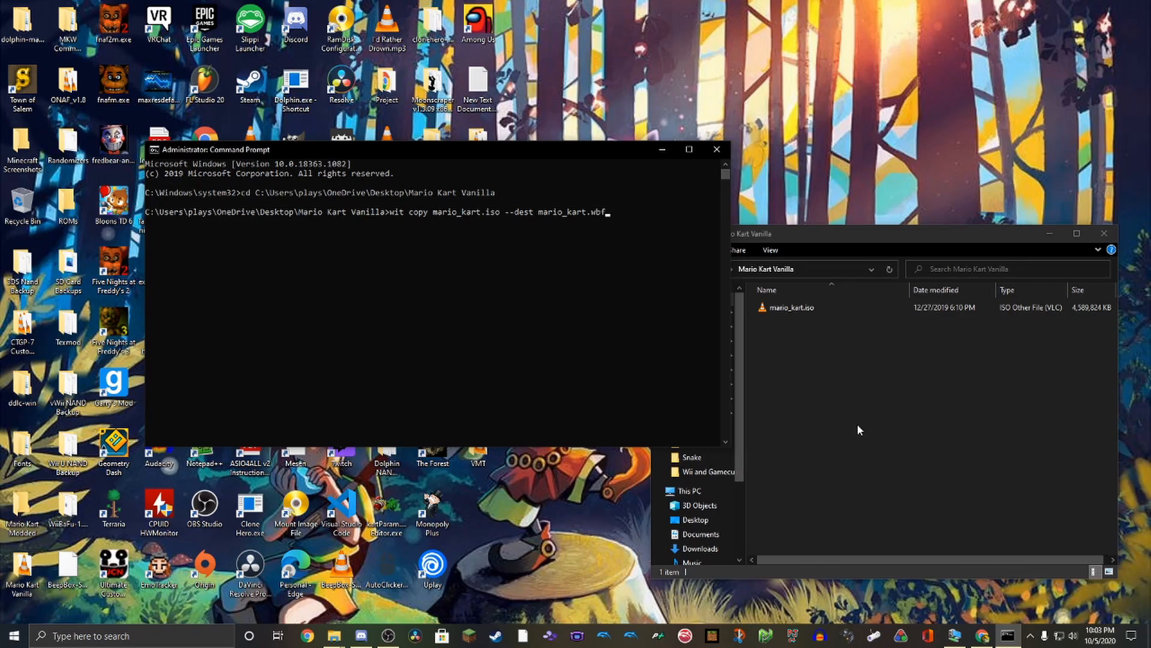
pyautogui.press('Enter')
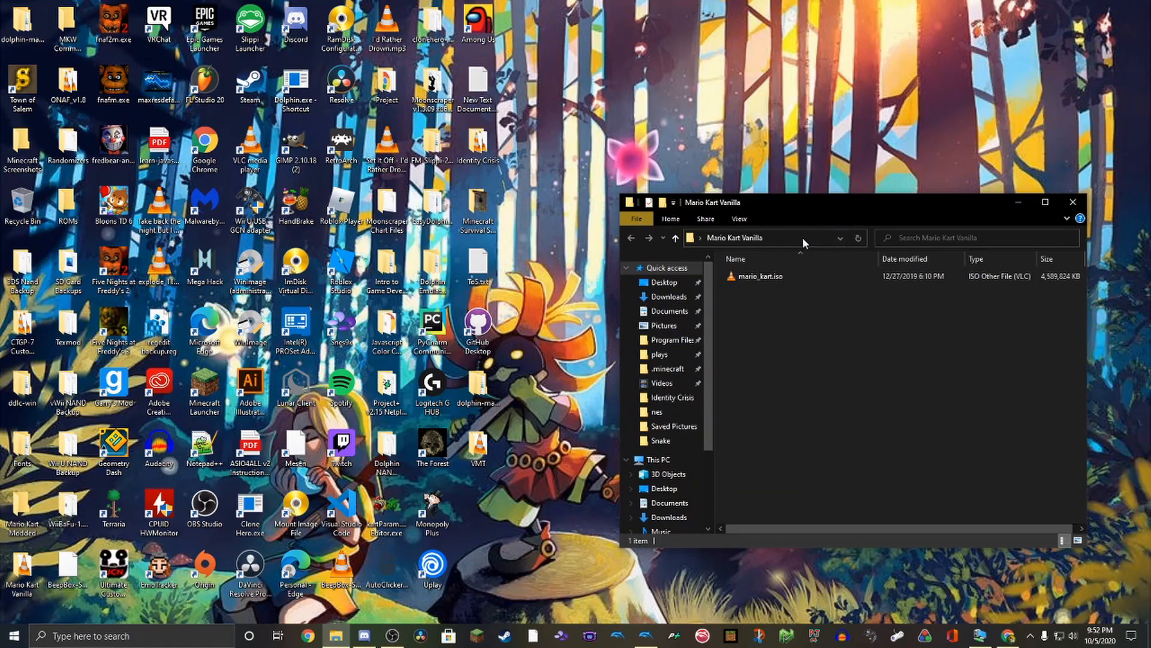
# Run 'wit extract mario_kart.iso --dest mkw' in an administrator cmd prompt at Mario Kart Vanilla
pyautogui.write('cmd')
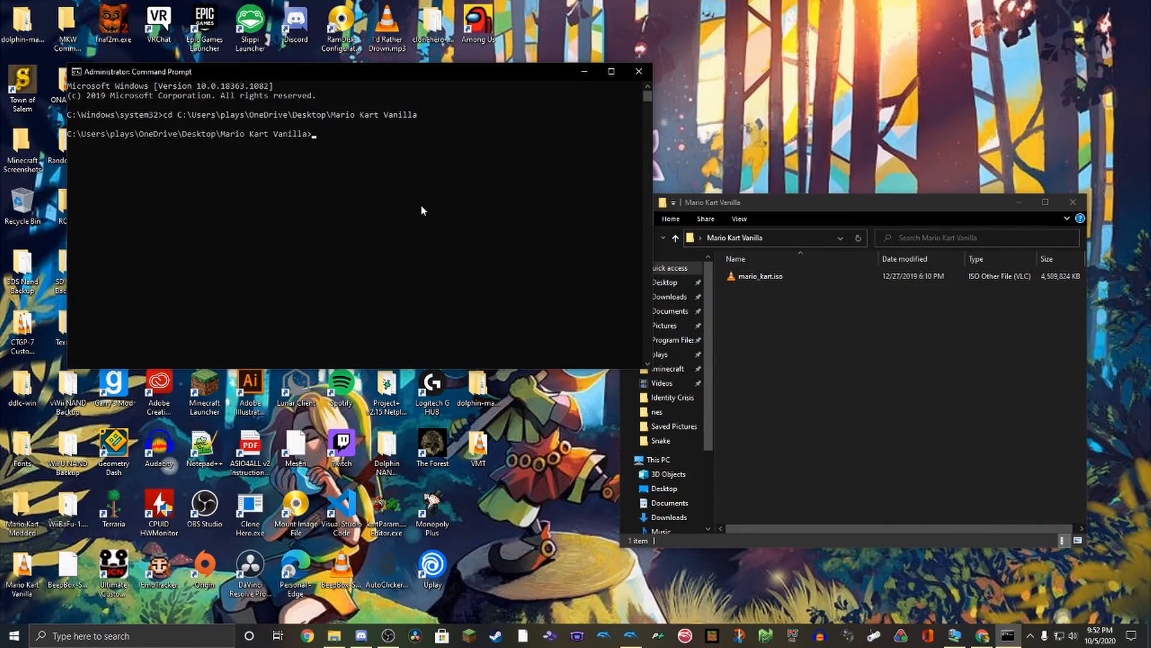
pyautogui.write('w')
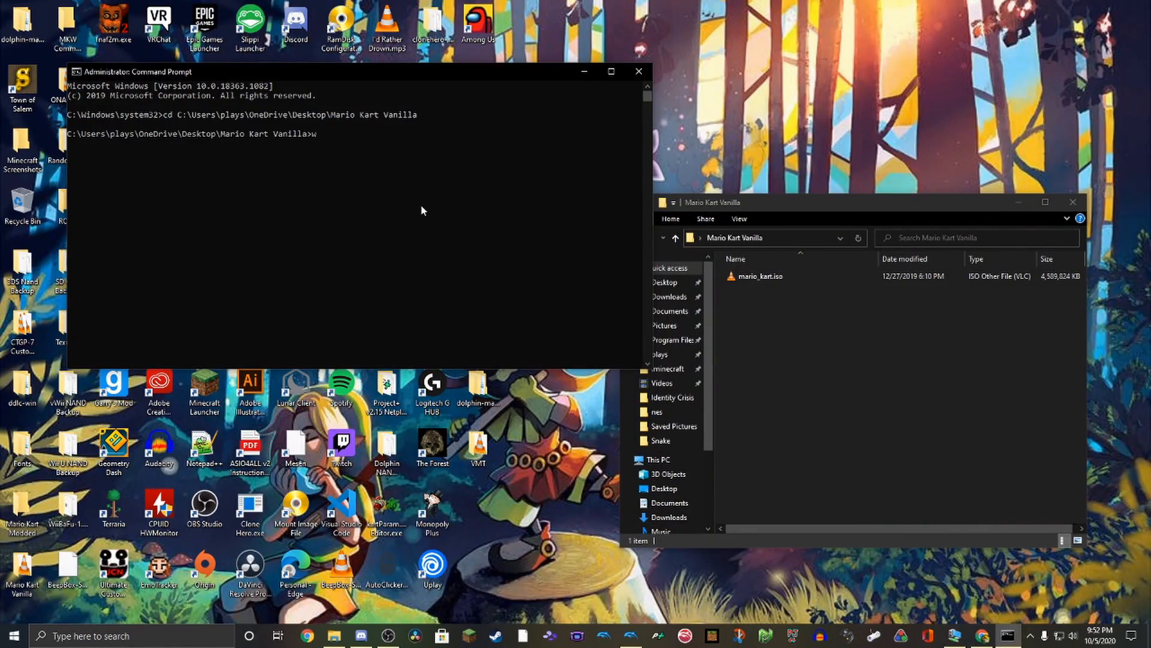
pyautogui.write('it')
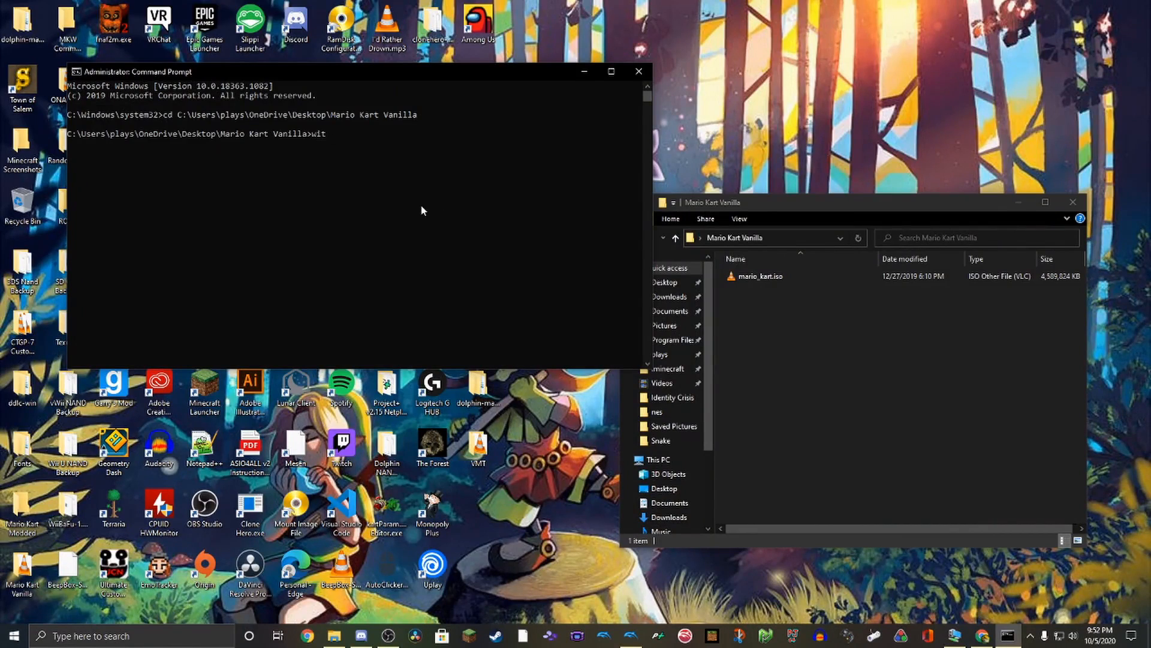
pyautogui.write('extract')
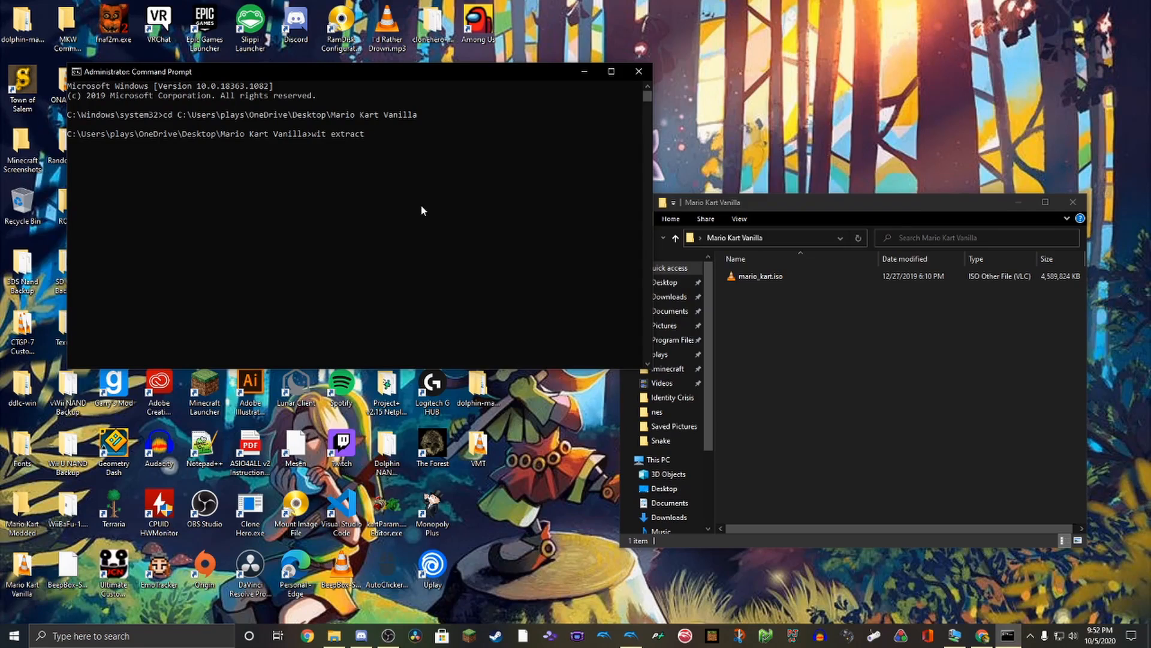
pyautogui.write('mario_kar')
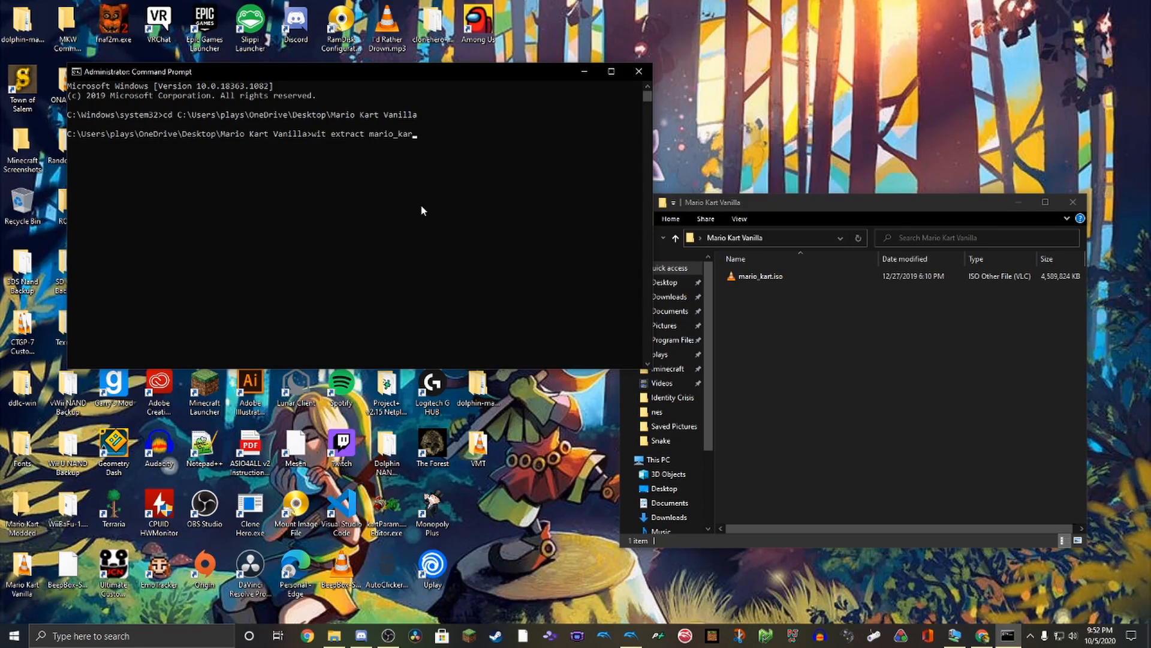
pyautogui.write('t.iso')
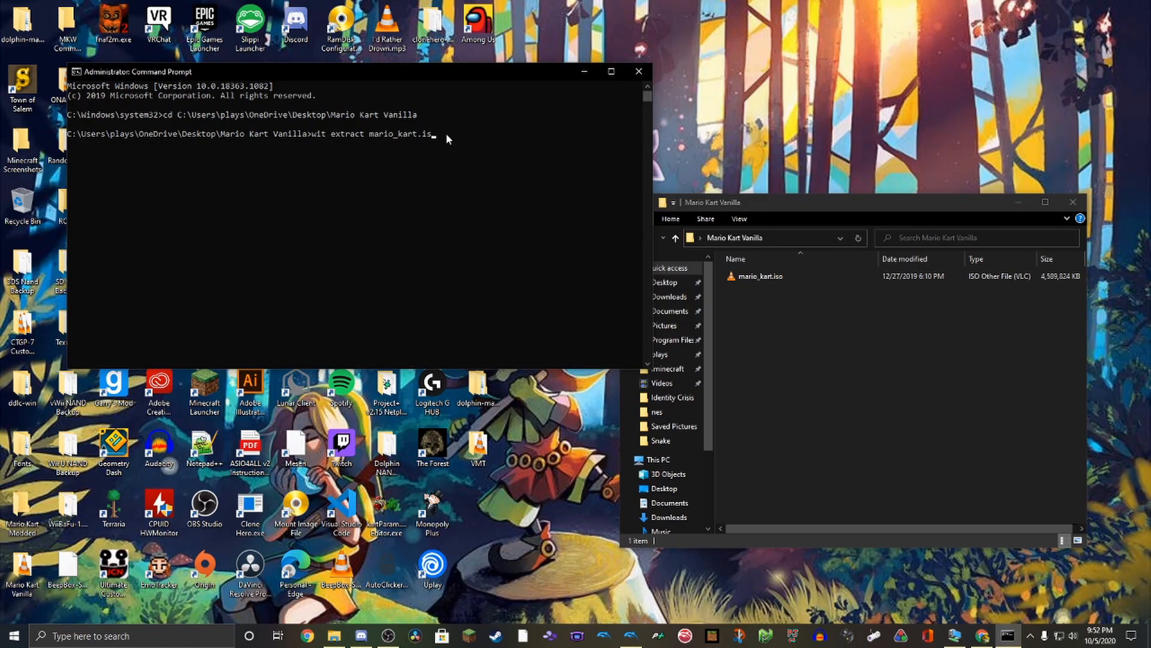
pyautogui.write('o --dest')
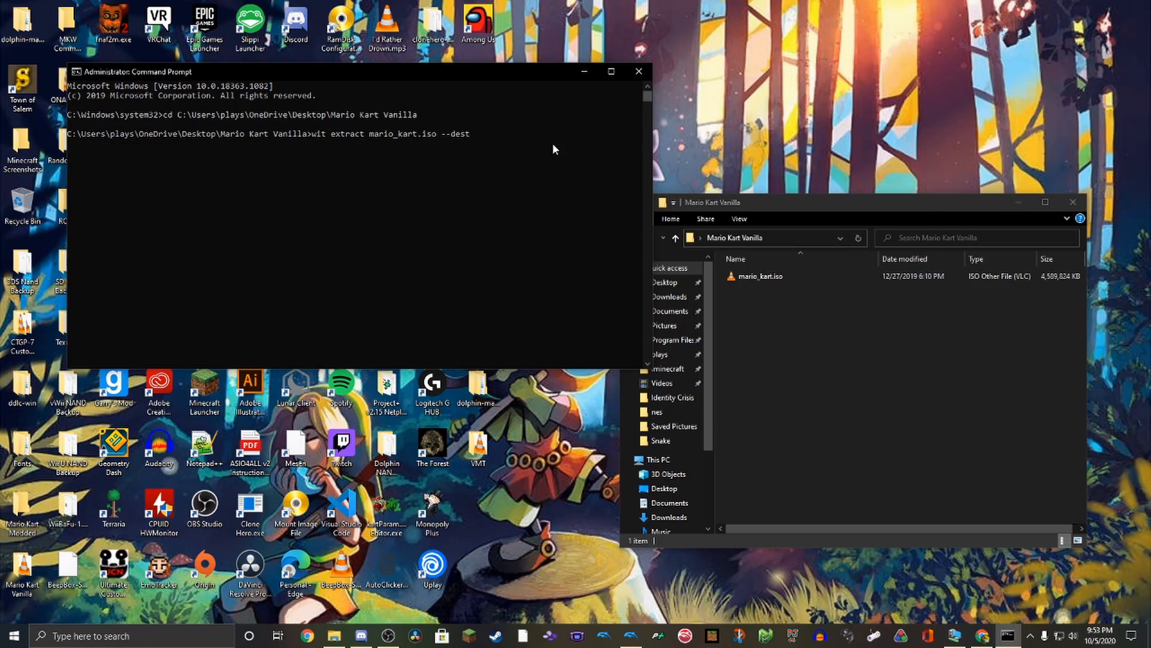
pyautogui.write('mkw')
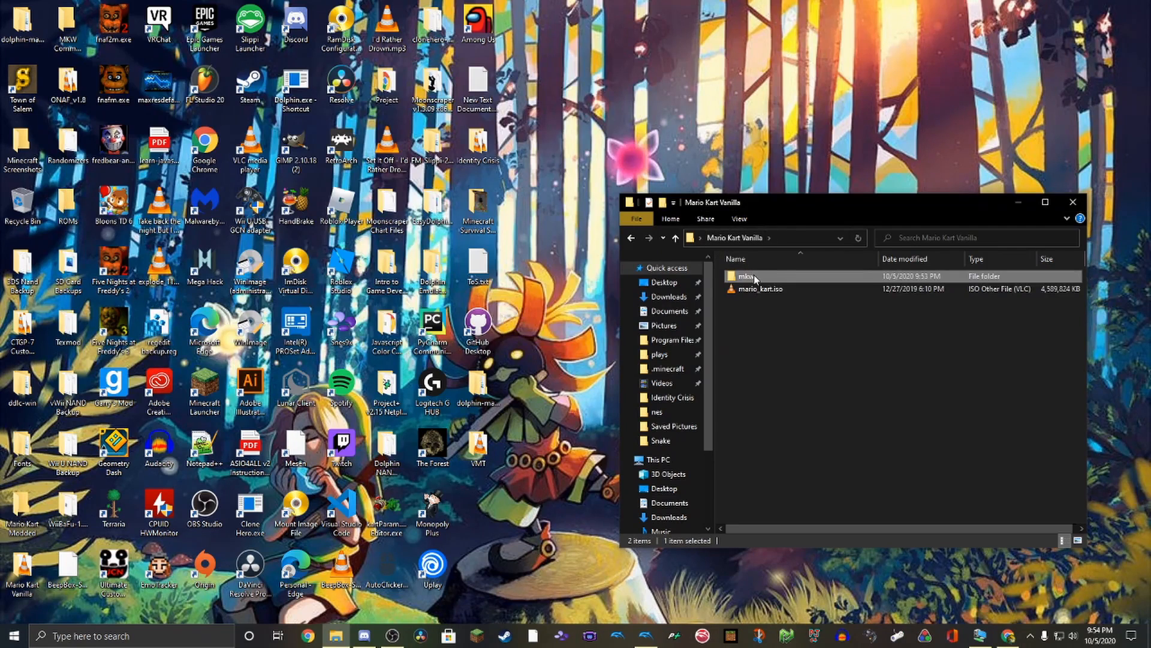
# Copy Common.szs from mkw > files > Race and bring it into the MKW Common Stuff folder
pyautogui.doubleClick(746, 275)
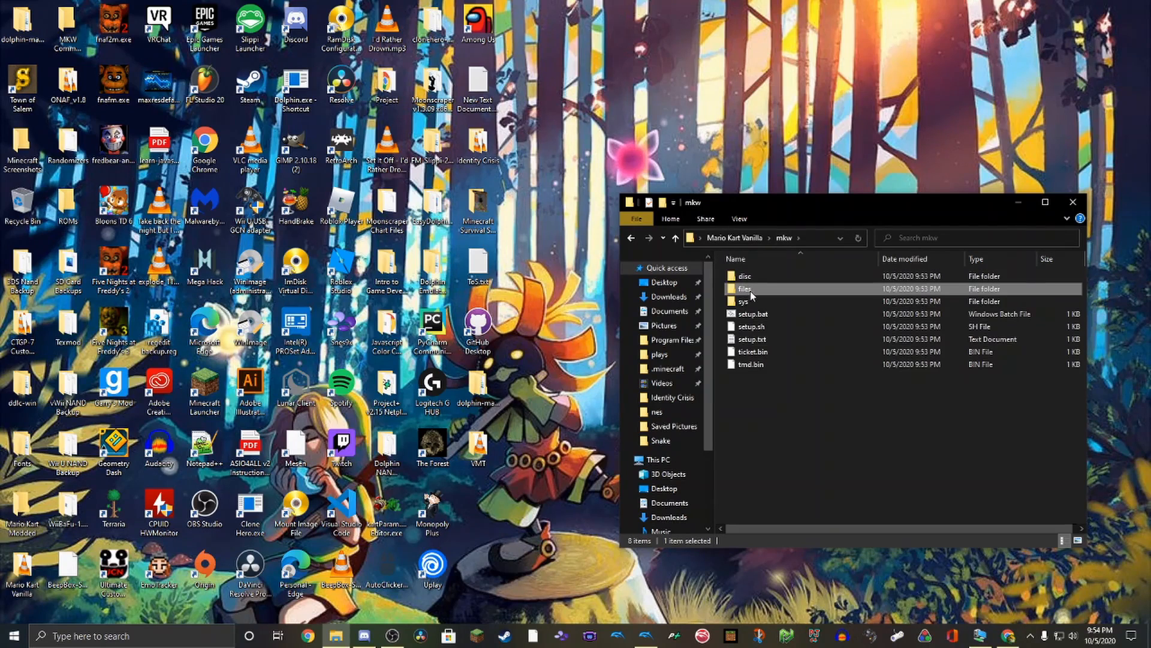
pyautogui.doubleClick(744, 287)
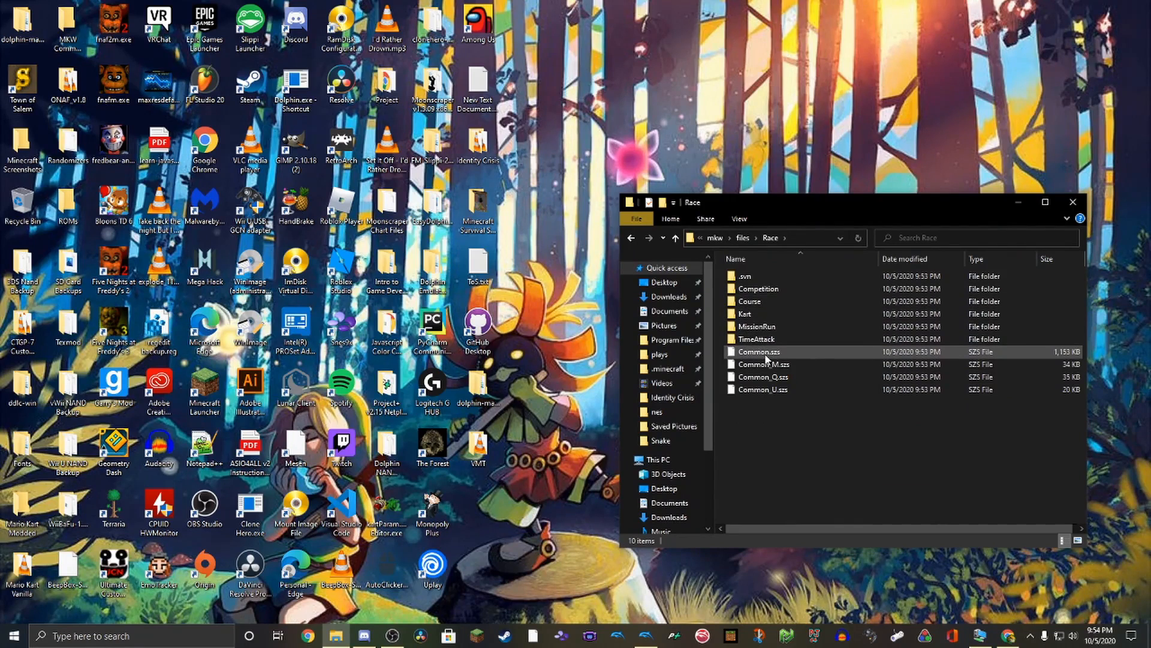
pyautogui.click(760, 351)
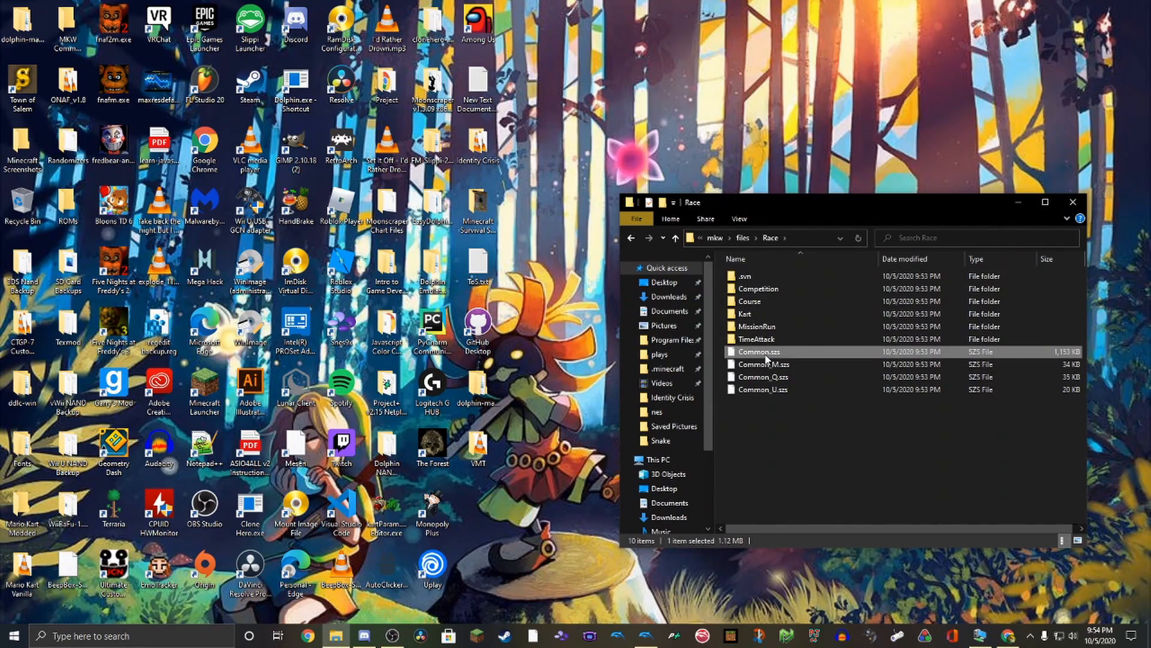
pyautogui.click(1072, 201)
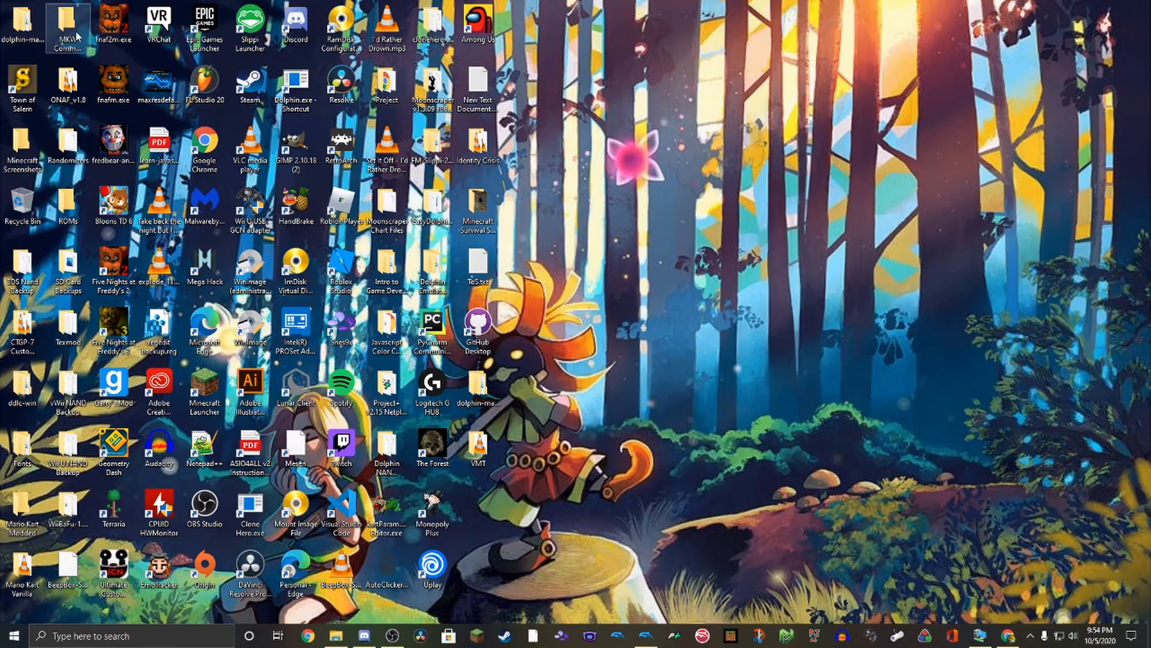
pyautogui.doubleClick(69, 24)
pyautogui.write('cmd')
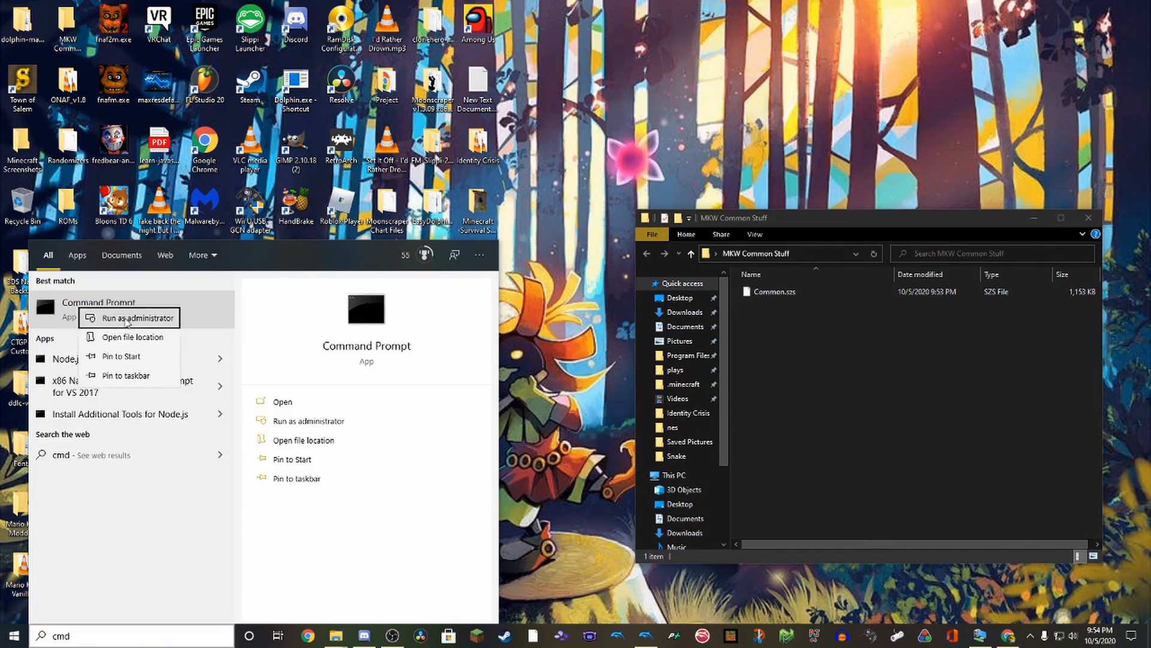
# Run 'wszst extract Common.szs' in MKW Common Stuff and browse into the resulting Common.d folder
pyautogui.click(137, 318)
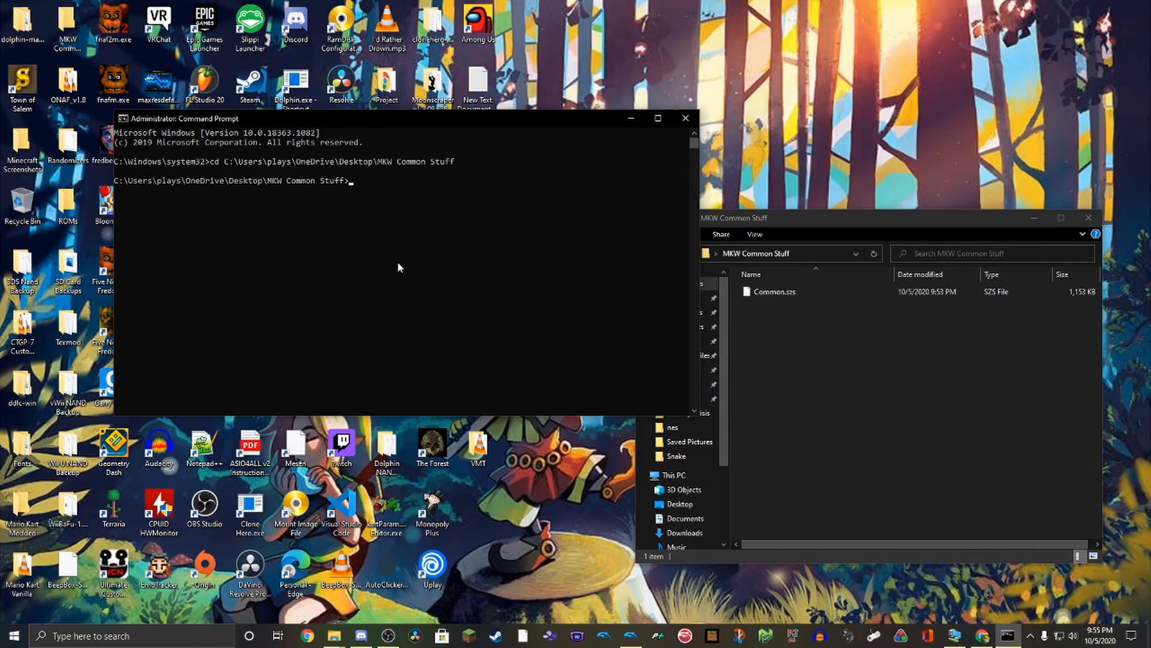
pyautogui.write('ws')
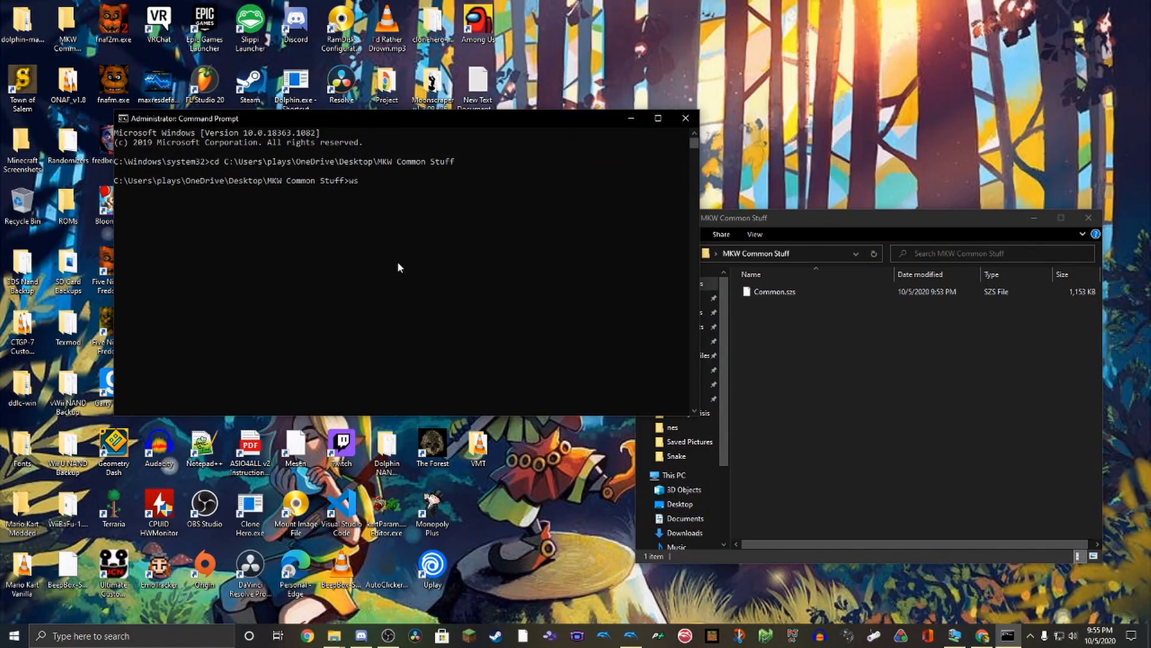
pyautogui.write('zst')
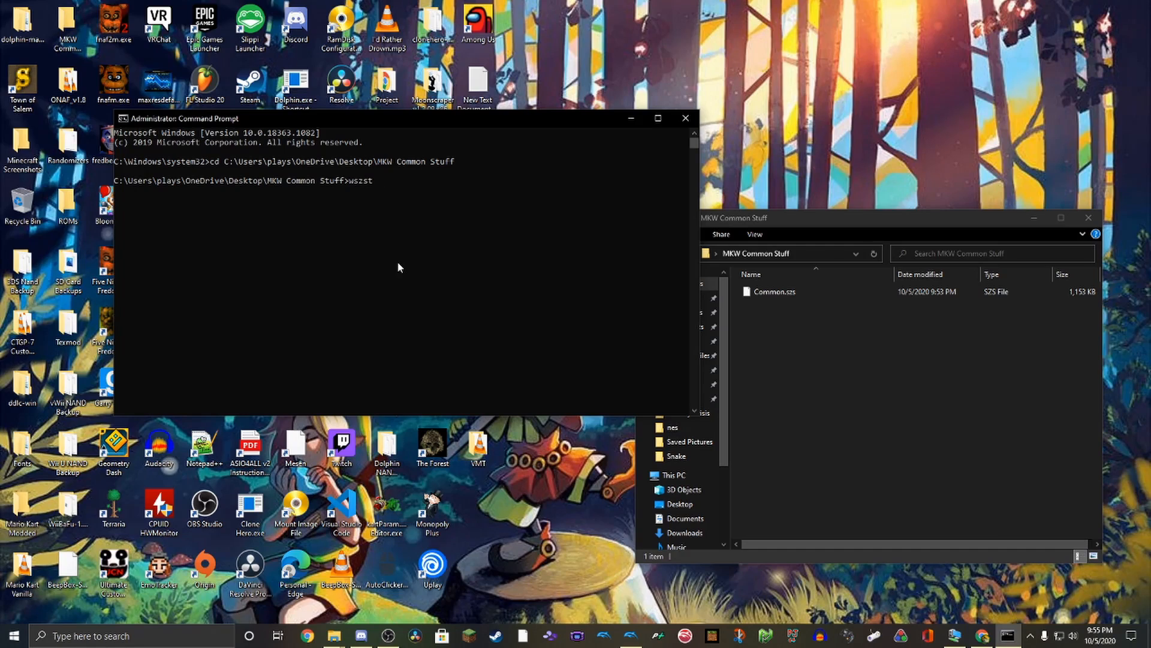
pyautogui.write('extract Common.szs')
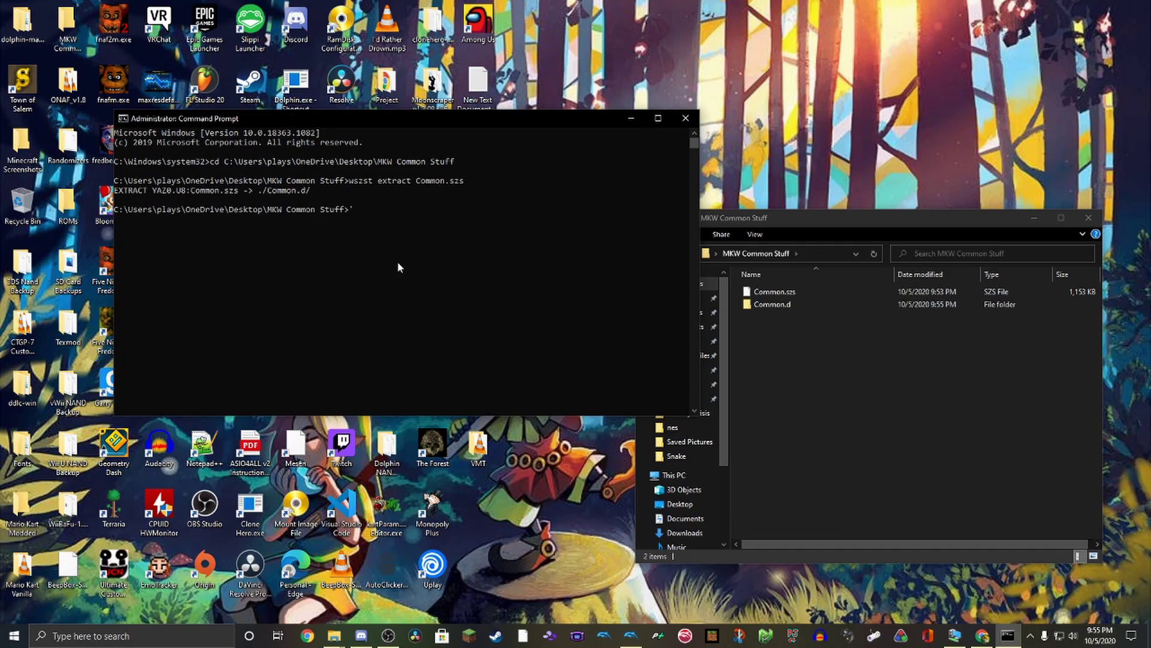
pyautogui.click(773, 305)
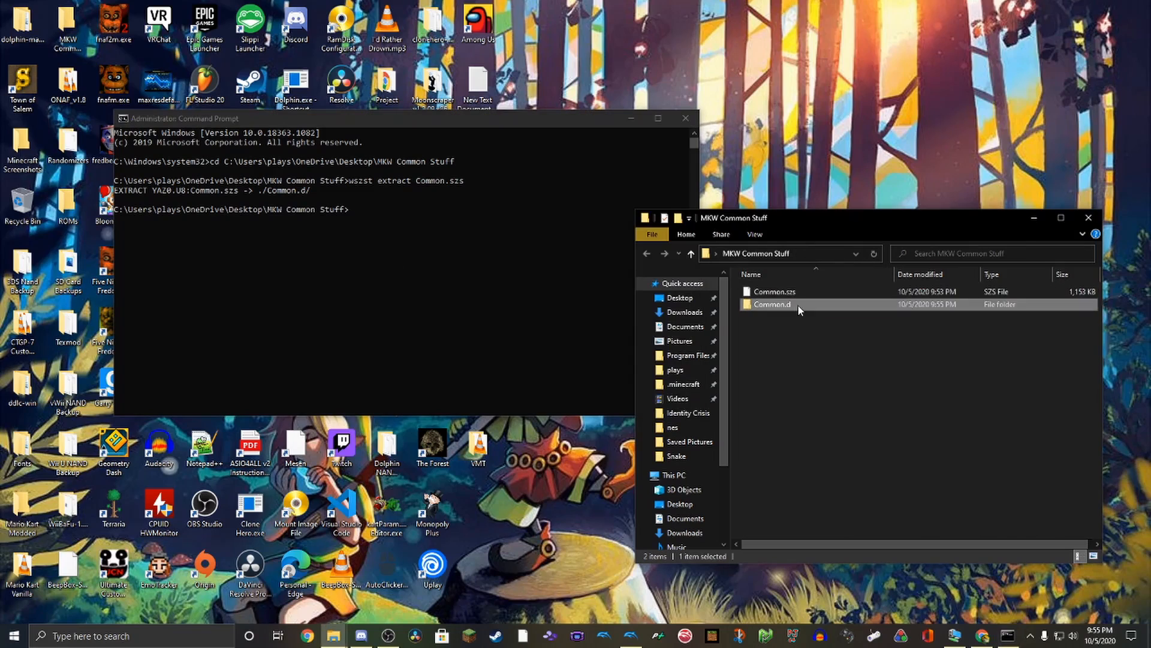
pyautogui.doubleClick(772, 304)
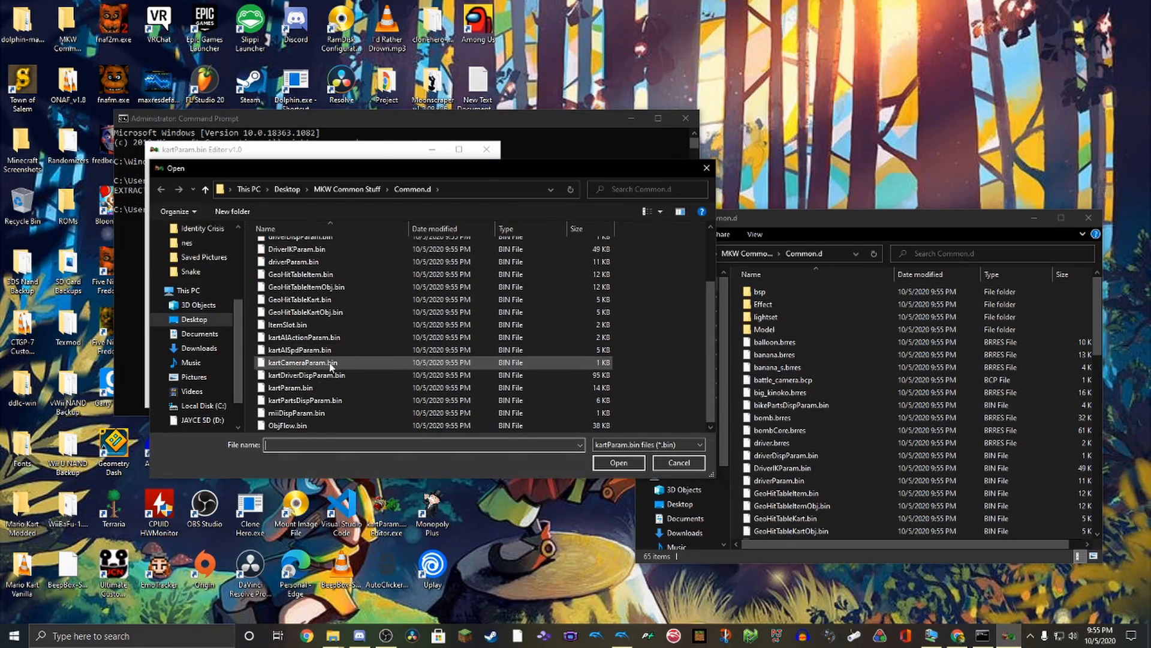
# Load kartParam.bin from Common.d into the editor and show Flame Runner's stats
pyautogui.click(290, 387)
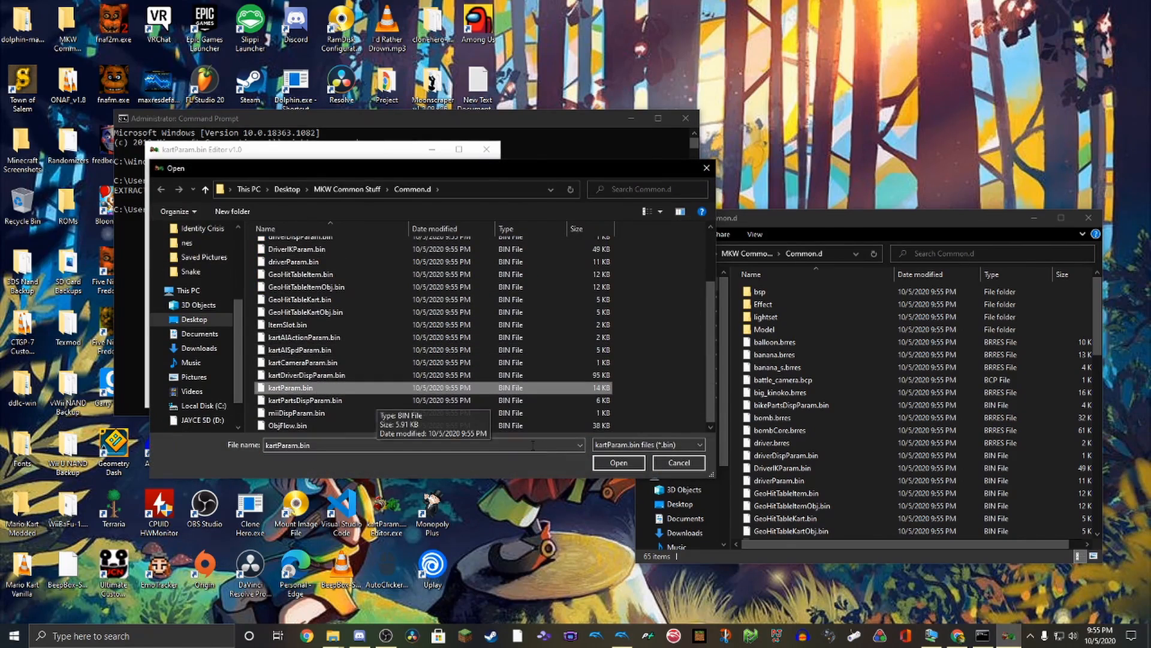
pyautogui.click(619, 463)
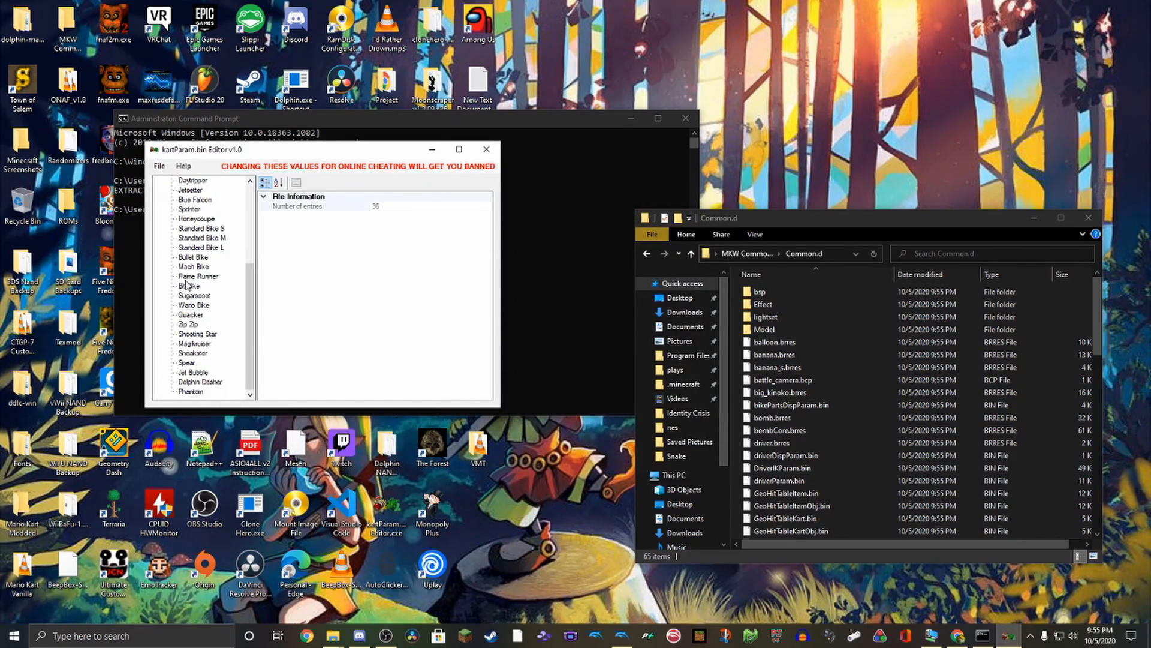
pyautogui.click(198, 276)
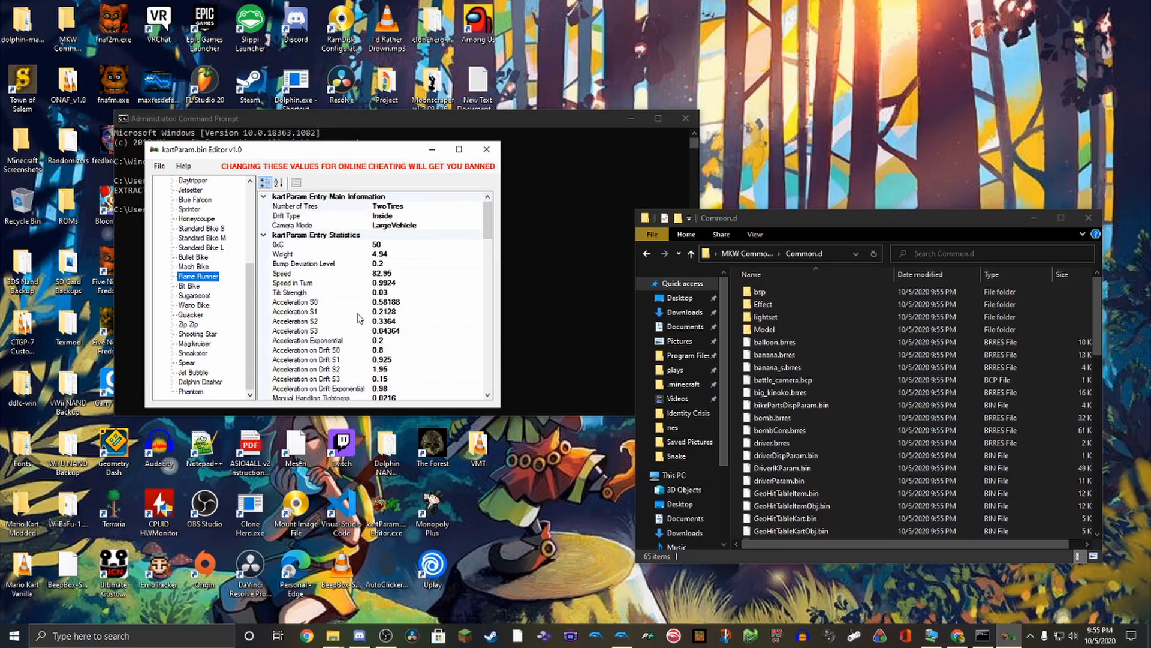
pyautogui.scroll(-3)
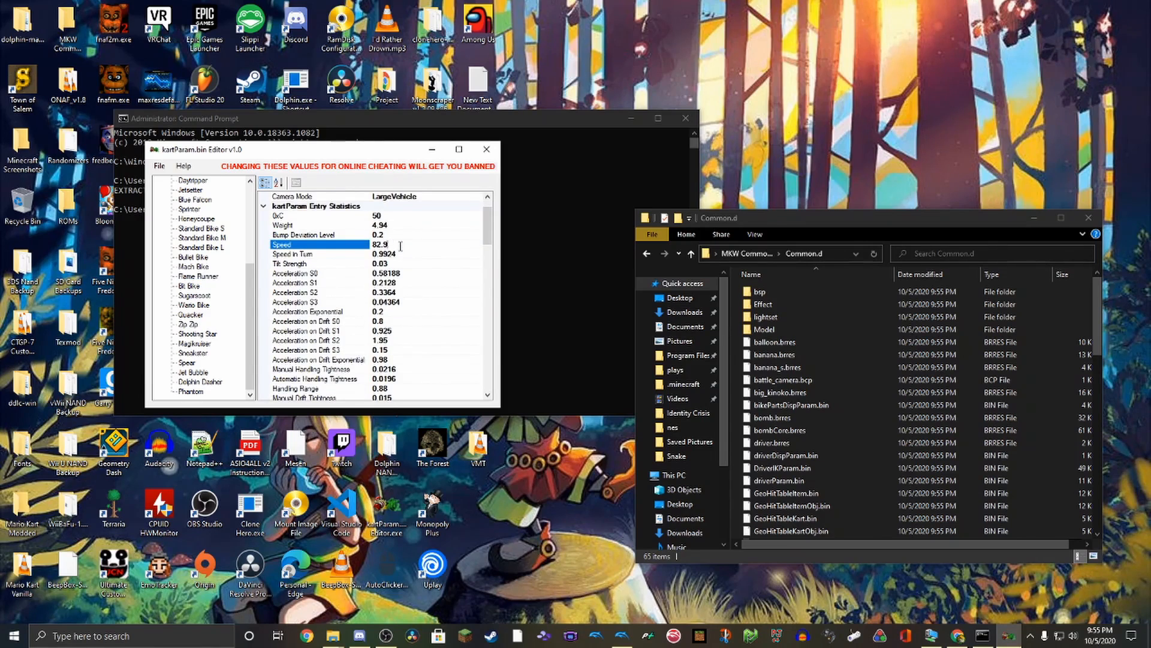
# Change Flame Runner's Speed from 82.95 to 83.023 and close the editor
pyautogui.write('8')
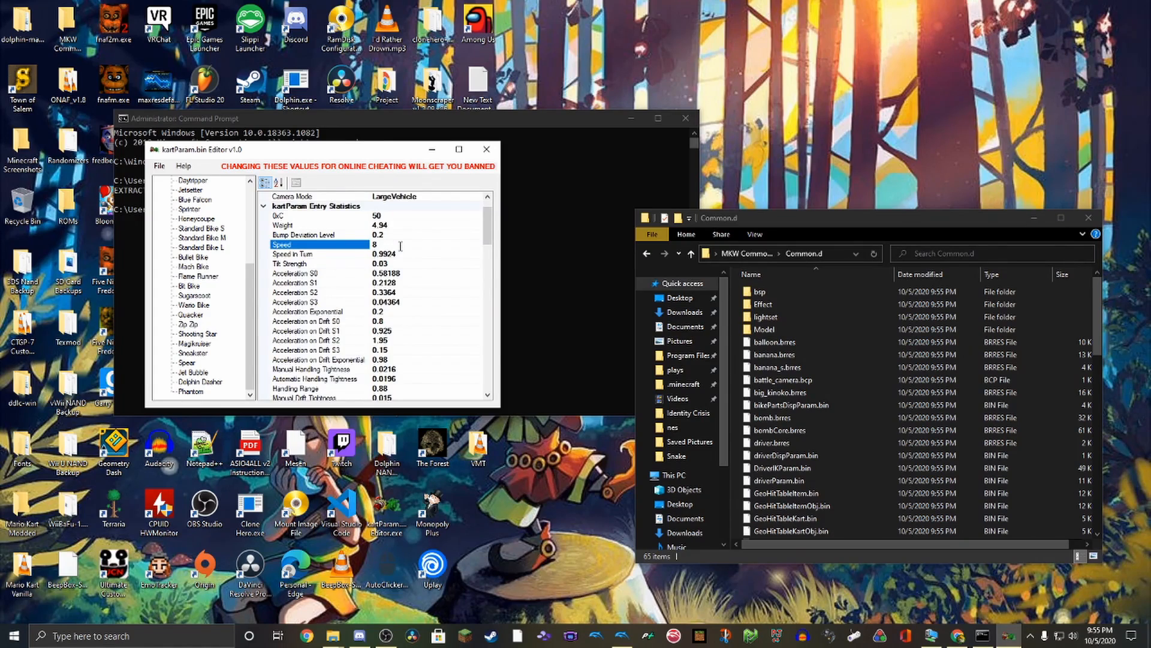
pyautogui.write('83.023')
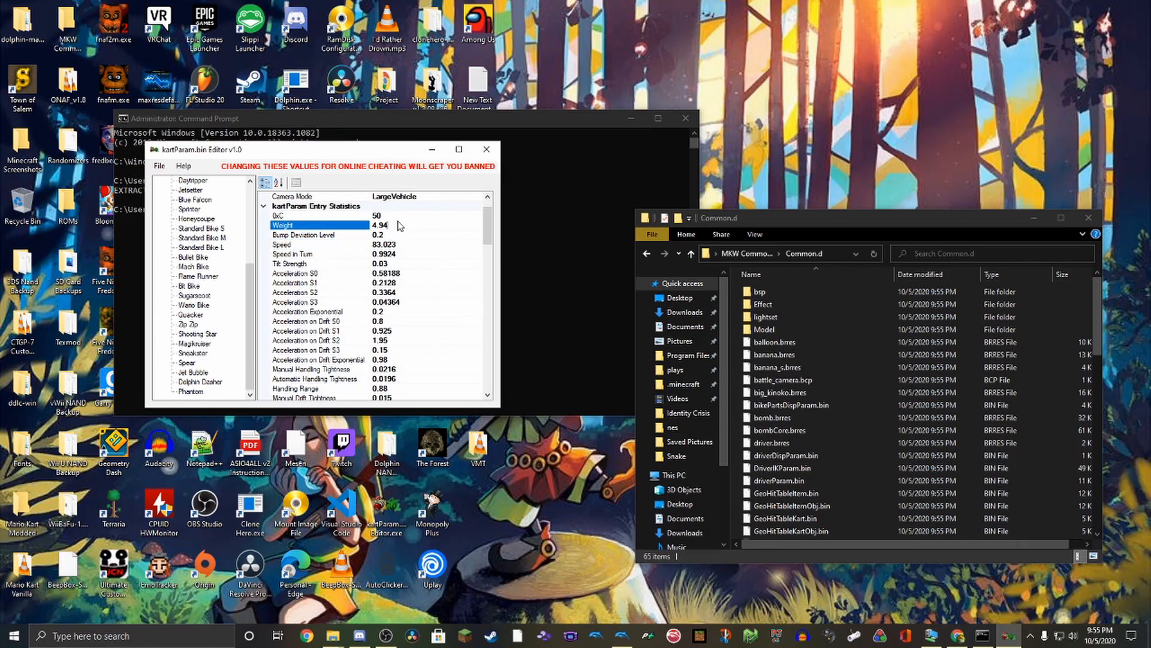
pyautogui.moveTo(449, 251)
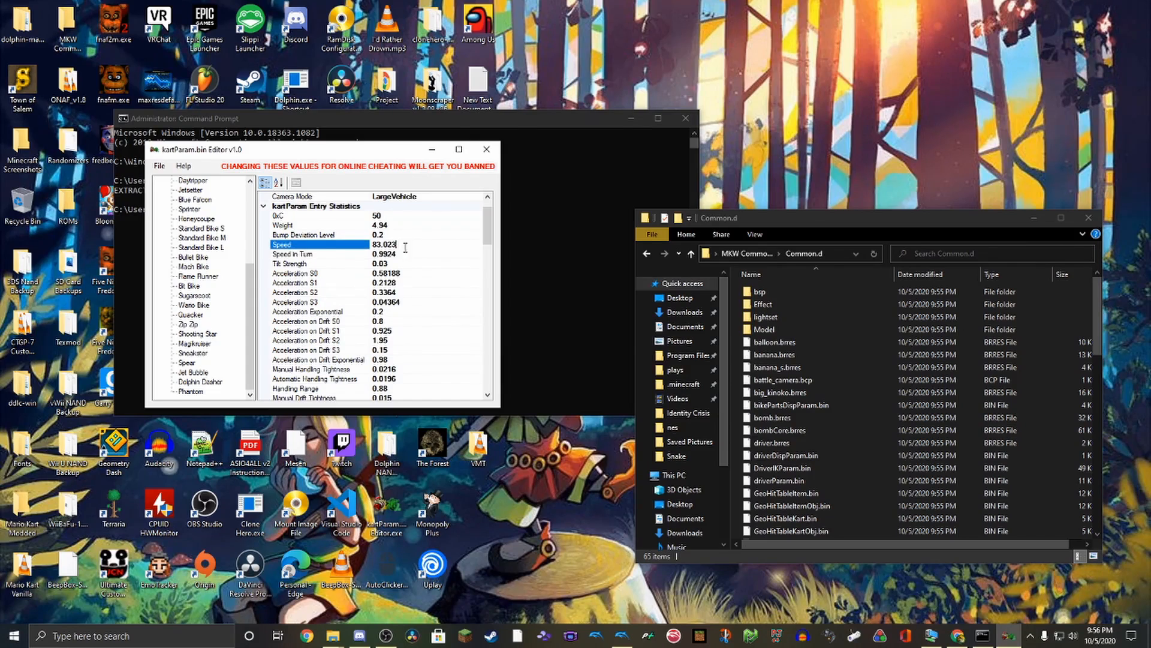
pyautogui.click(315, 254)
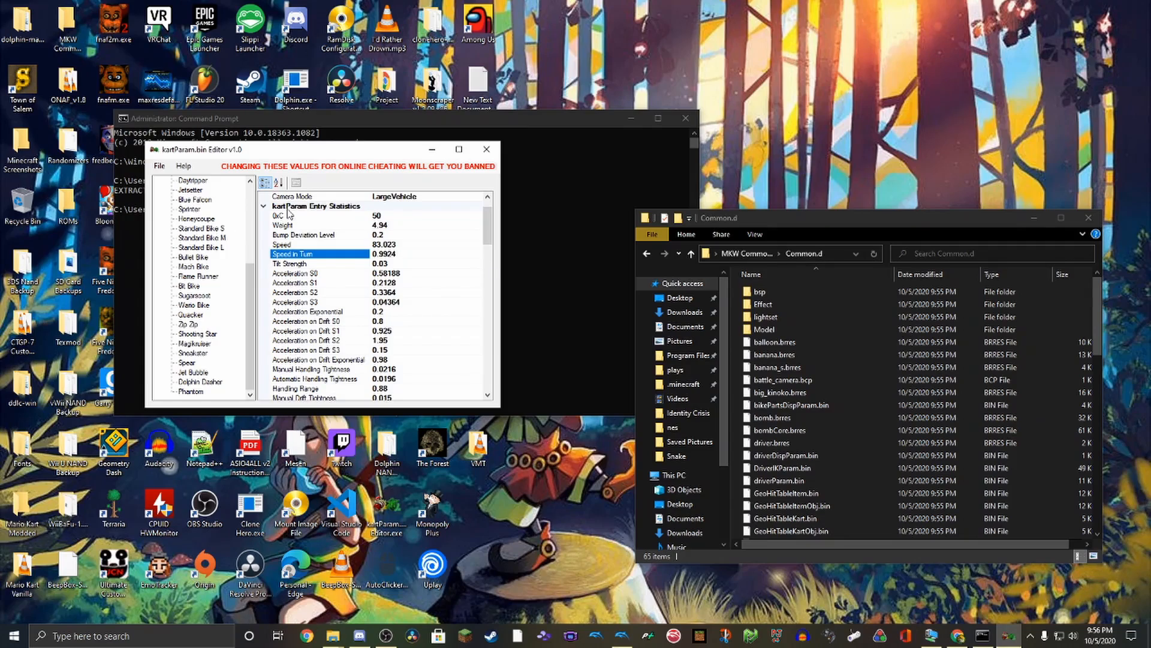
pyautogui.click(159, 165)
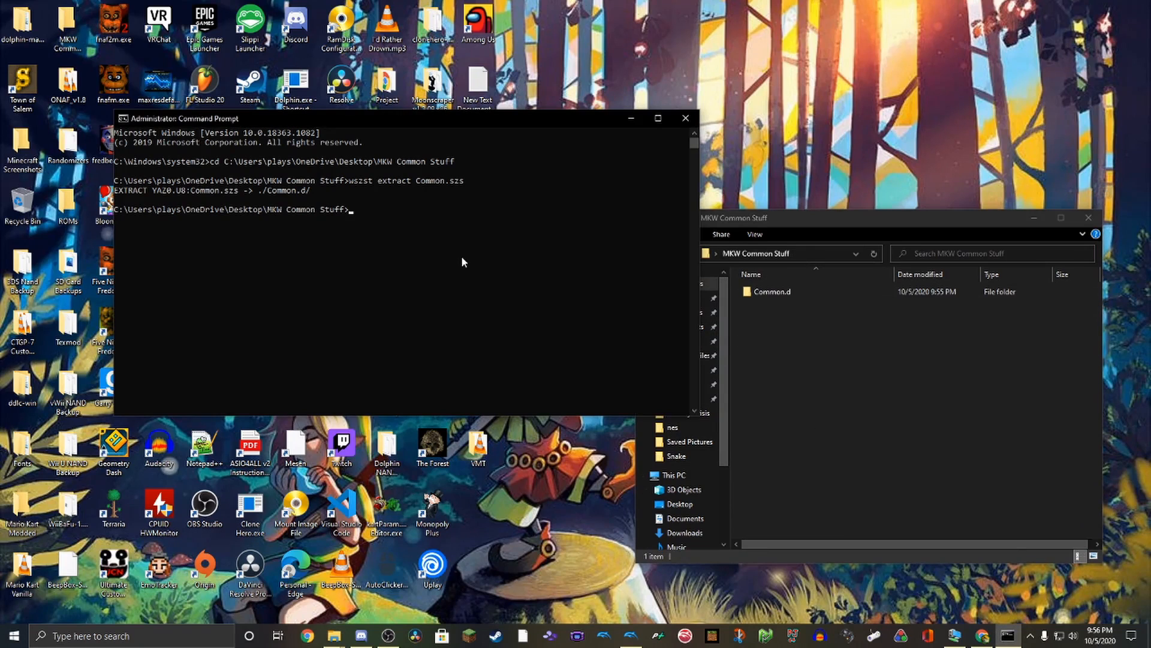
# Run 'wszst create Common.d' to repack the edited folder into a new Common.szs
pyautogui.write('ws')
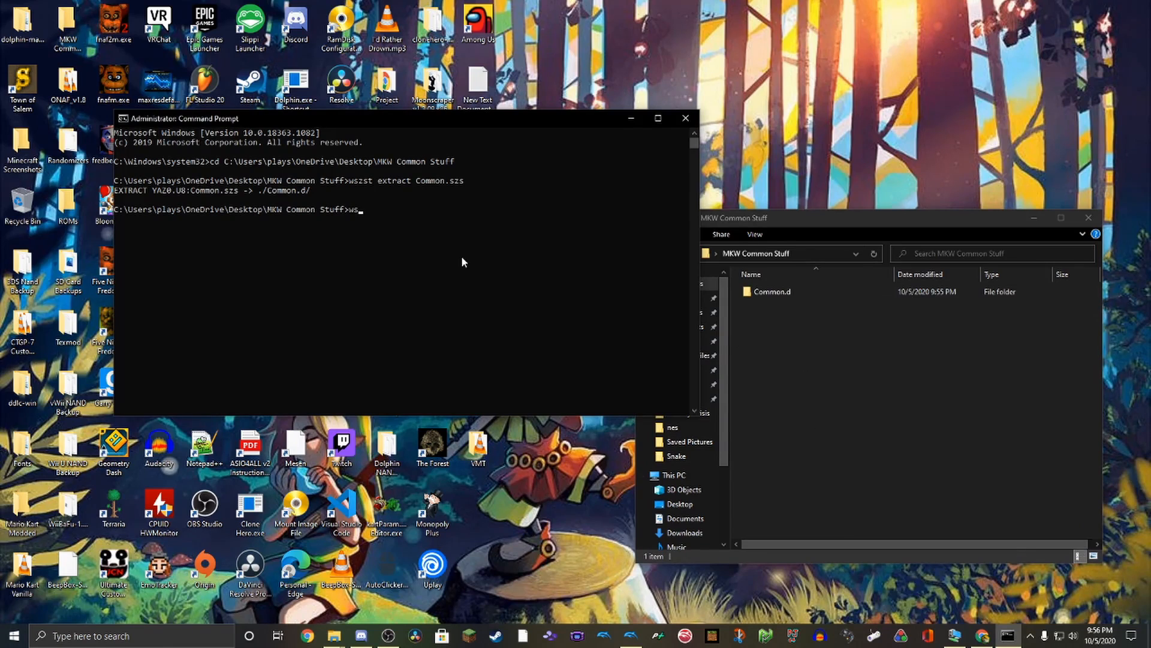
pyautogui.write('zst')
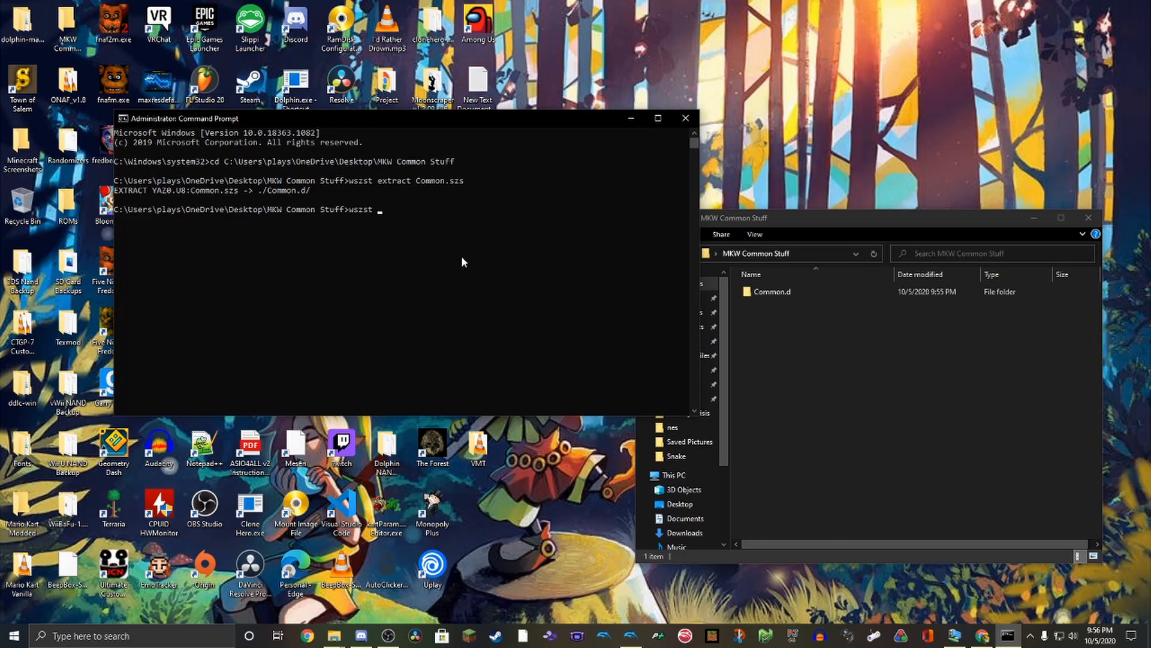
pyautogui.write('create')
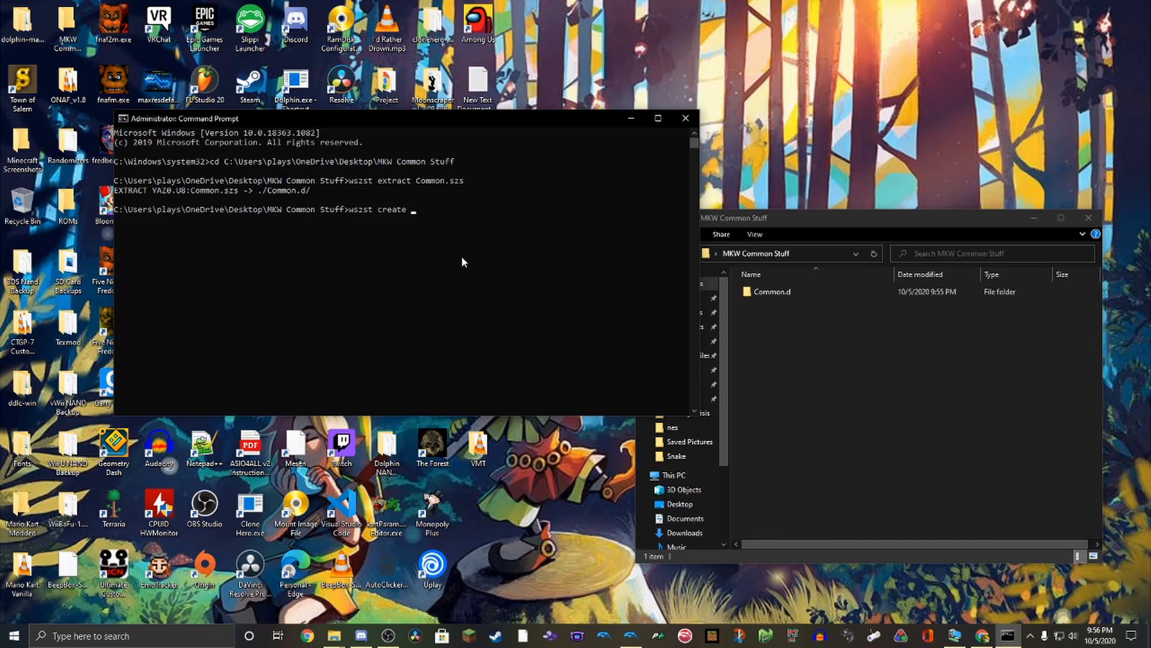
pyautogui.write('Common.d')
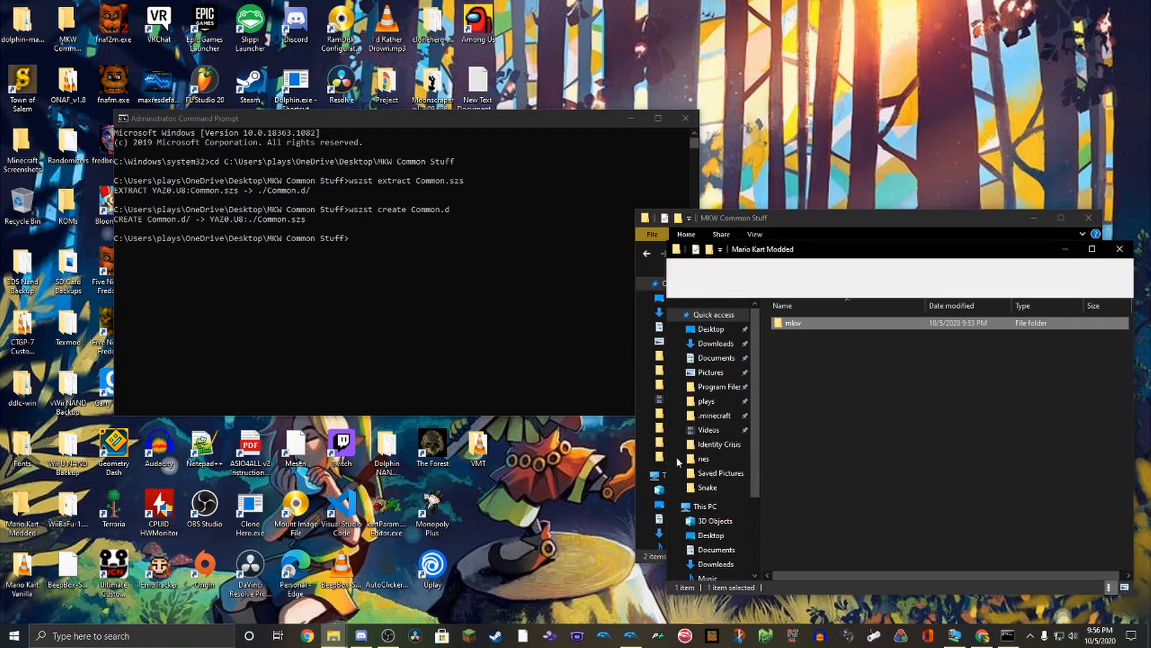
# Paste the rebuilt 1,161 KB Common.szs over the old one in Mario Kart Modded > mkw > files > Race
pyautogui.doubleClick(792, 322)
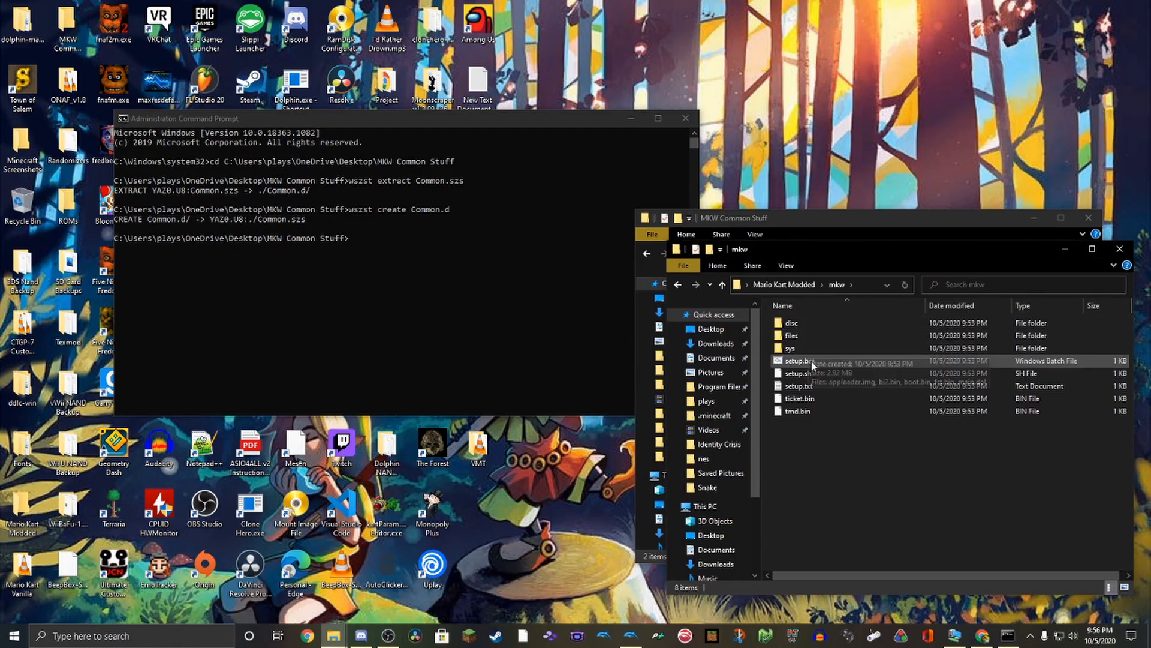
pyautogui.doubleClick(792, 336)
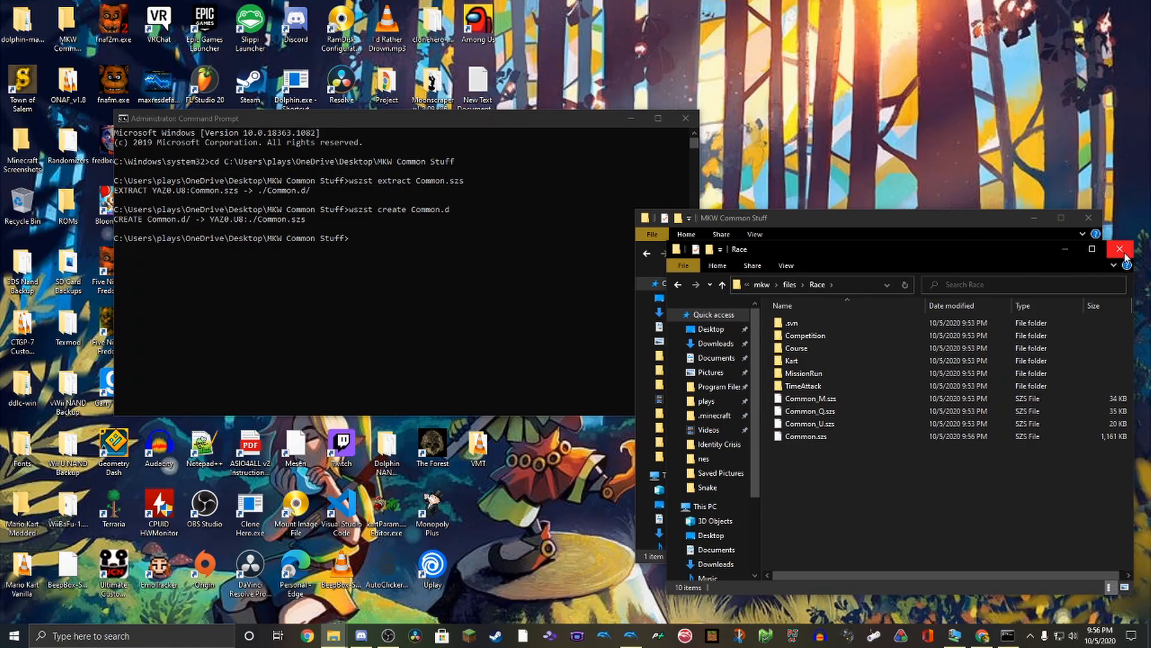
pyautogui.click(1119, 248)
pyautogui.write('cd C:\\Users\\plays\\OneDrive\\Desktop\\Mario Kart Modded')
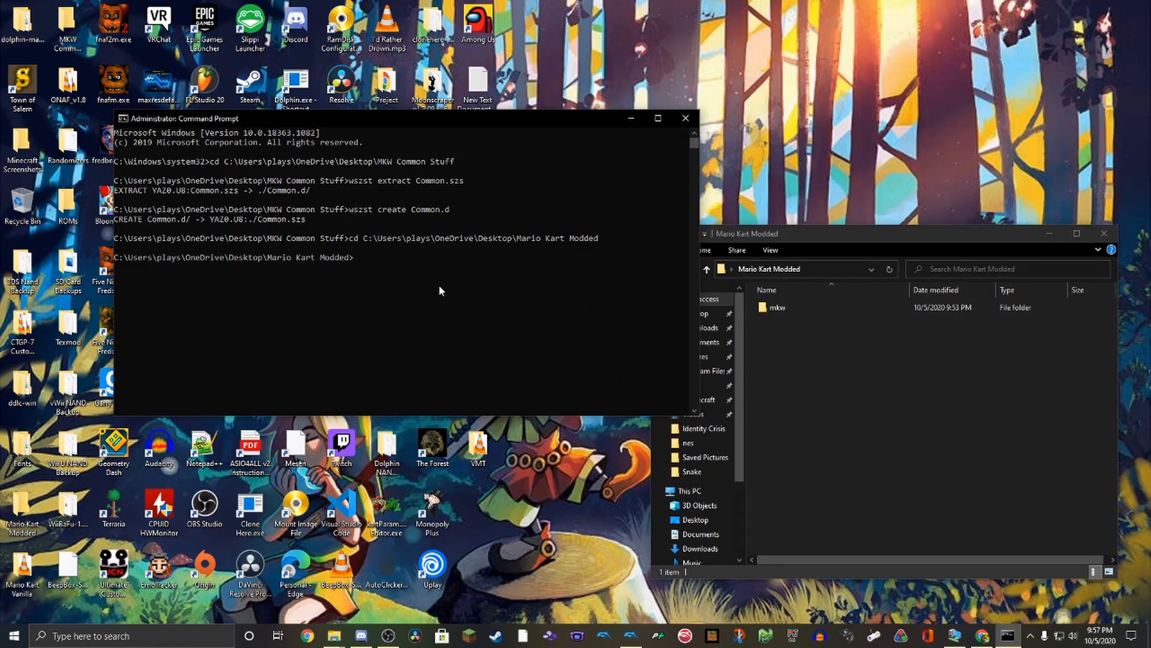
# Run 'wit copy mkw --dest mario_kart_iso_modded' to build the 4.37 GB modded game image
pyautogui.write('wit co')
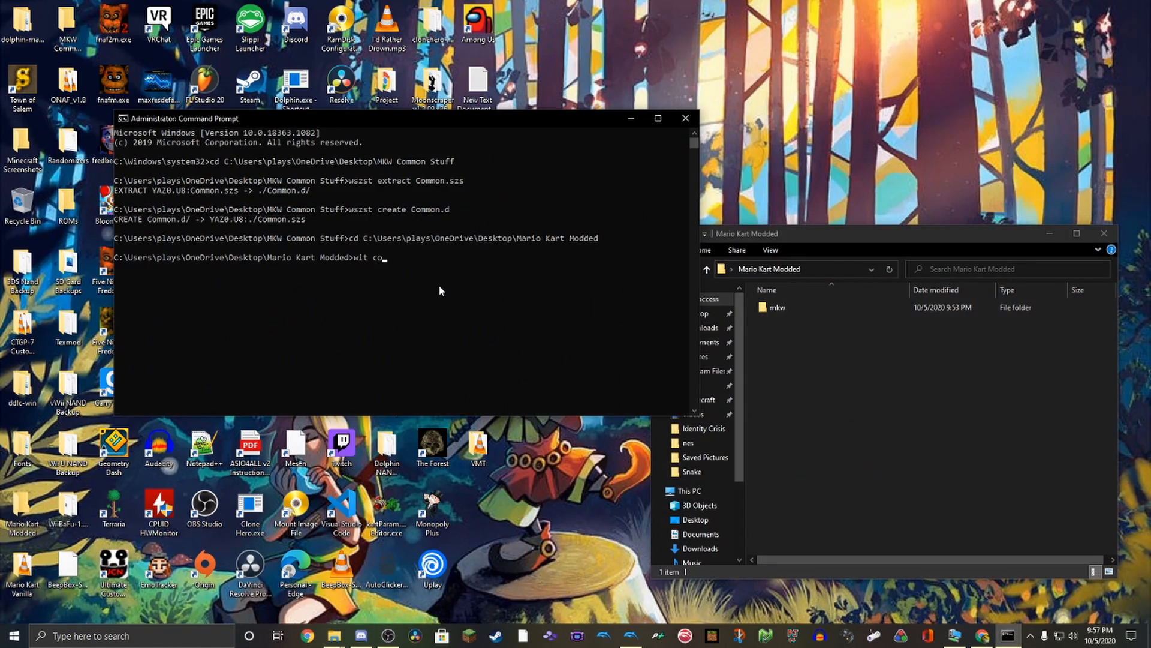
pyautogui.write('py')
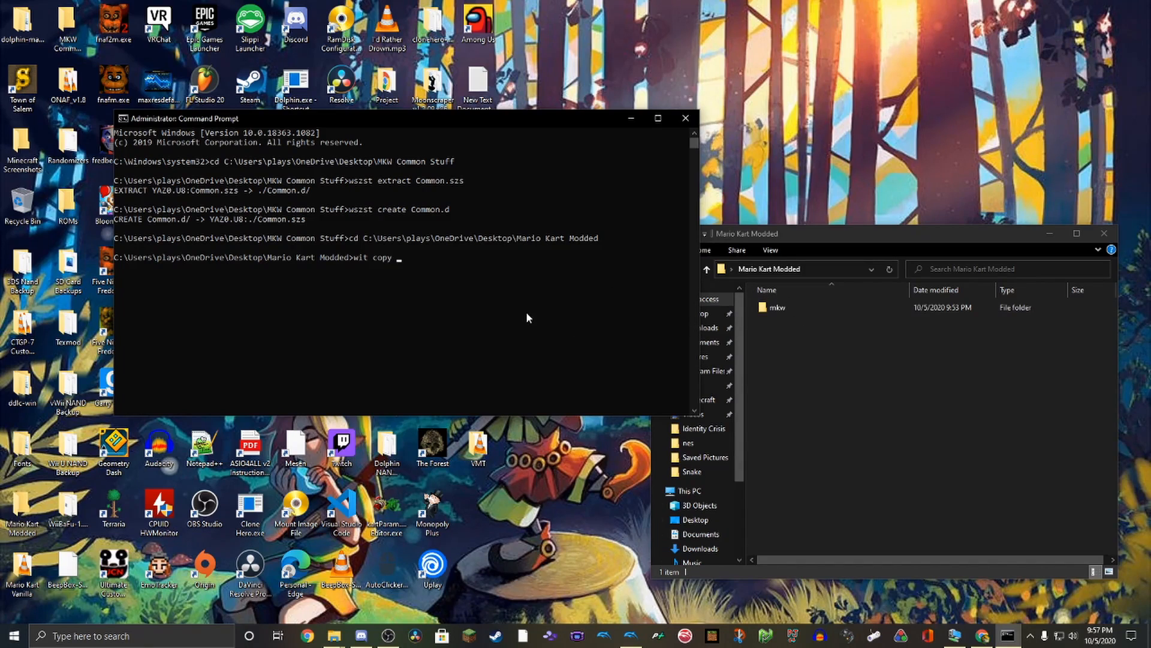
pyautogui.write('mkw')
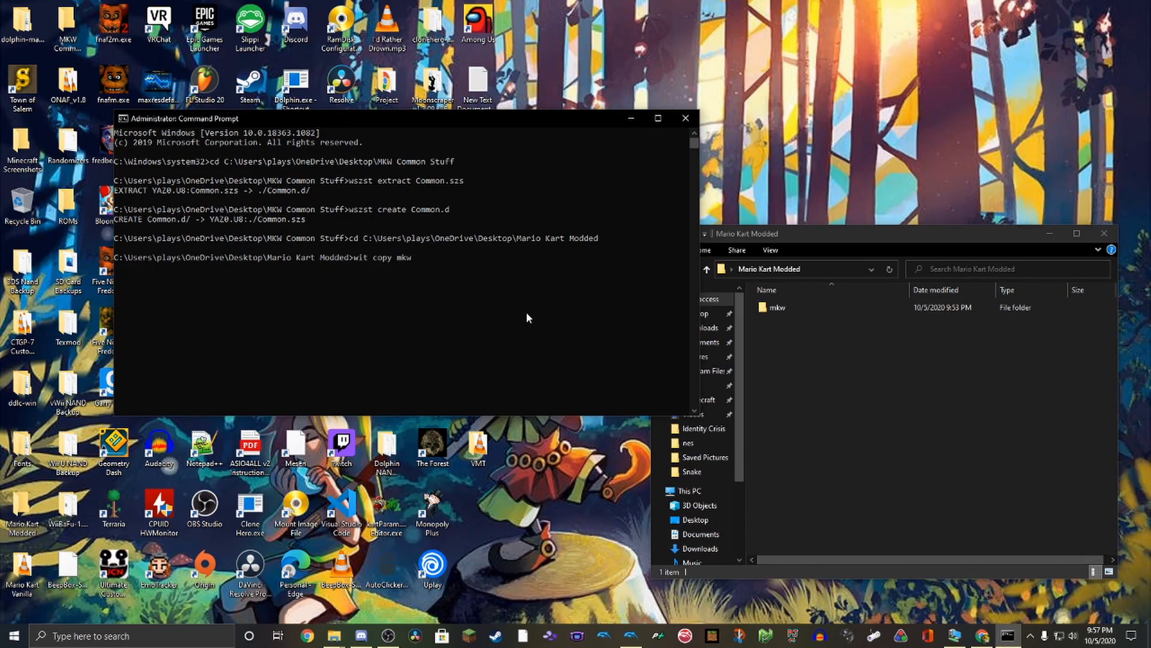
pyautogui.write('--dest')
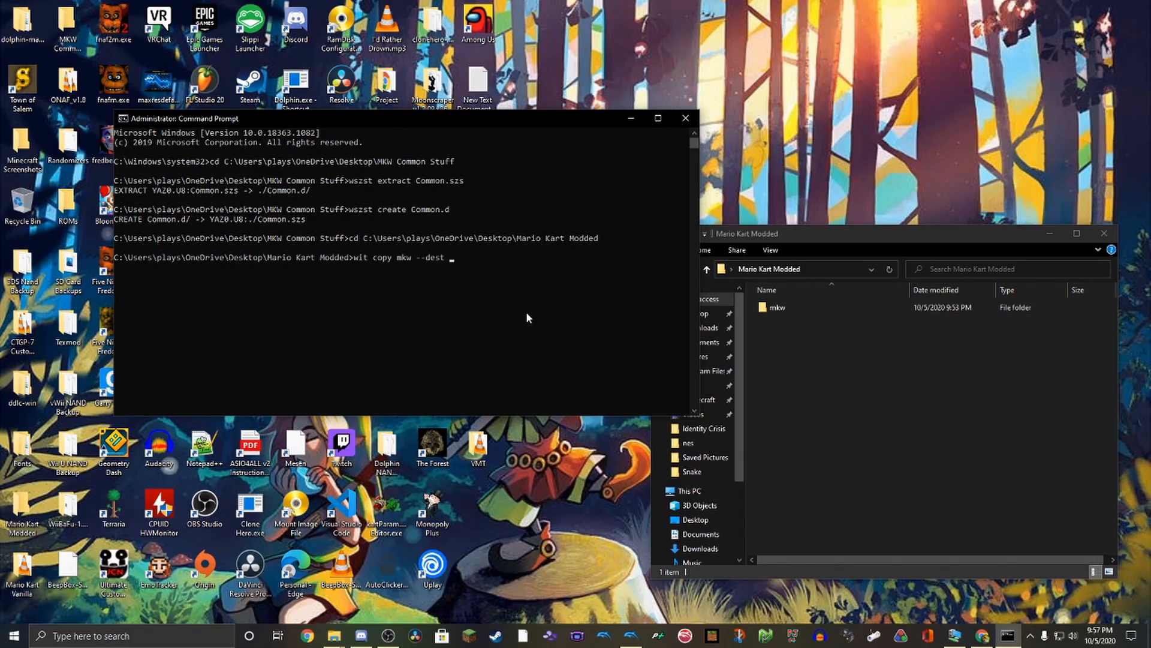
pyautogui.write('mario_kart')
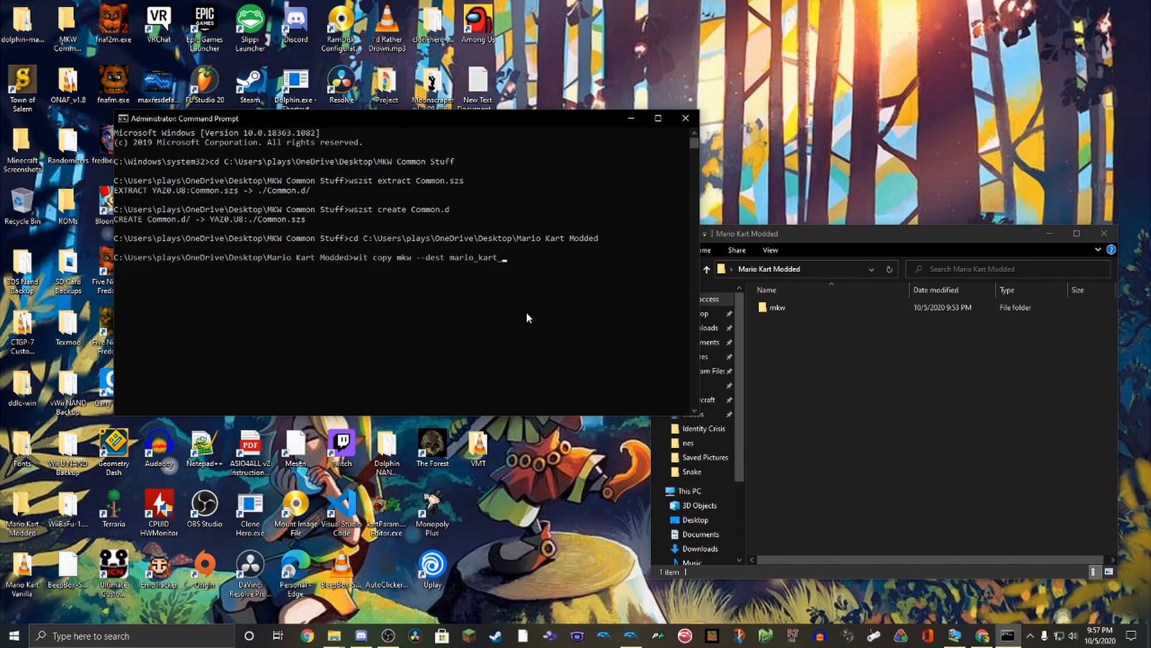
pyautogui.write('iso')
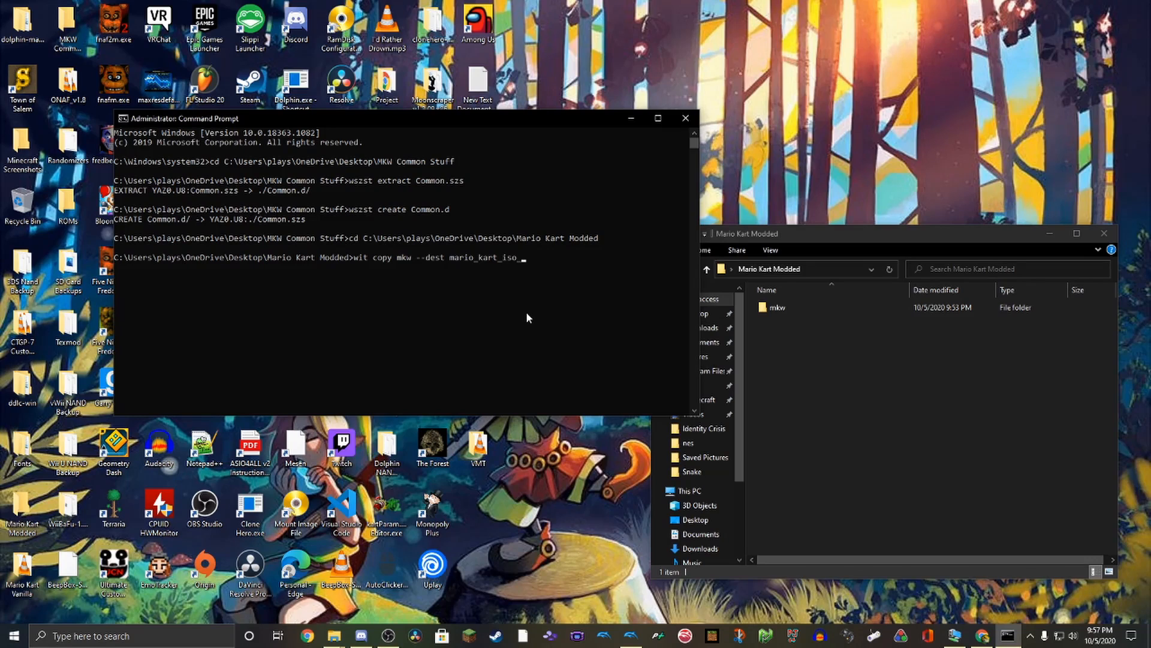
pyautogui.write('_modded')
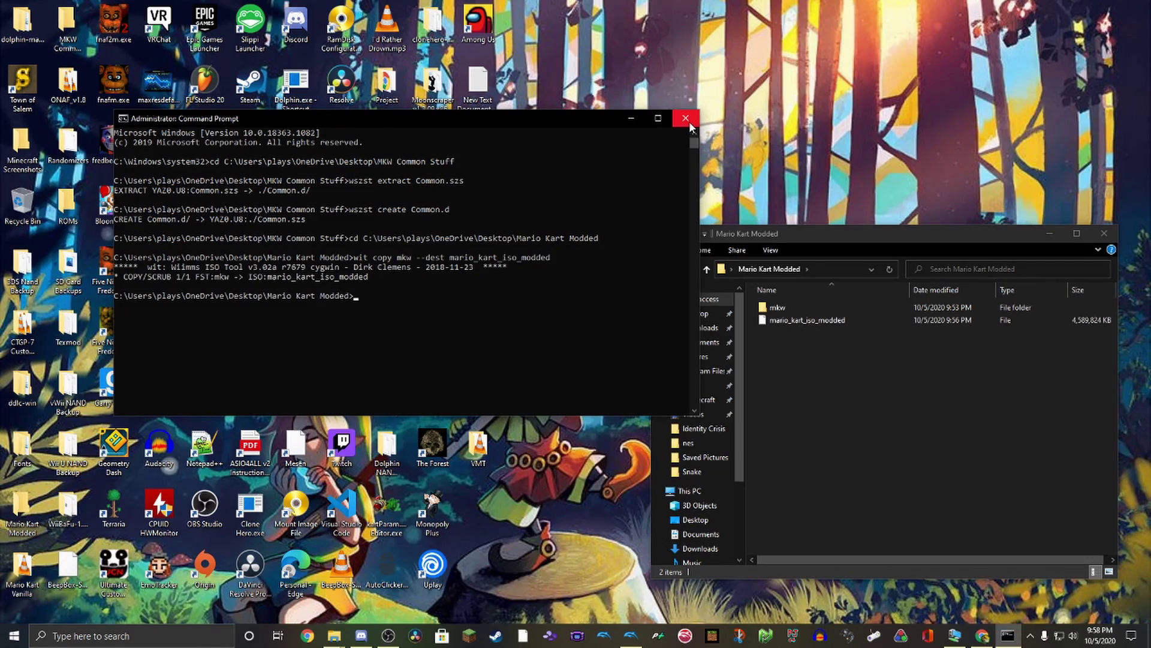
pyautogui.moveTo(685, 118)
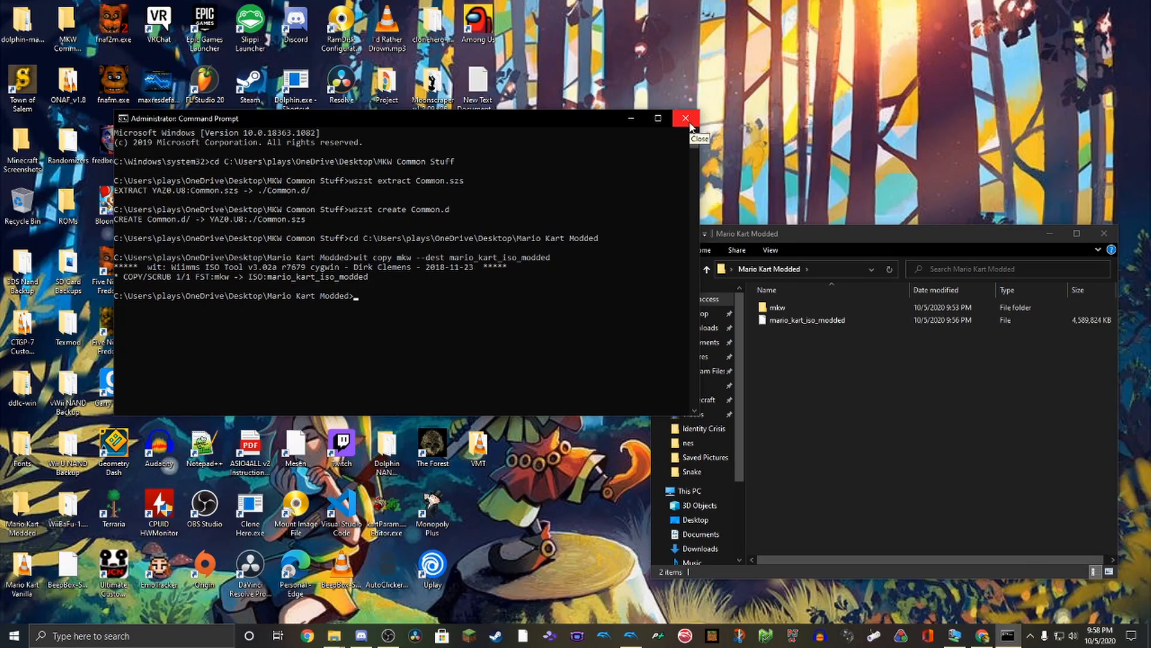
pyautogui.click(806, 319)
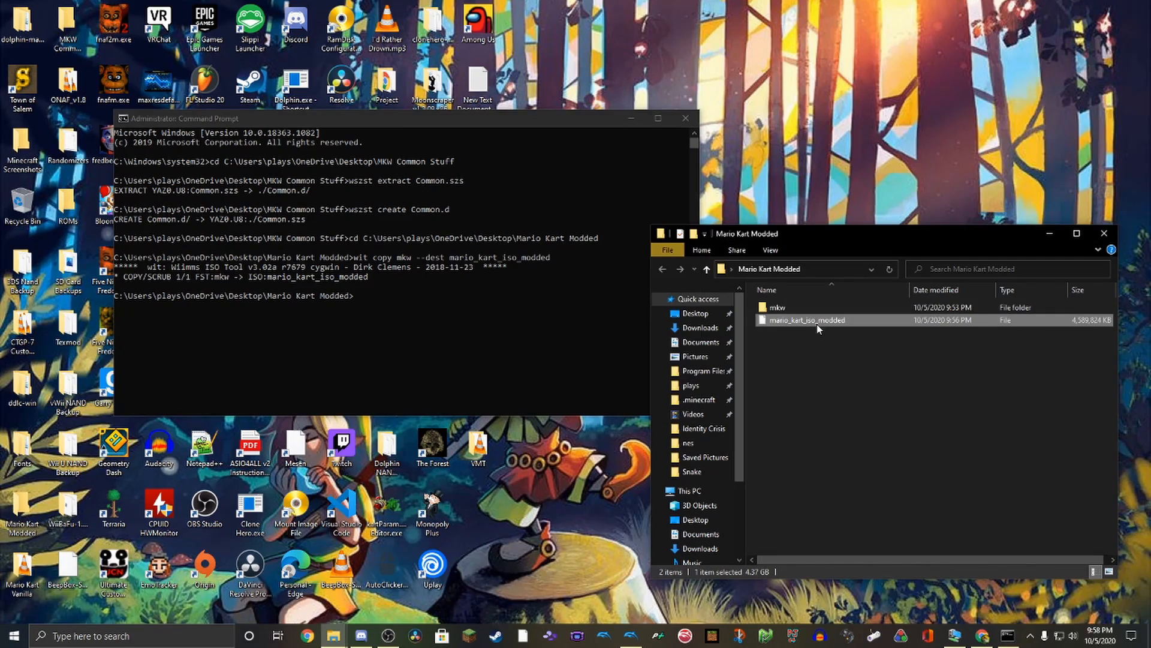
# Copy the modded ISO into the Wii and Gamecube games folder and bring up Dolphin
pyautogui.click(684, 117)
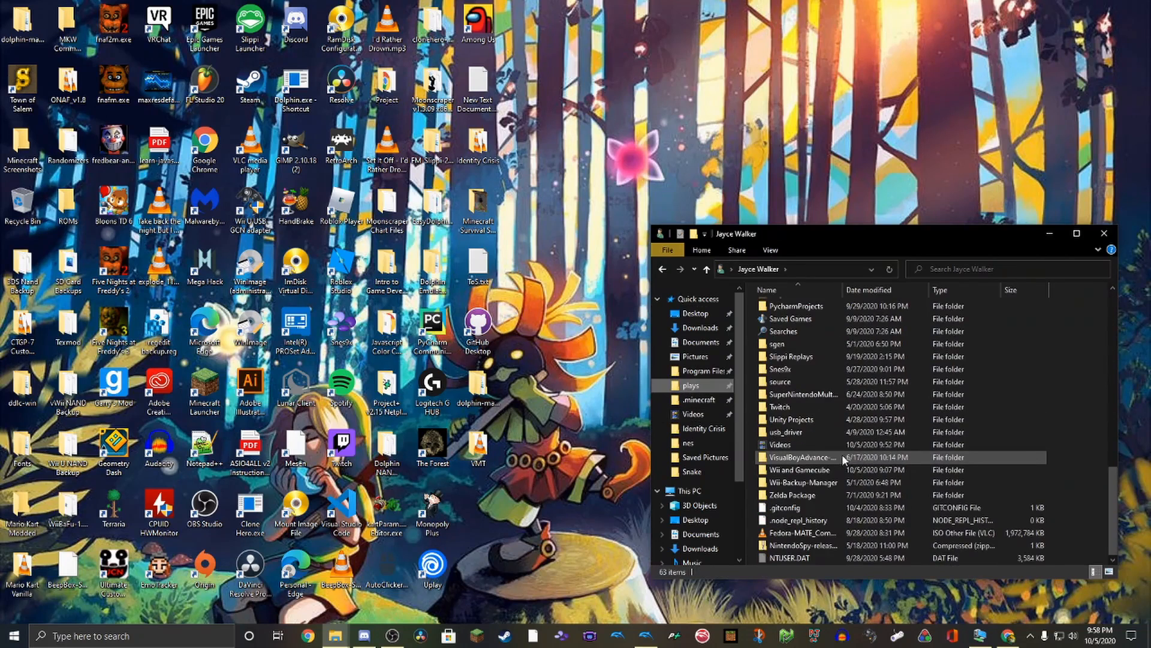
pyautogui.doubleClick(796, 470)
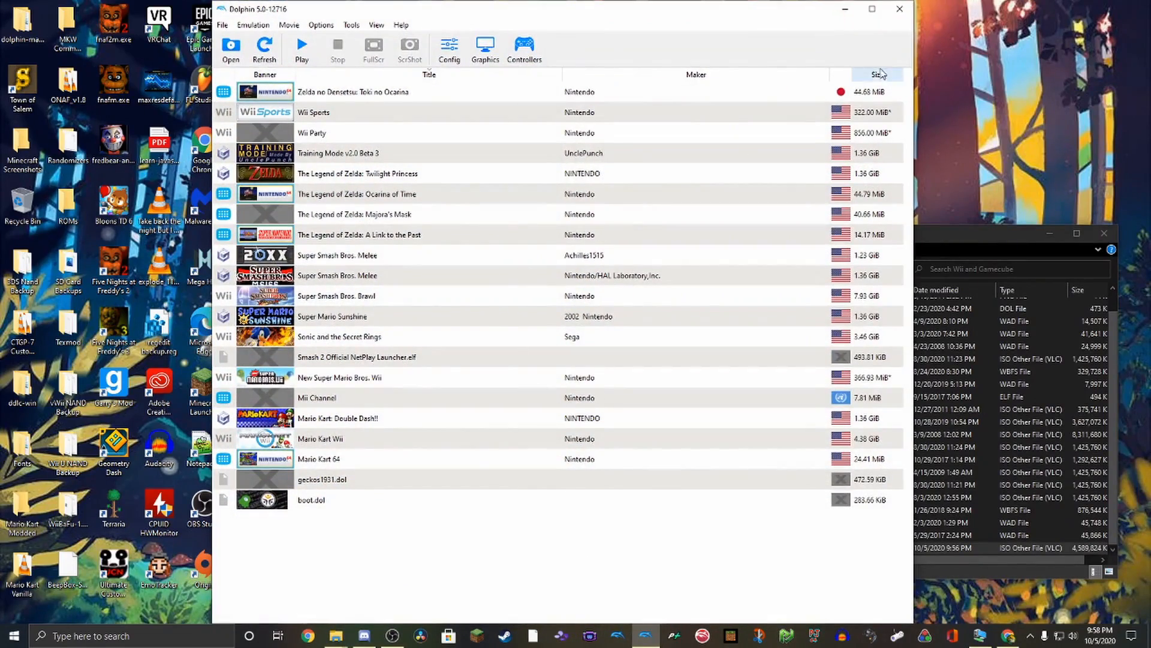
# Install the Dolphin 5.0-12726 update and launch the modded Mario Kart Wii
pyautogui.click(897, 10)
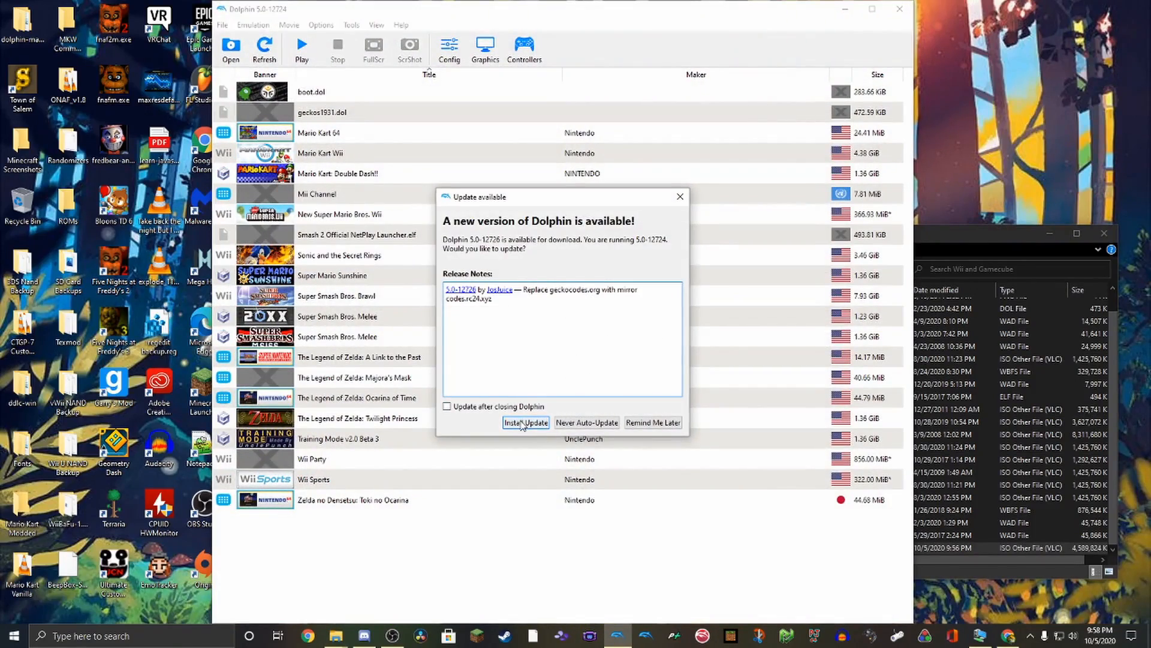
pyautogui.click(525, 422)
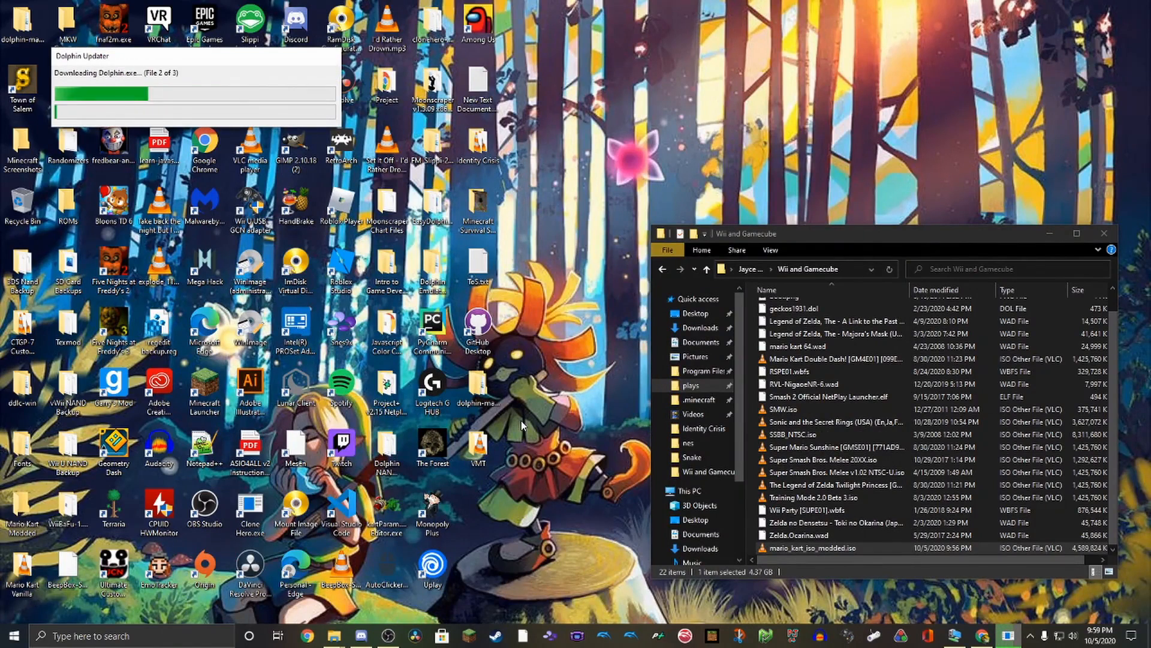
pyautogui.moveTo(415, 202)
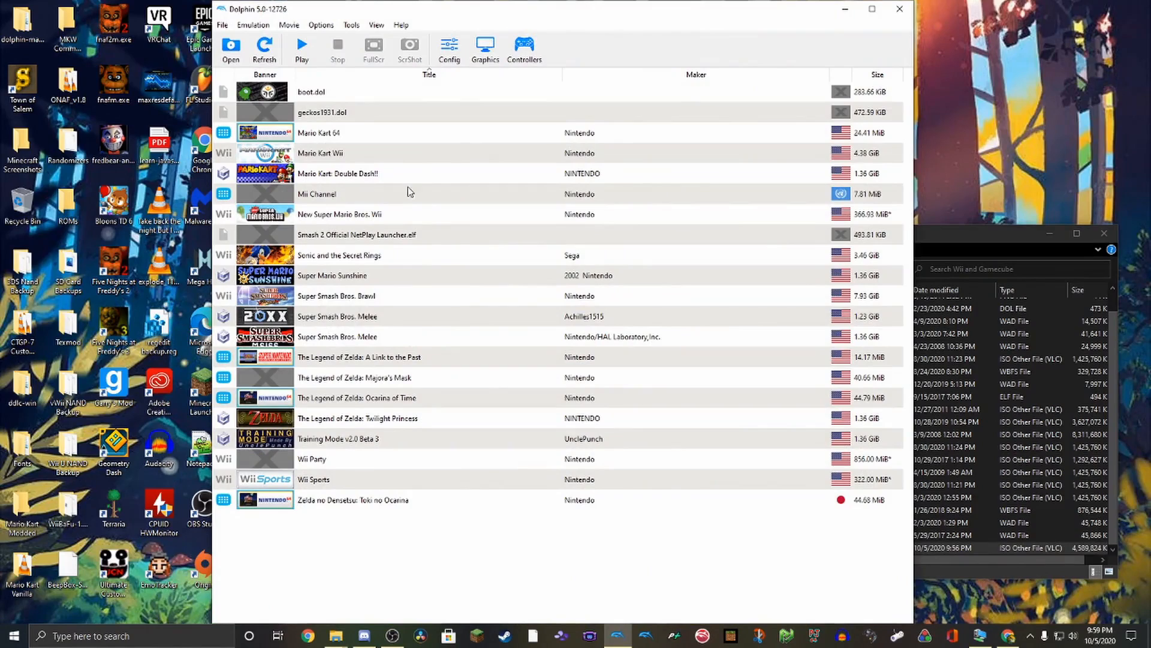
pyautogui.doubleClick(319, 153)
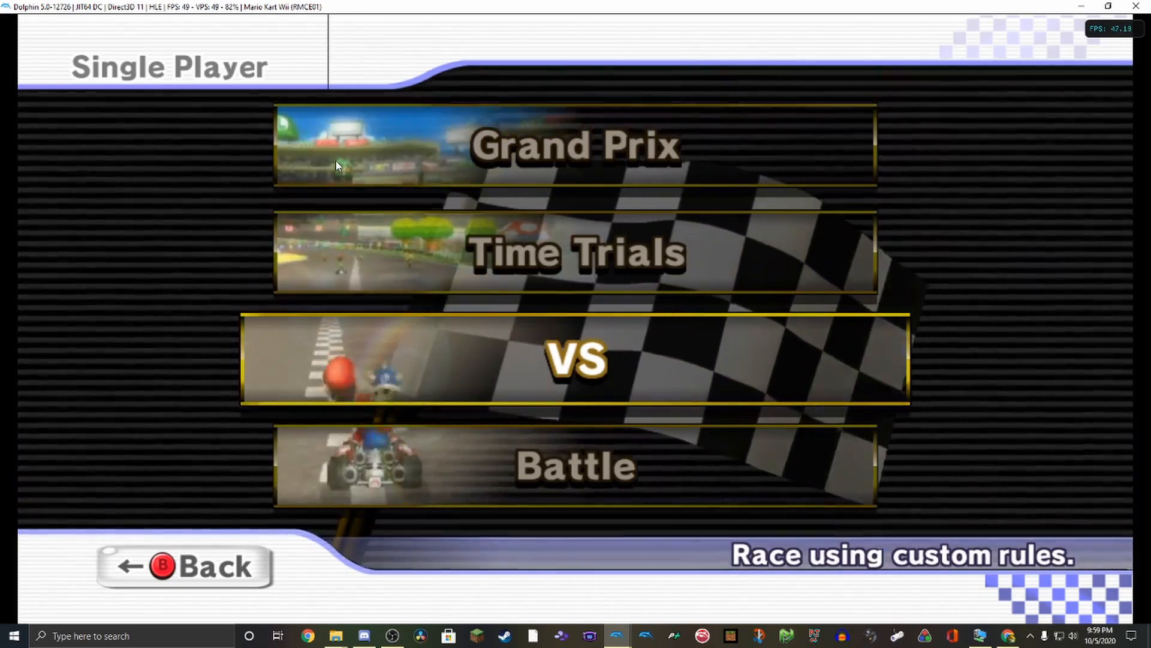
# Enter a single-player race mode and choose Funky Kong on the Characters screen
pyautogui.click(573, 364)
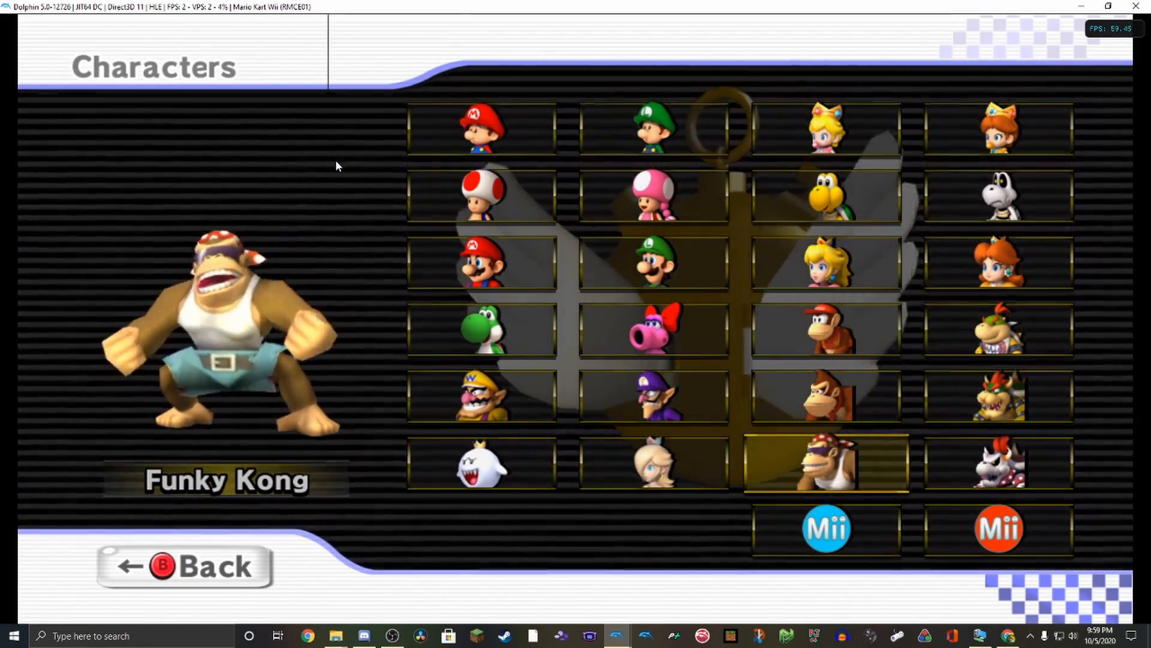
pyautogui.click(828, 463)
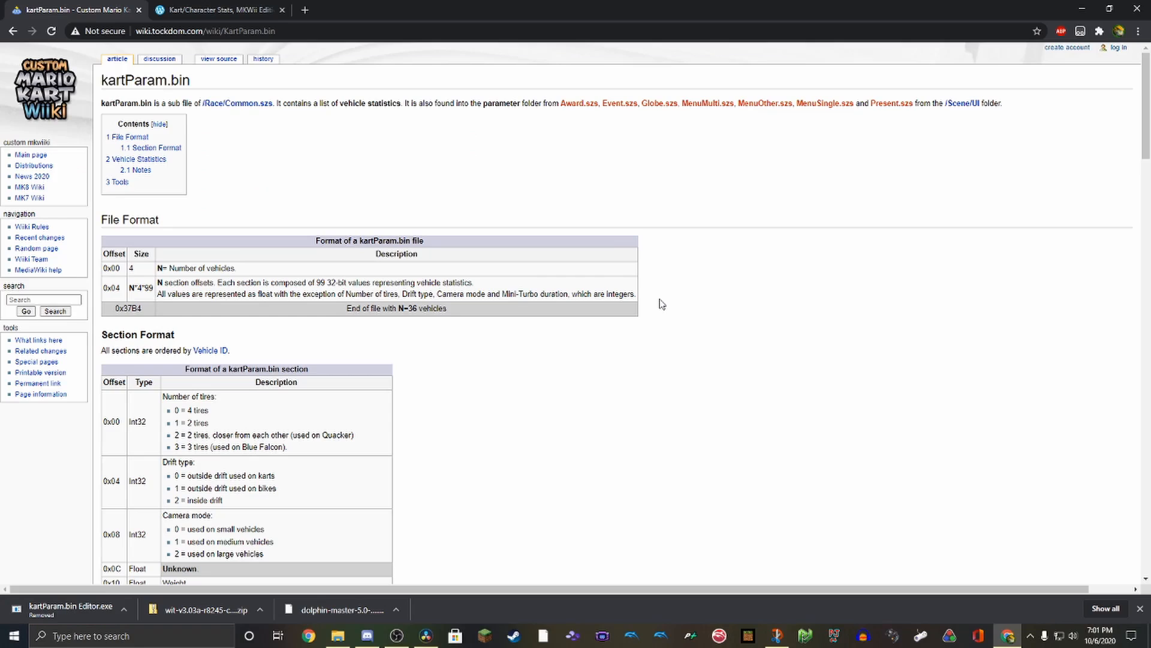
pyautogui.moveTo(622, 326)
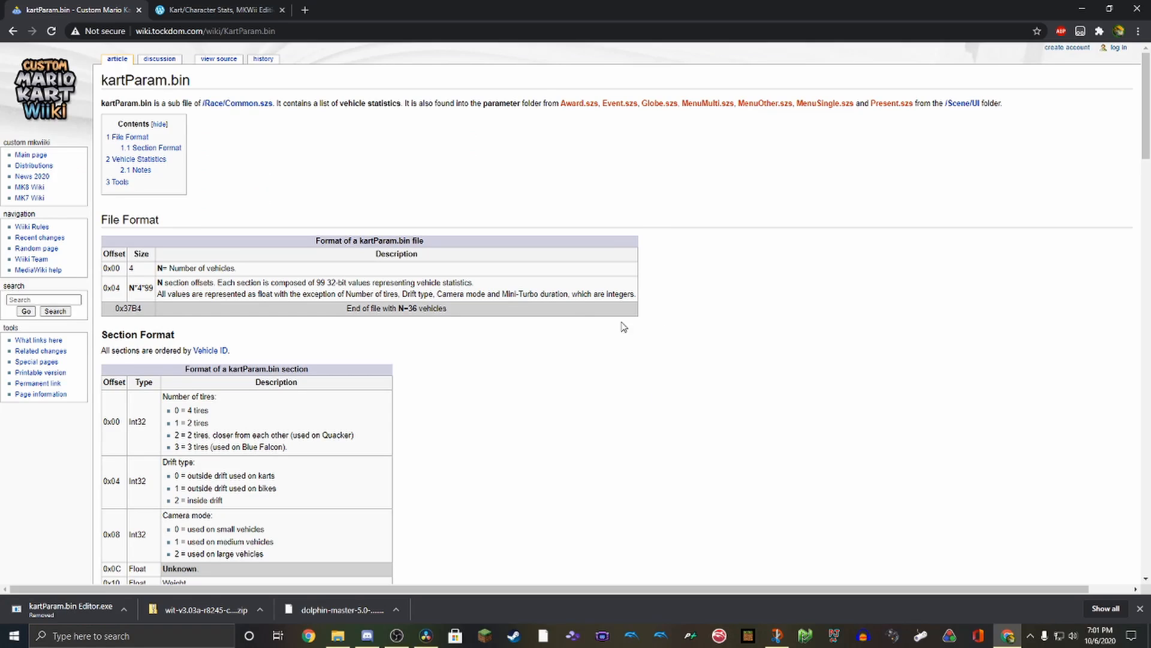
# Scroll to the Vehicle Statistics table, highlight a 3.05 weight value, then switch to the MKWii kart stats article
pyautogui.scroll(-3)
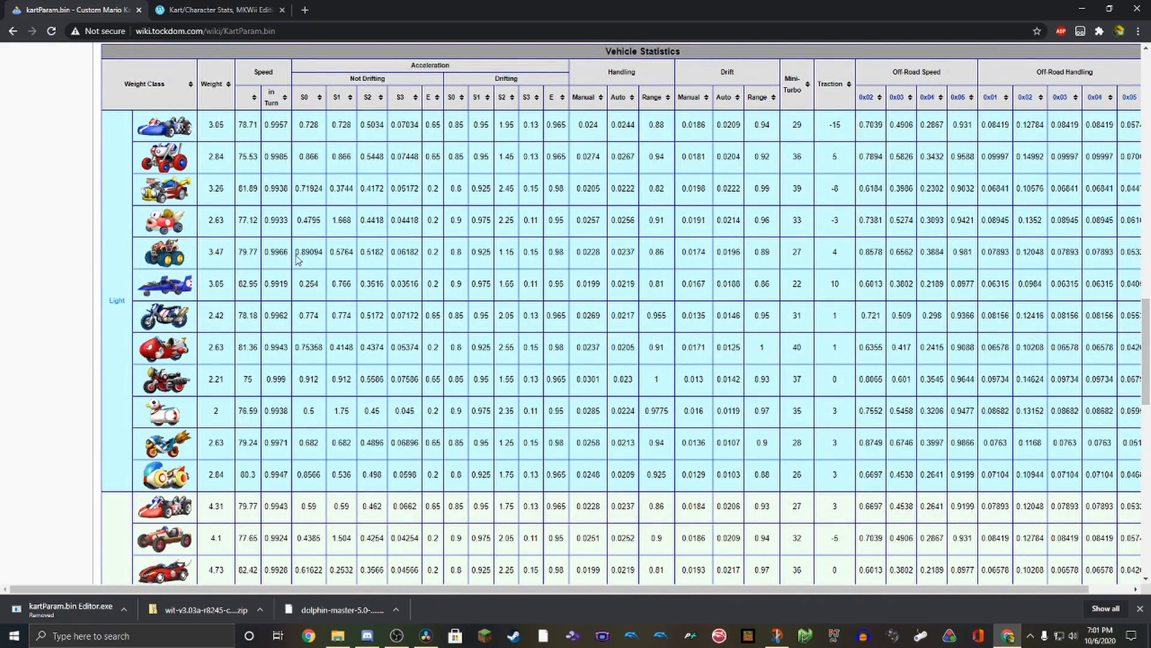
pyautogui.scroll(-3)
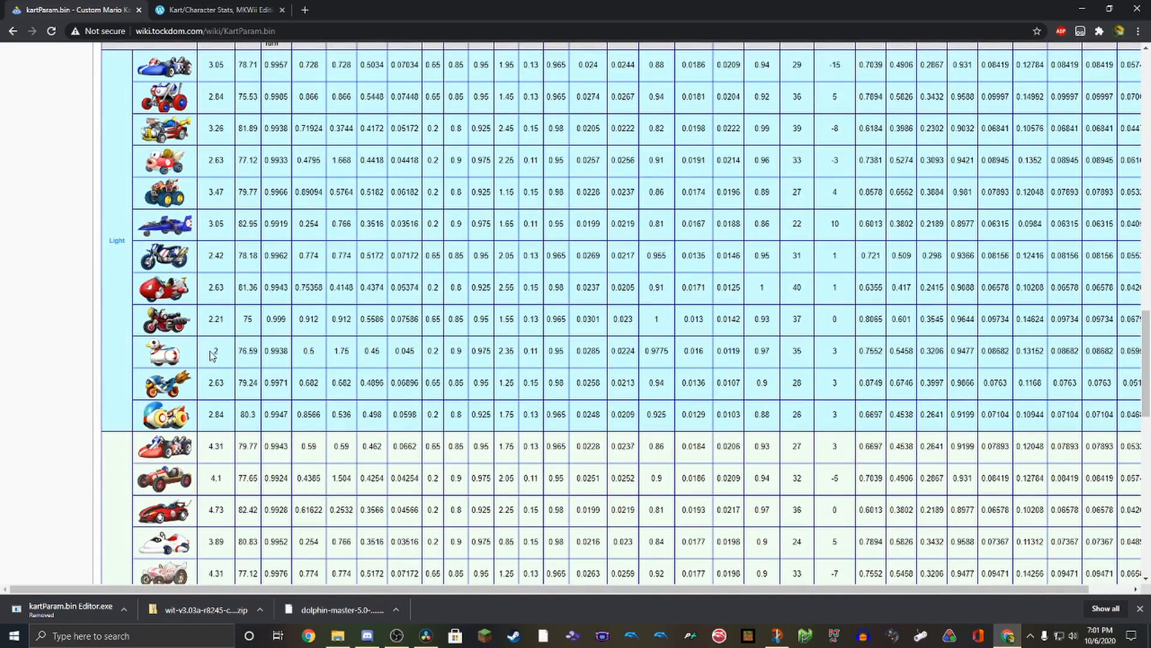
pyautogui.scroll(3)
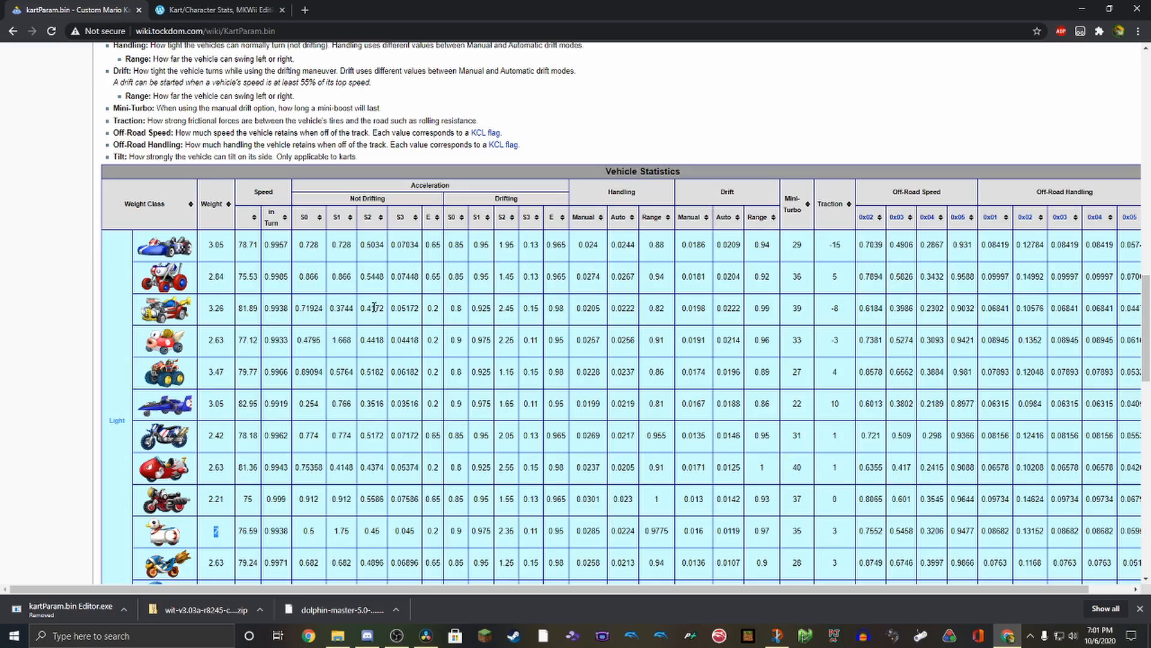
pyautogui.scroll(-3)
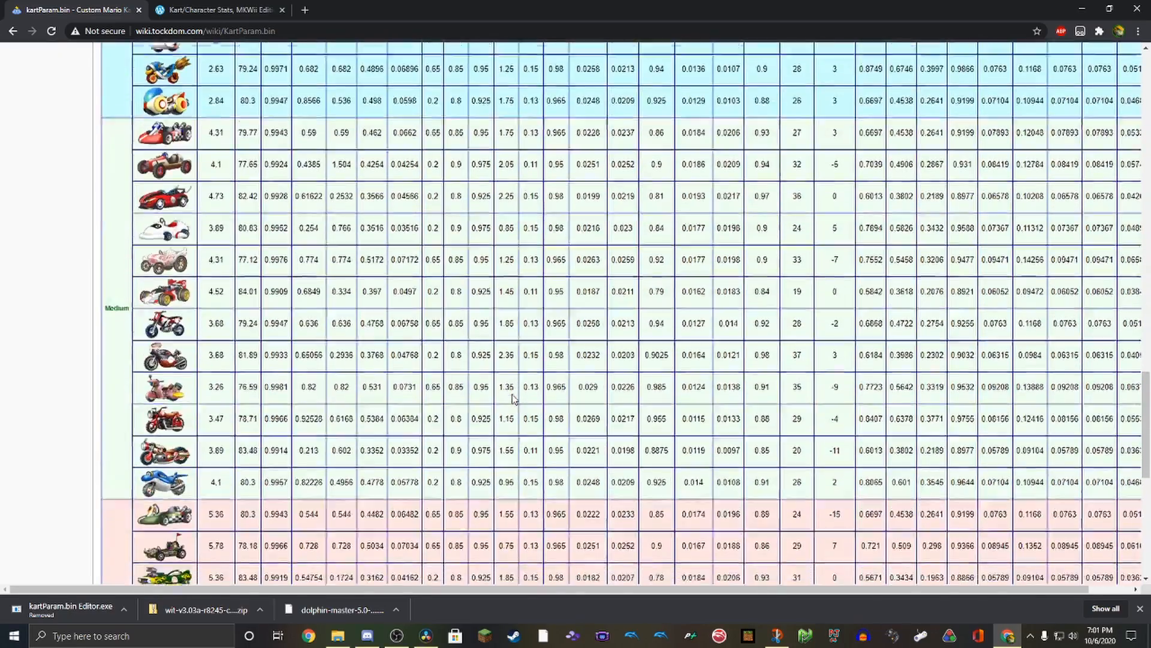
pyautogui.scroll(-3)
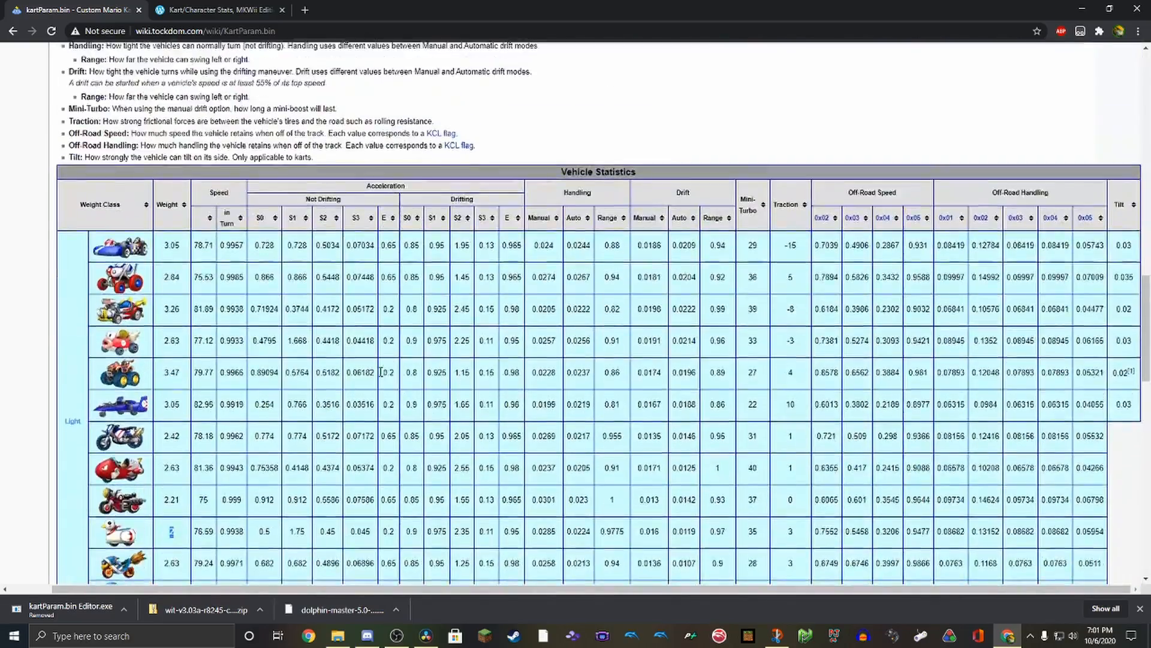
pyautogui.scroll(-3)
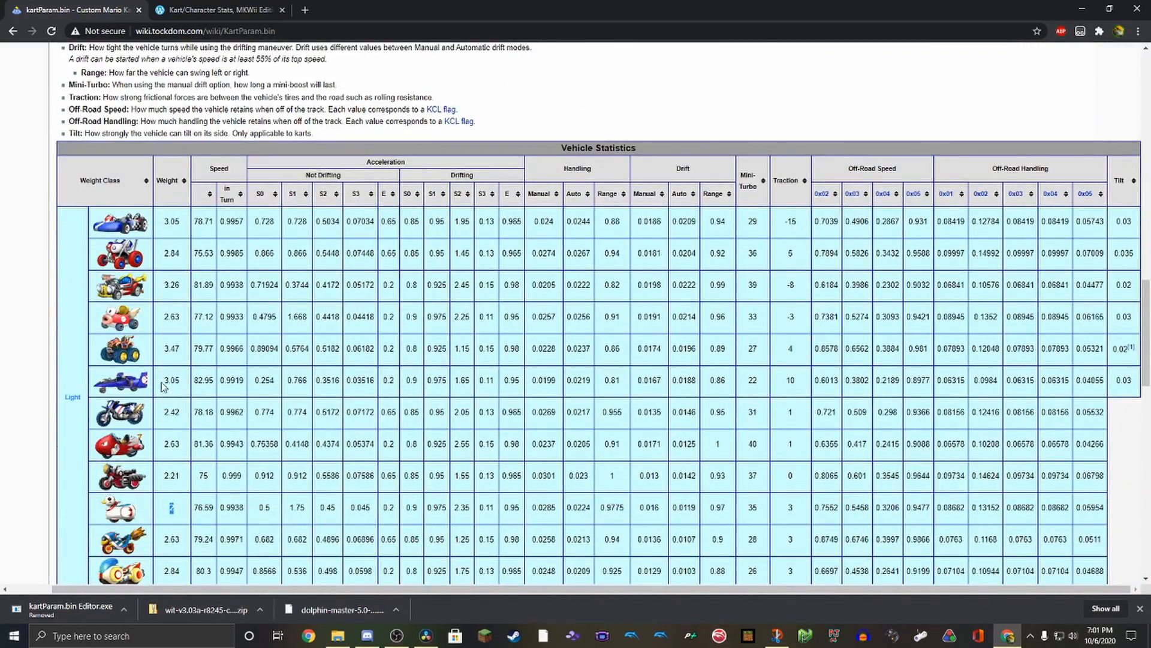
pyautogui.doubleClick(170, 380)
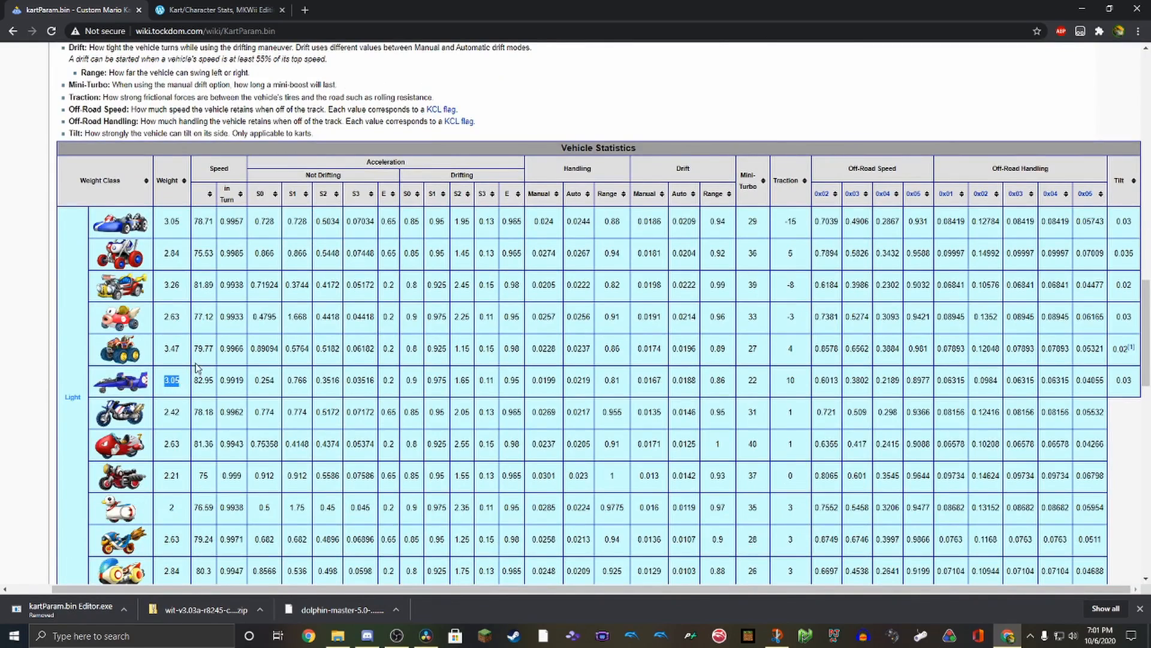
pyautogui.click(216, 10)
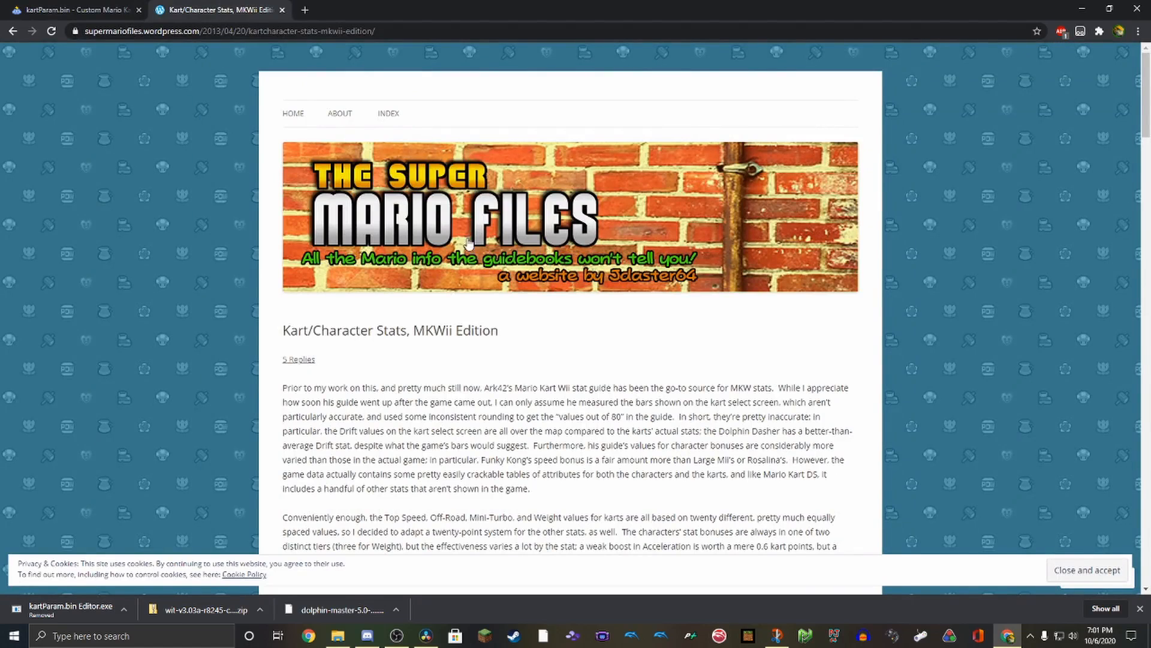
# Scroll the MKWii stats article down to its stats table image
pyautogui.scroll(-3)
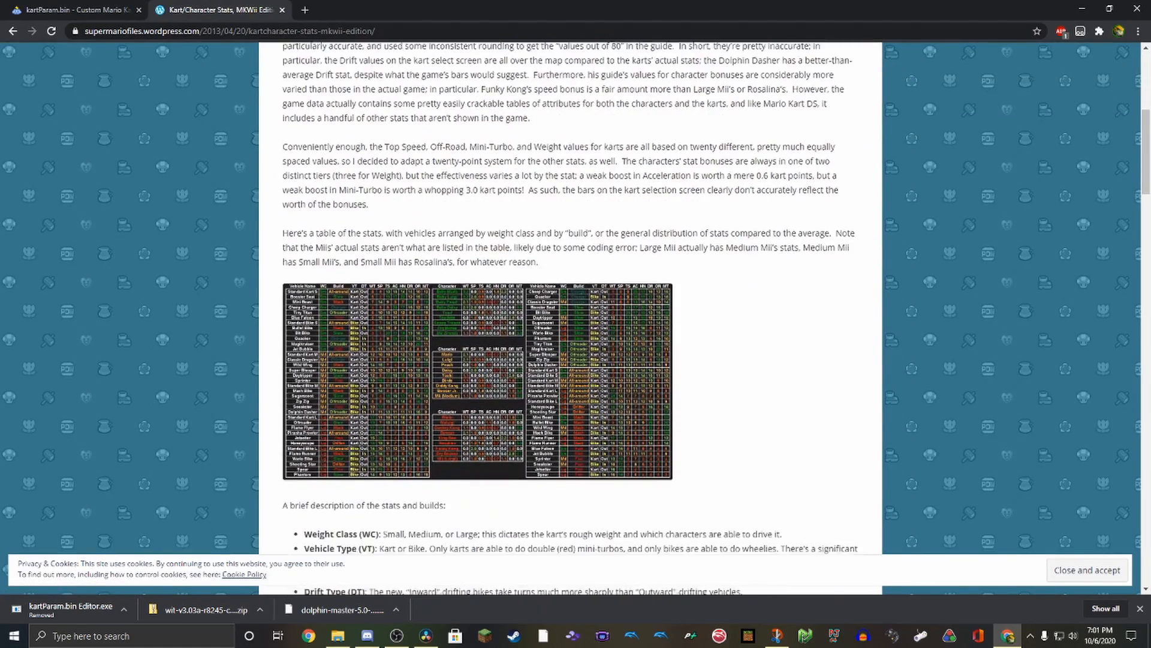
pyautogui.scroll(-3)
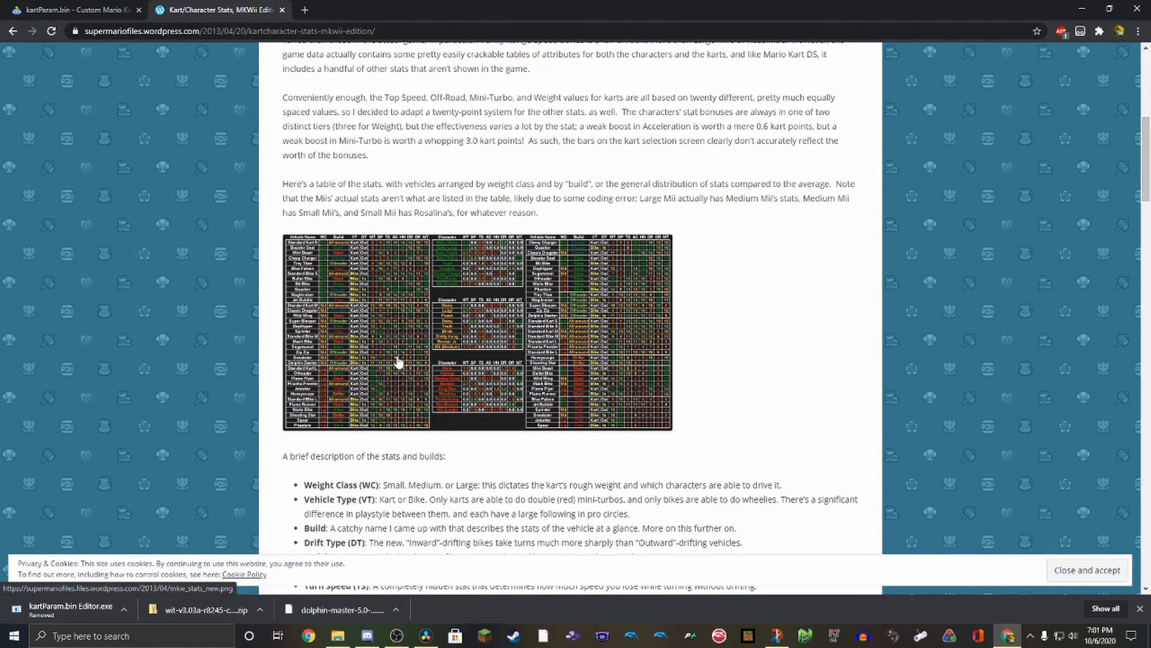
pyautogui.moveTo(497, 360)
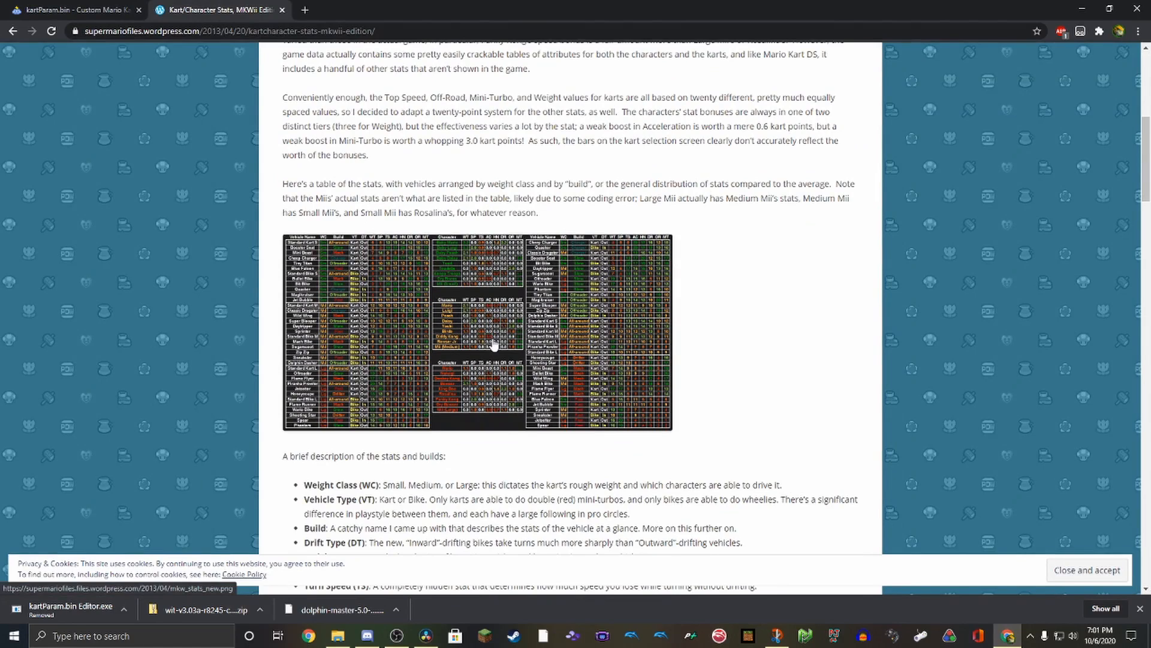
pyautogui.moveTo(508, 369)
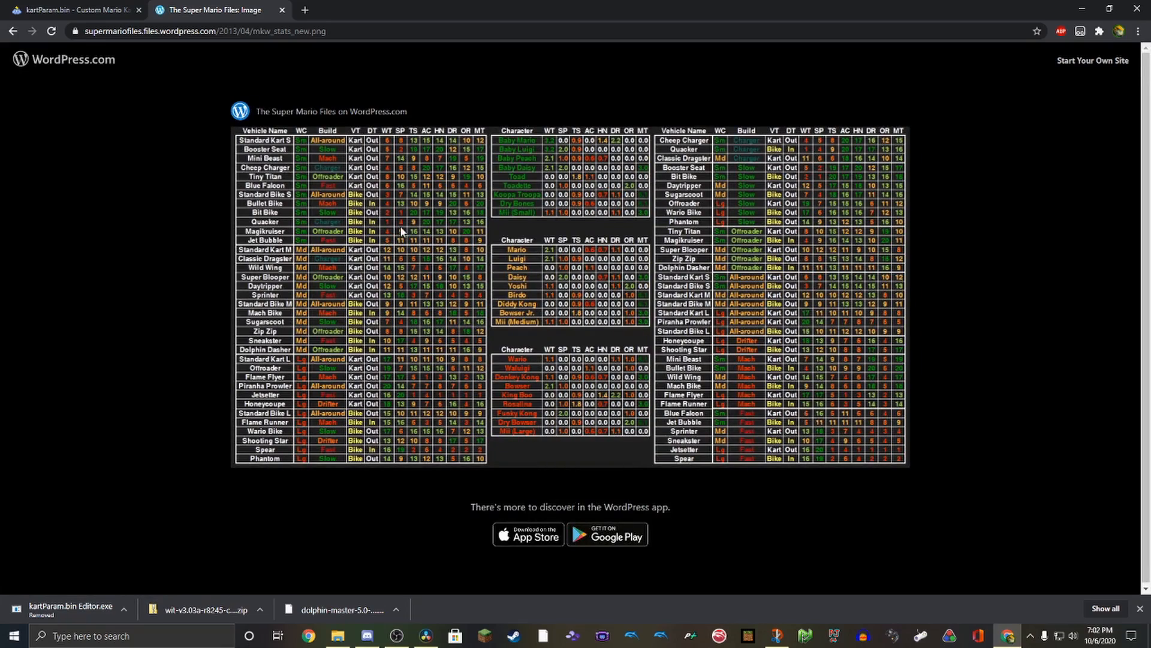
pyautogui.moveTo(442, 239)
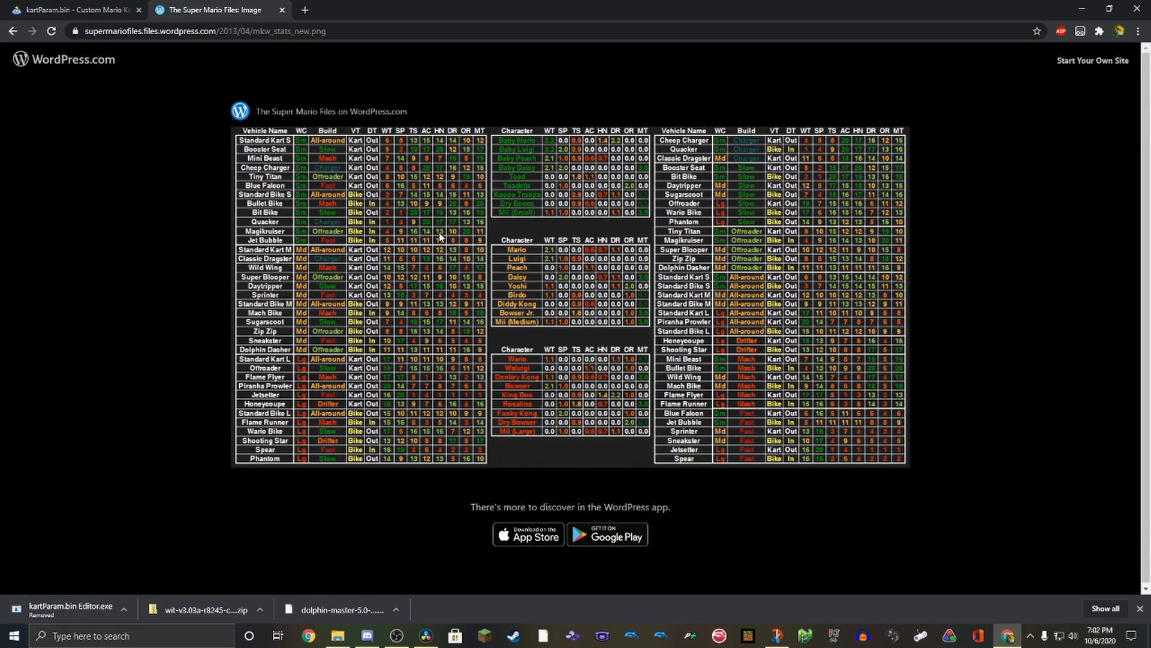
pyautogui.moveTo(454, 261)
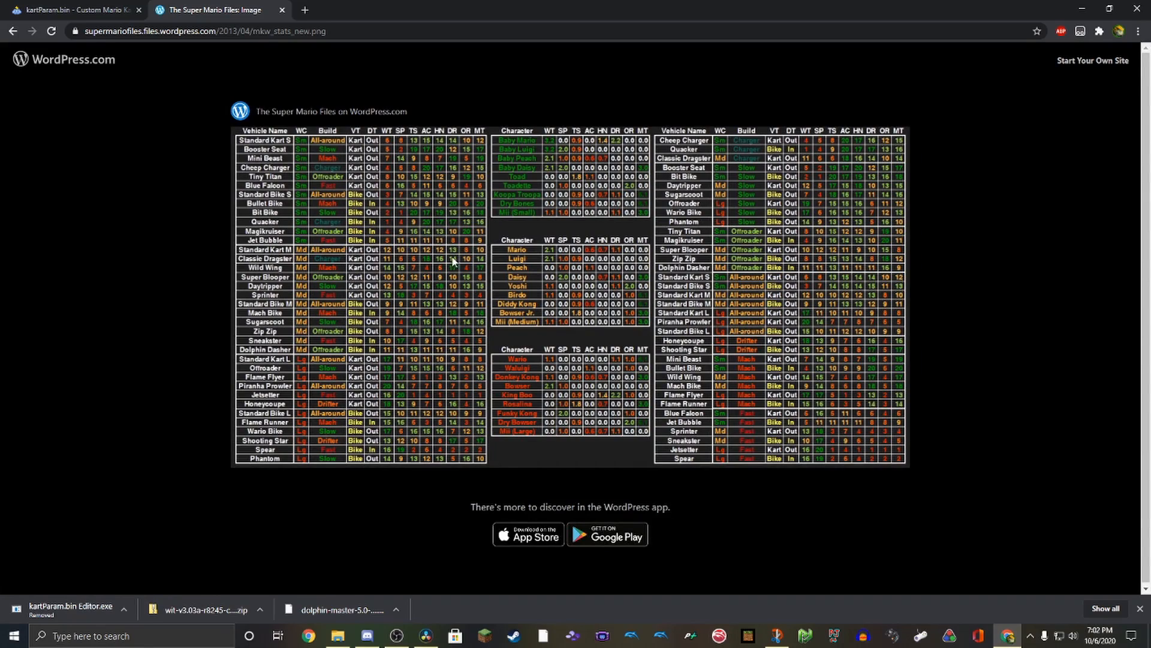
pyautogui.moveTo(439, 286)
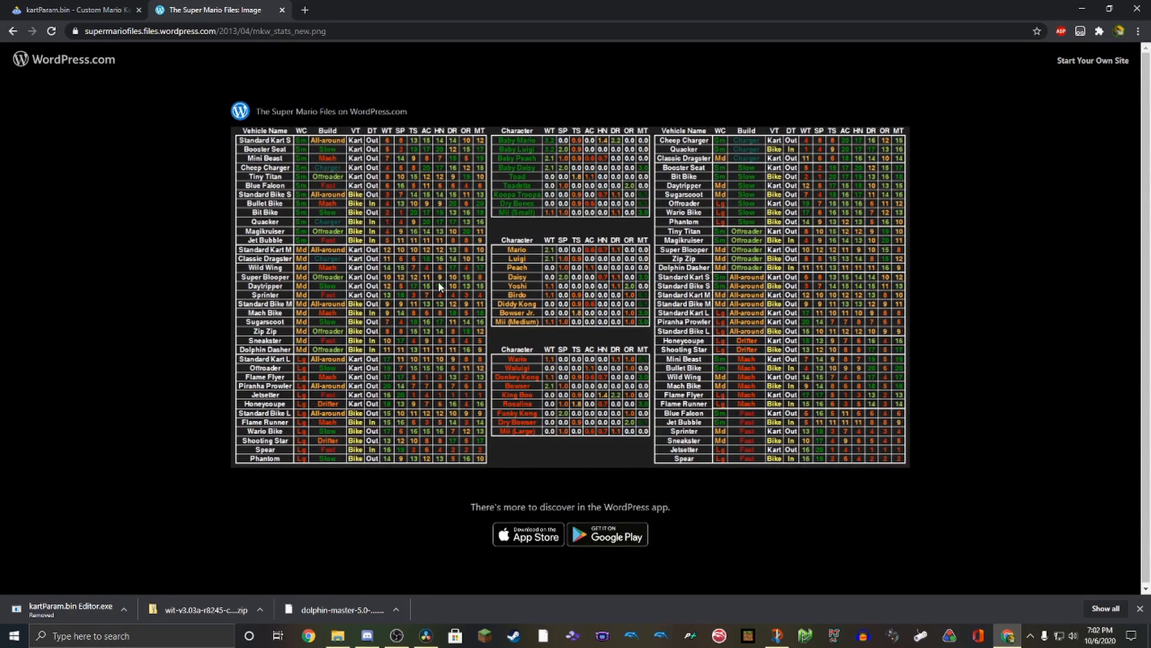